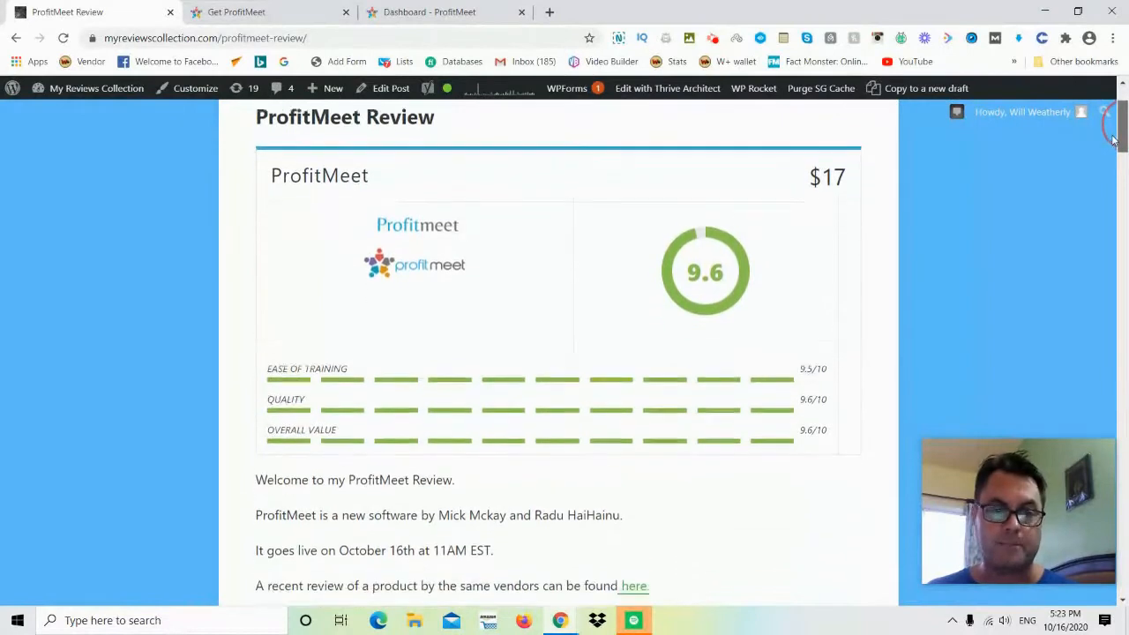
- Scroll the ProfitMeet review past the banner and 'What Is ProfitMeet' to the 'What Steps' meeting-types list
scroll(down, 3)
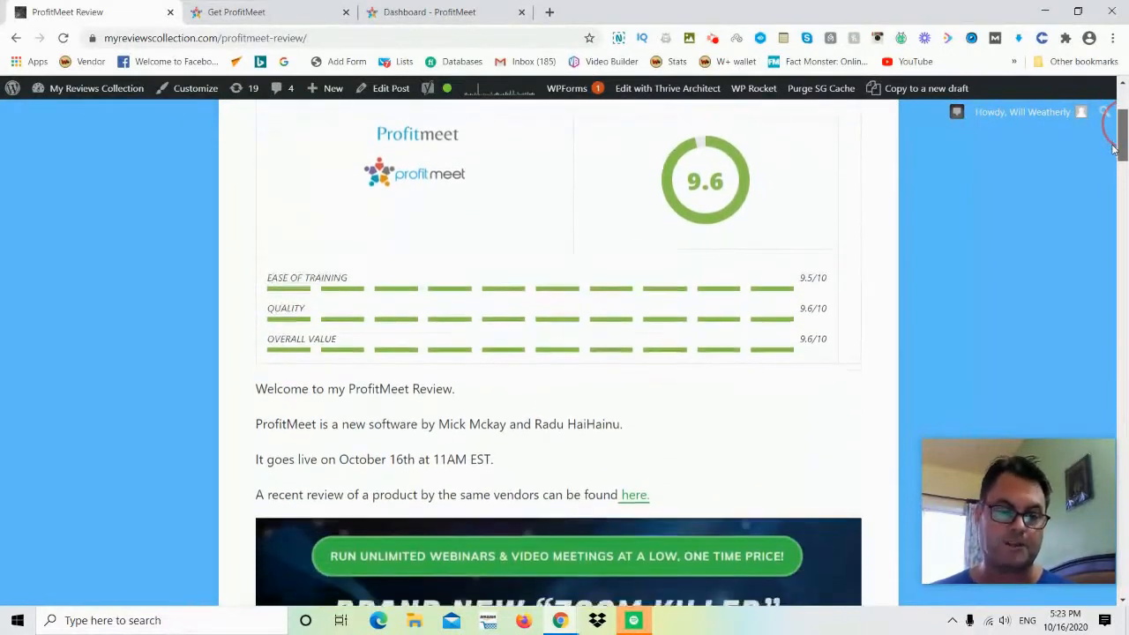
scroll(down, 3)
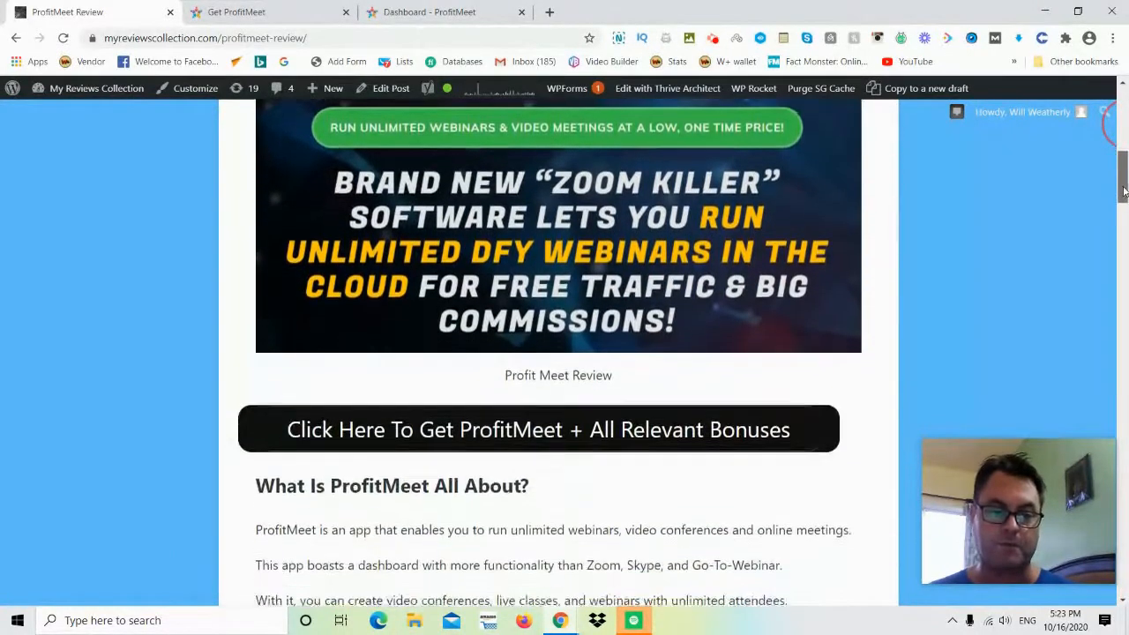
scroll(down, 3)
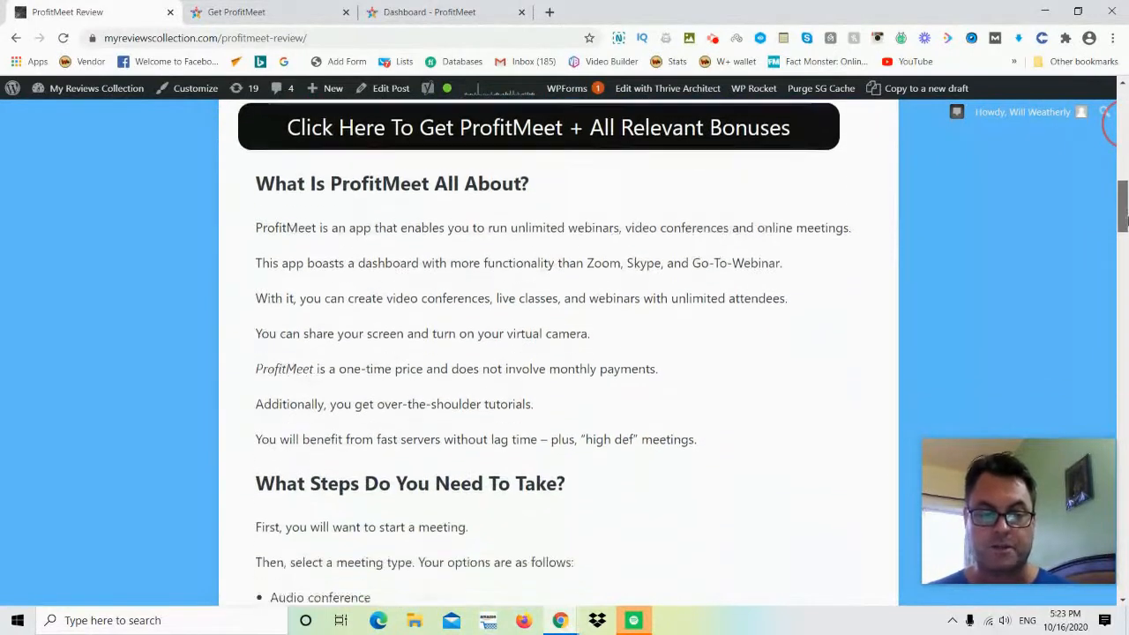
scroll(down, 3)
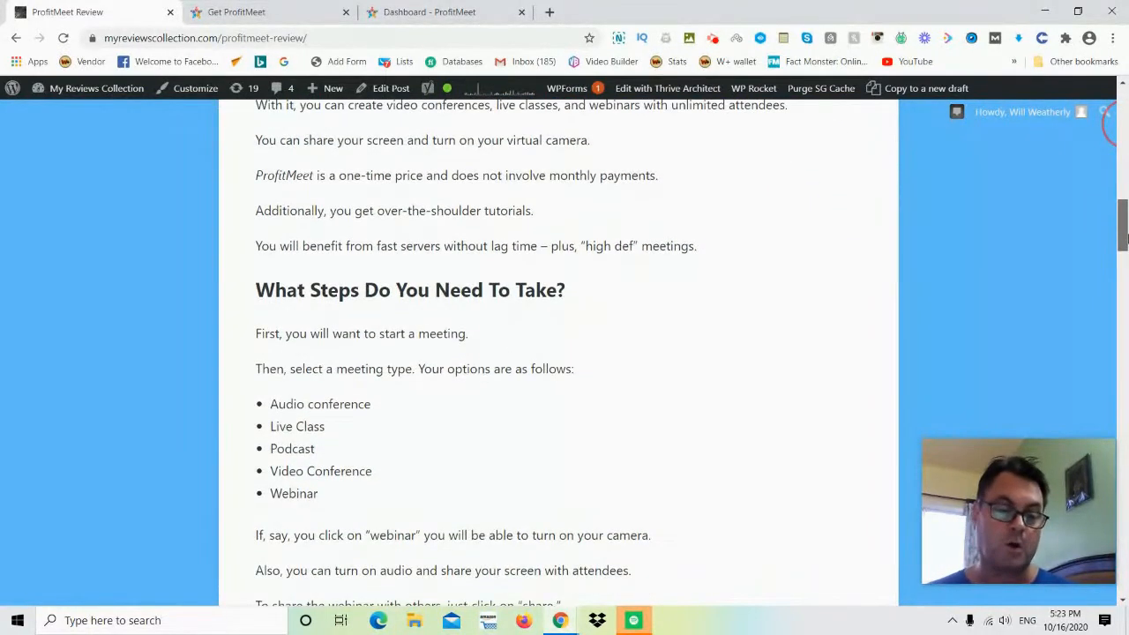
scroll(down, 3)
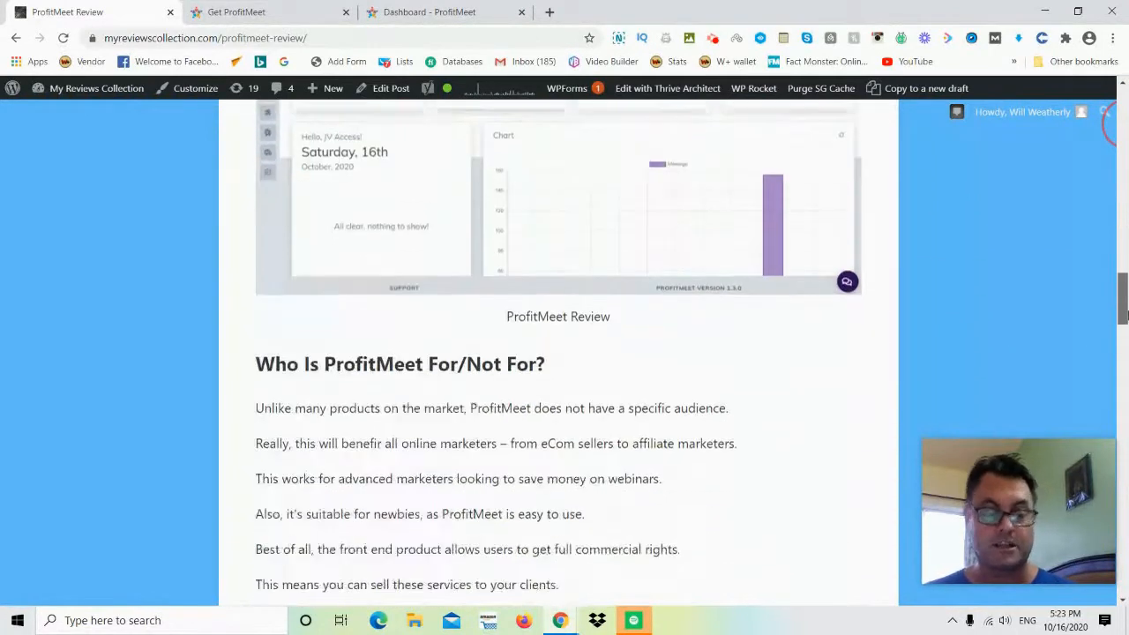
scroll(down, 3)
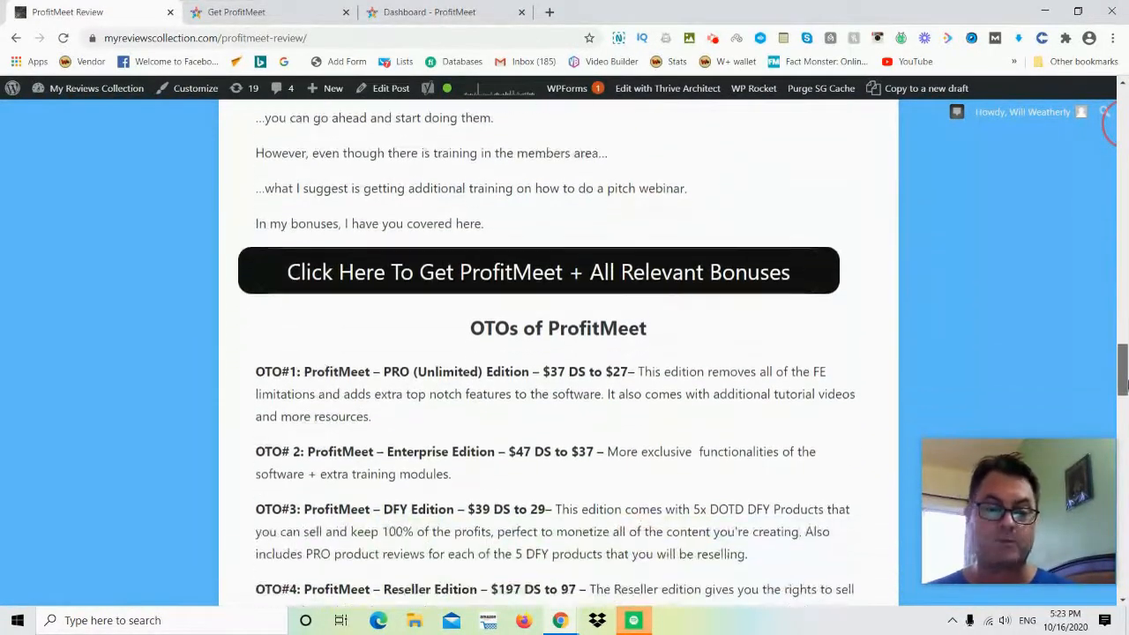
scroll(down, 3)
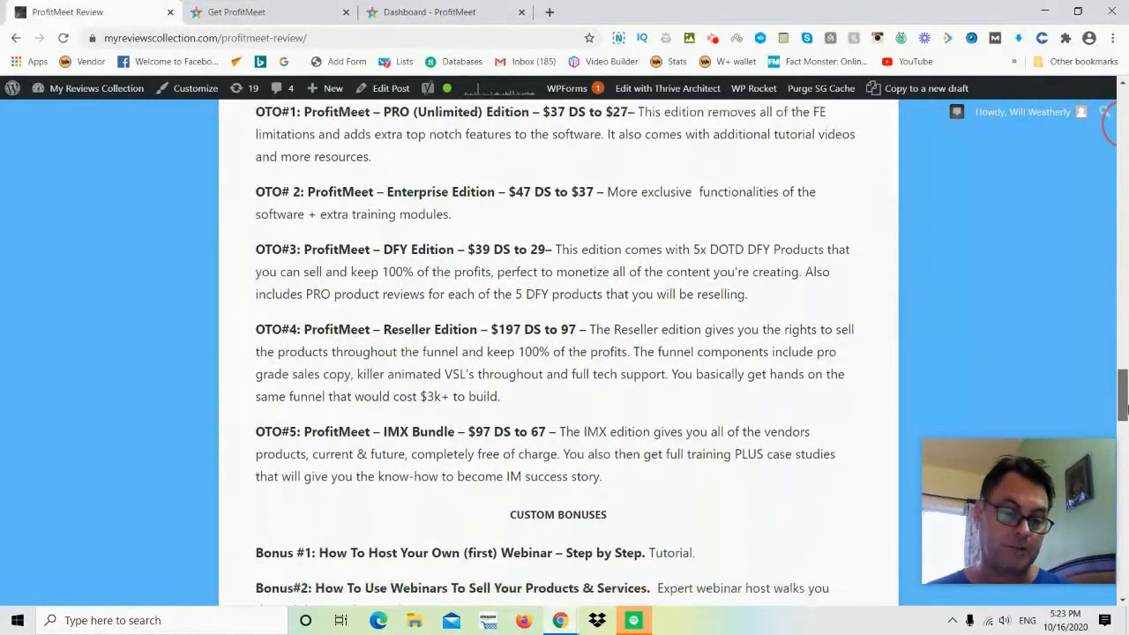
scroll(down, 3)
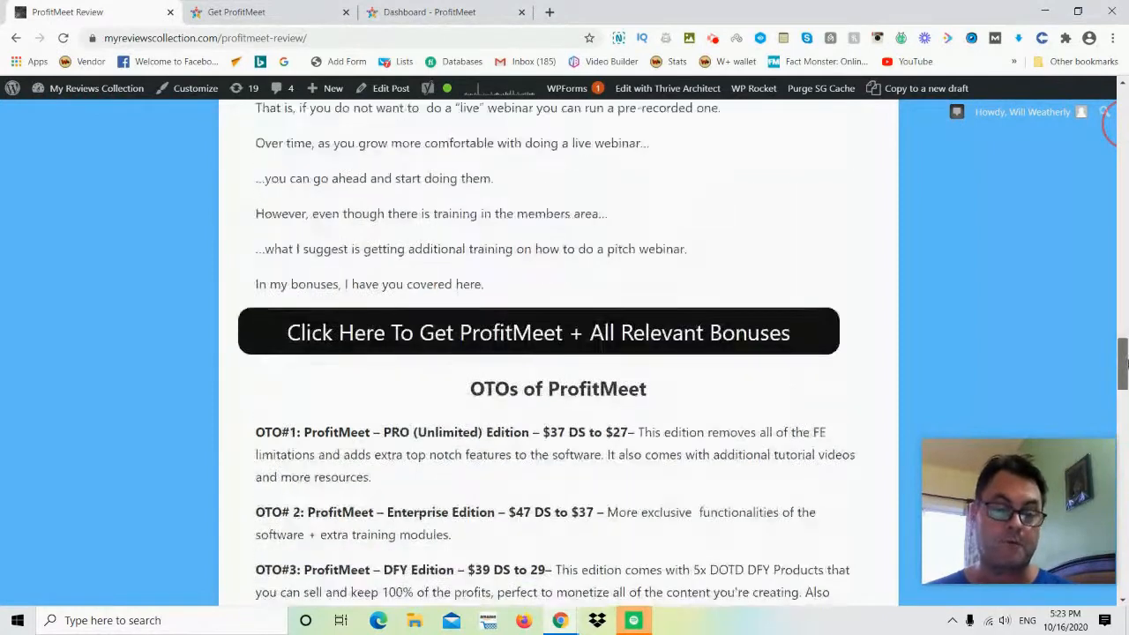
scroll(up, 3)
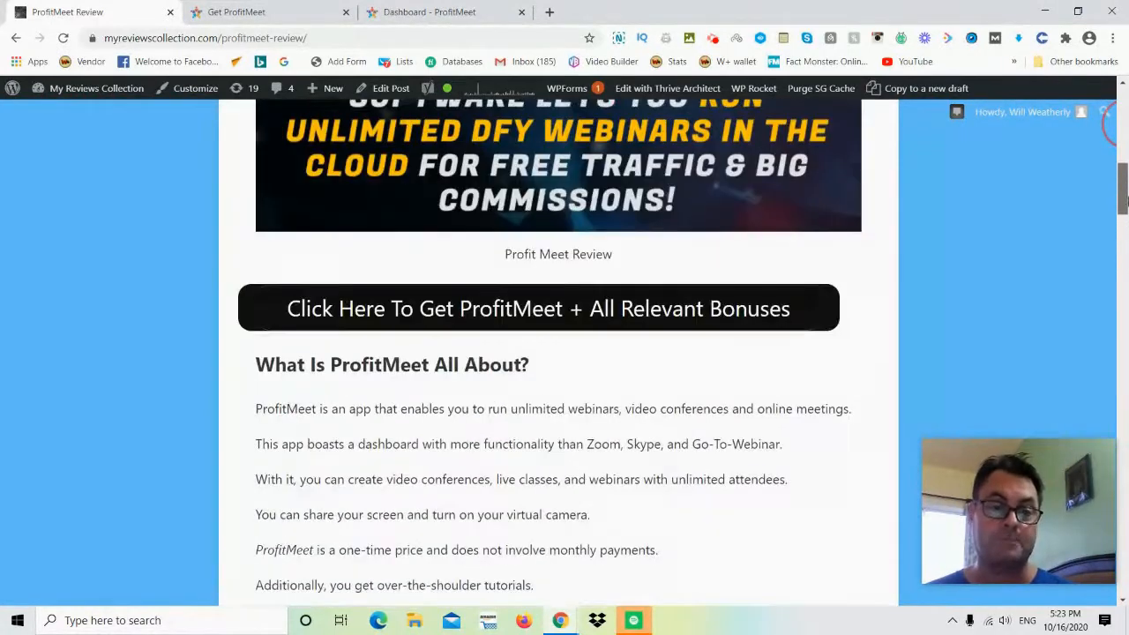
scroll(up, 3)
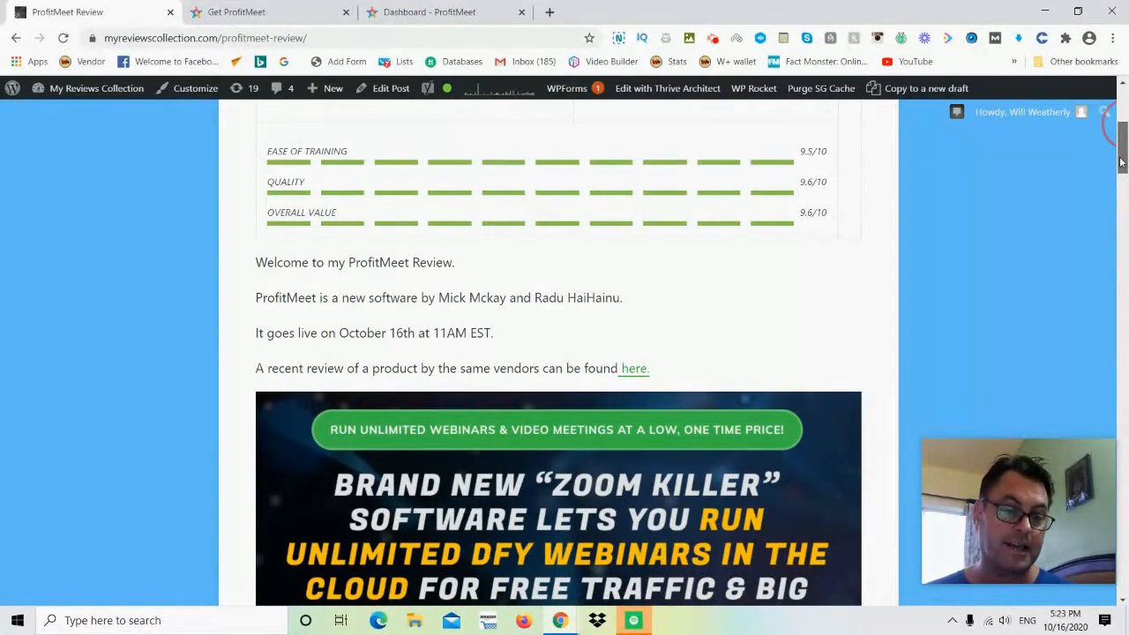
scroll(down, 3)
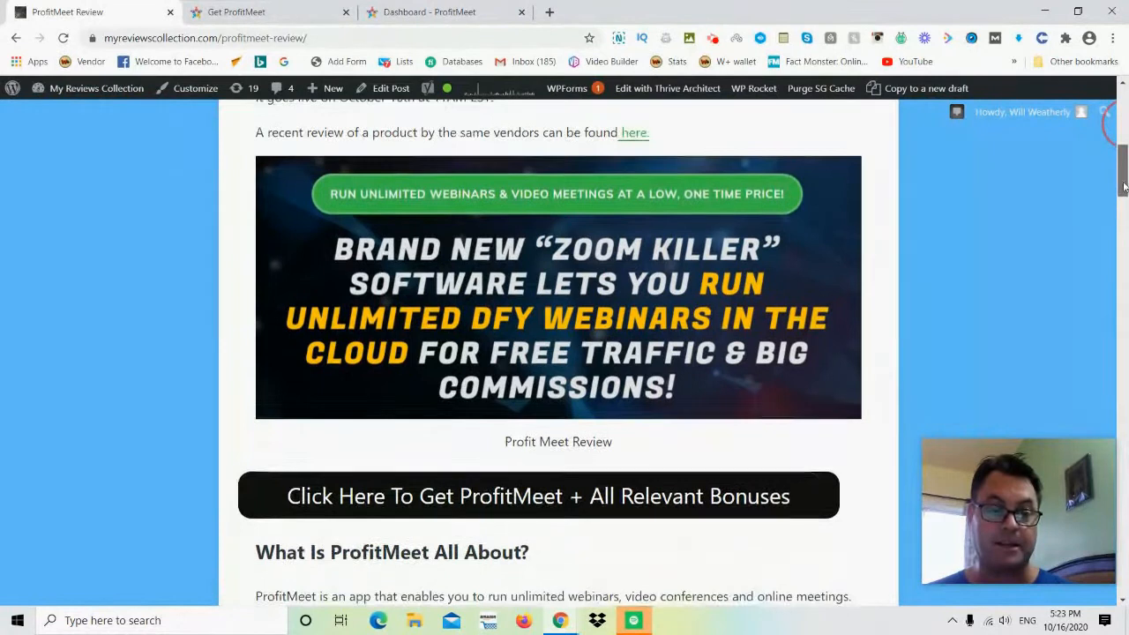
scroll(down, 3)
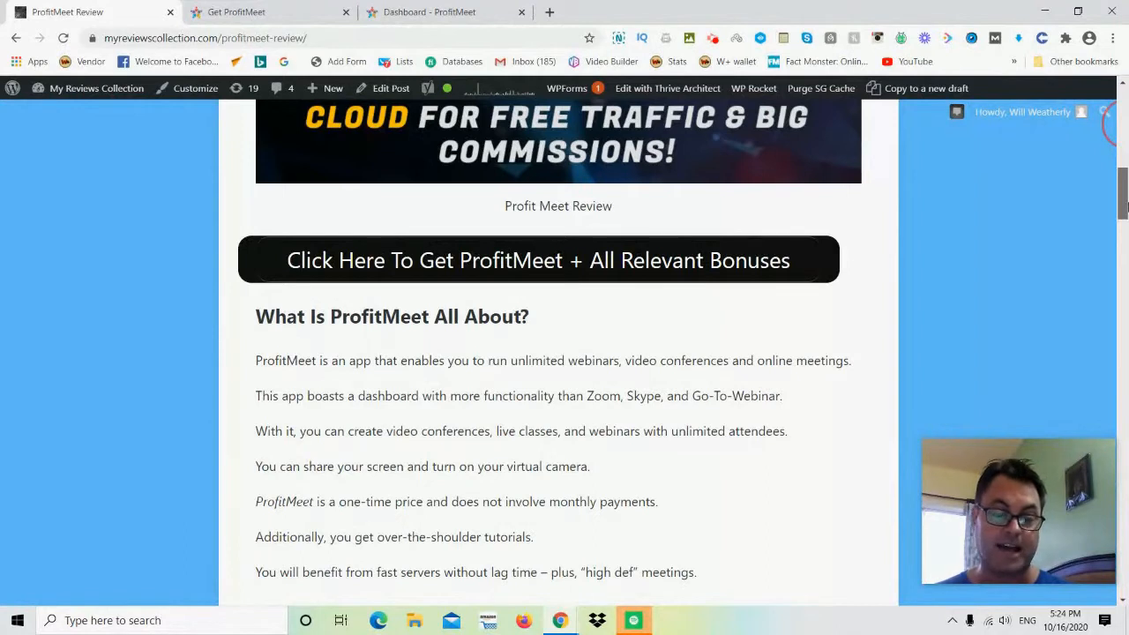
scroll(down, 3)
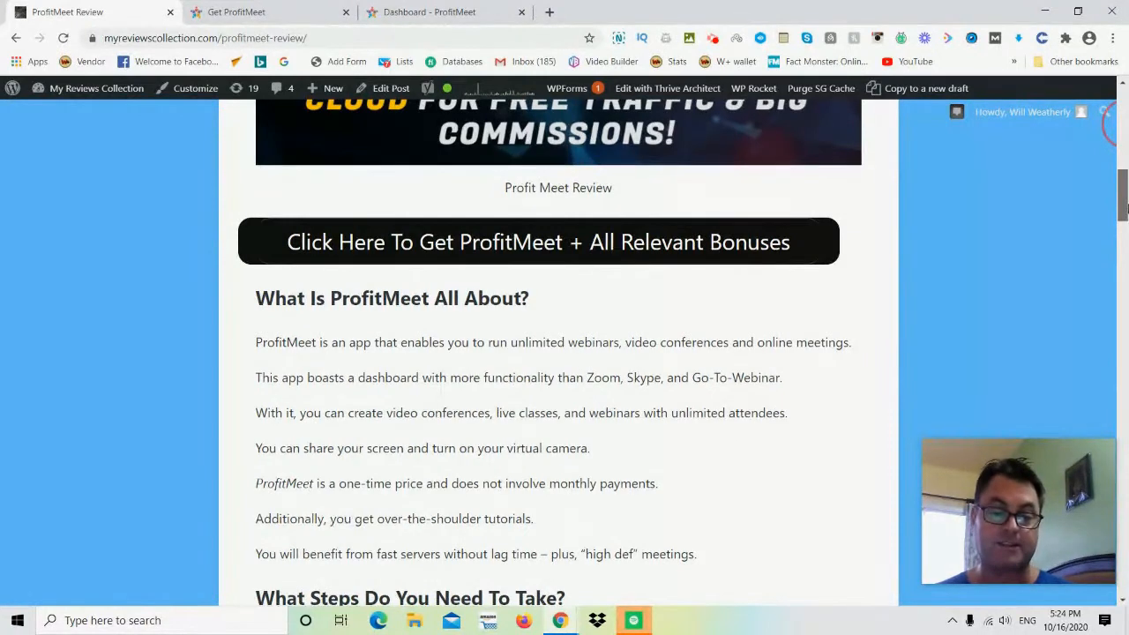
scroll(down, 3)
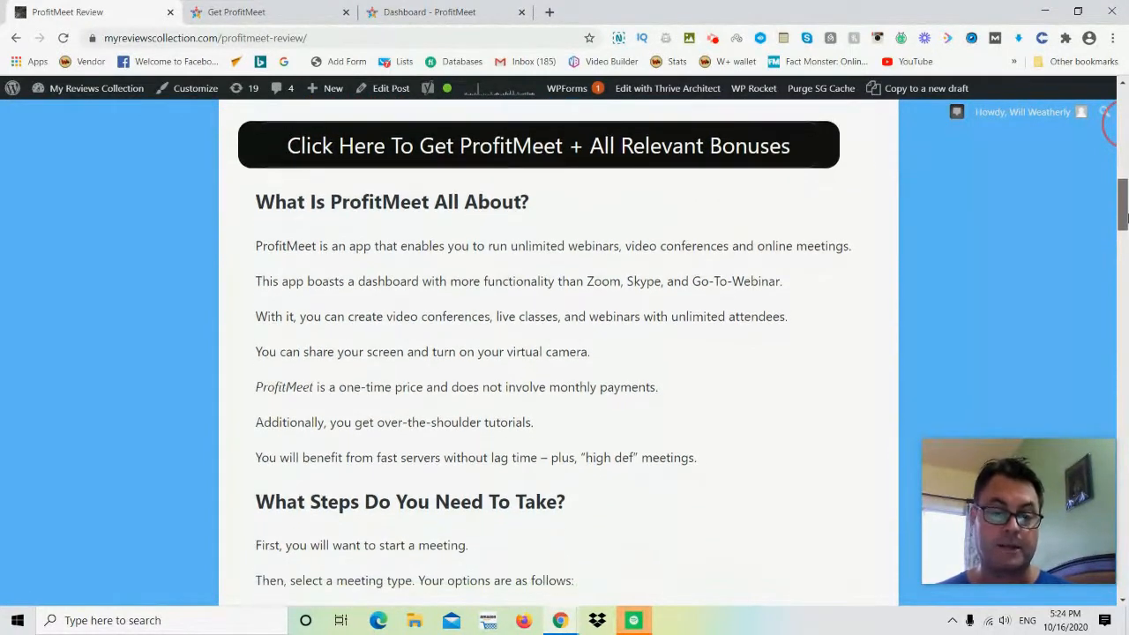
scroll(down, 3)
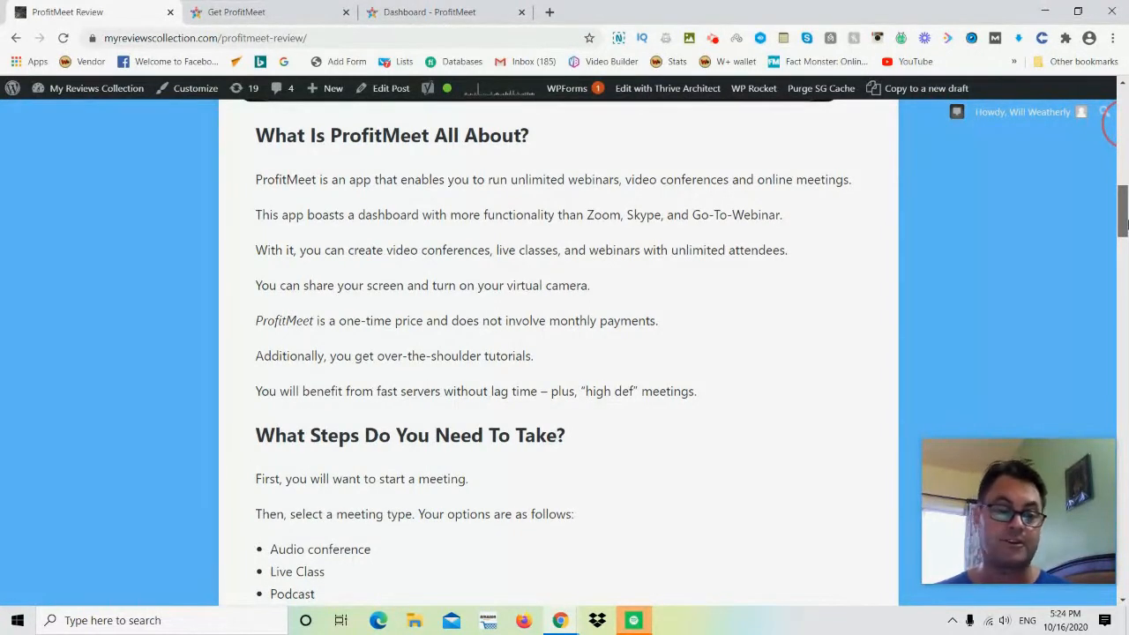
scroll(down, 3)
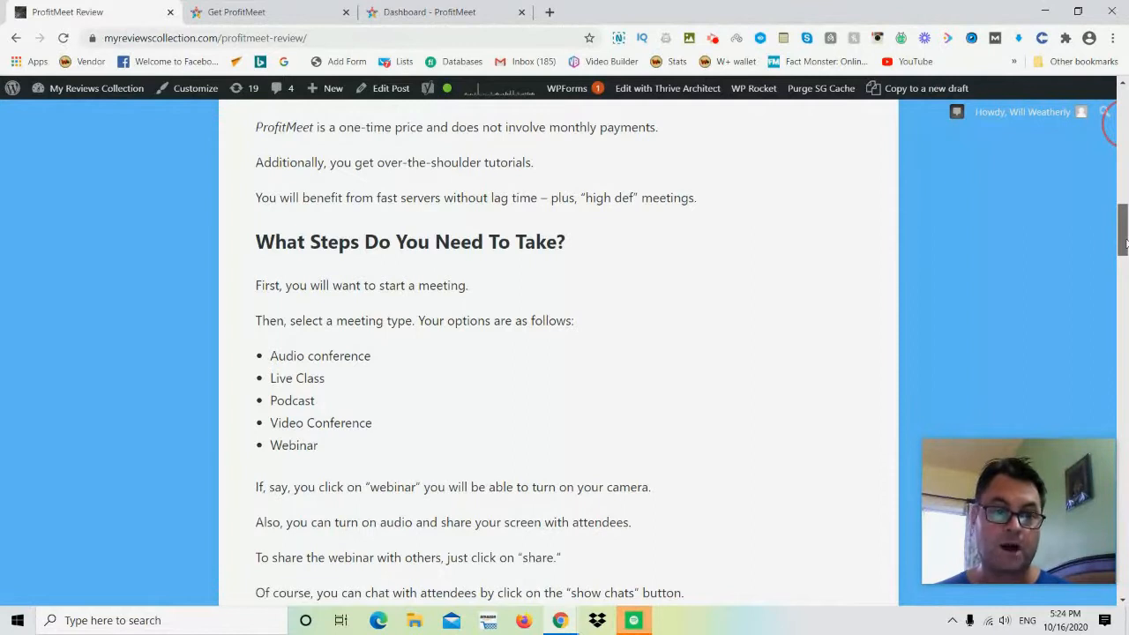
- Scroll through the OTO editions and custom bonuses, then return to the top rating box with $17 price and 9.6 score
scroll(down, 3)
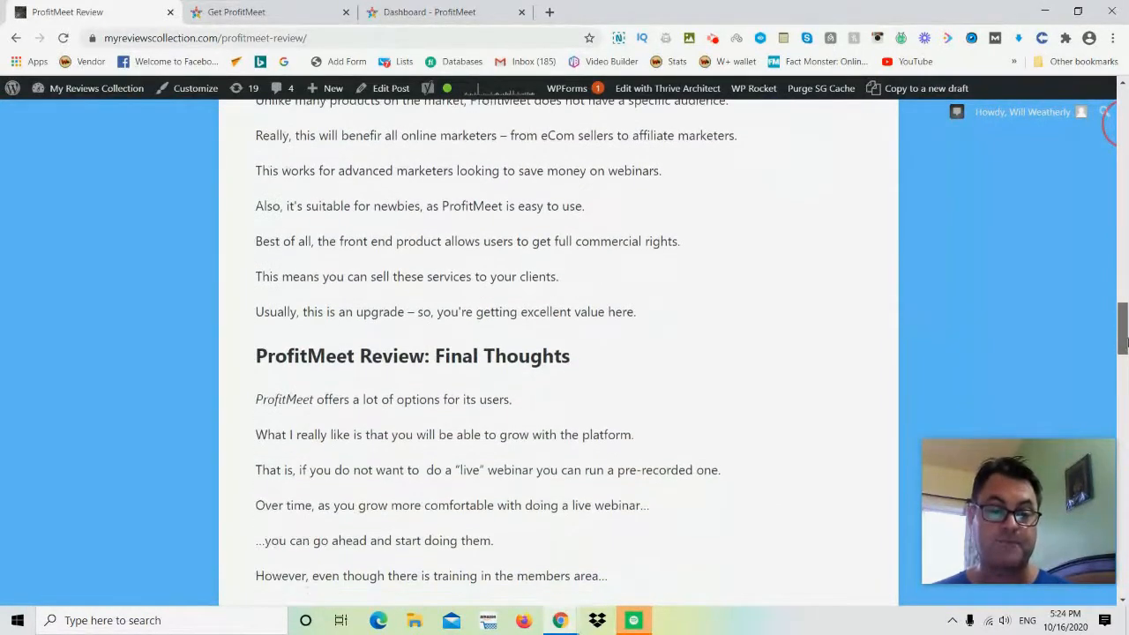
scroll(down, 3)
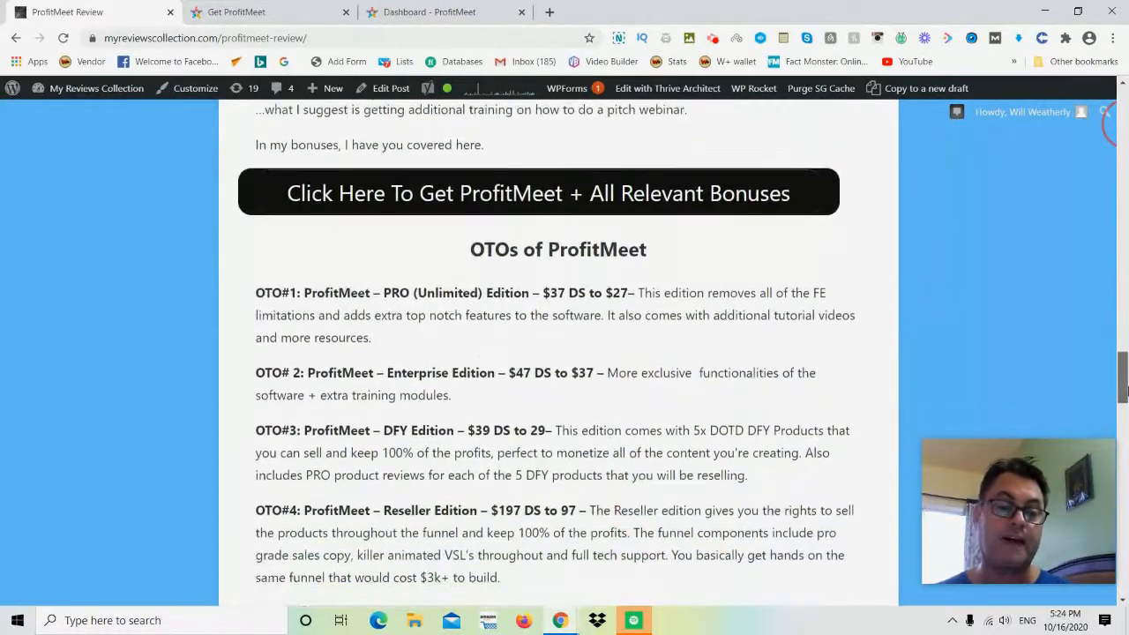
scroll(down, 3)
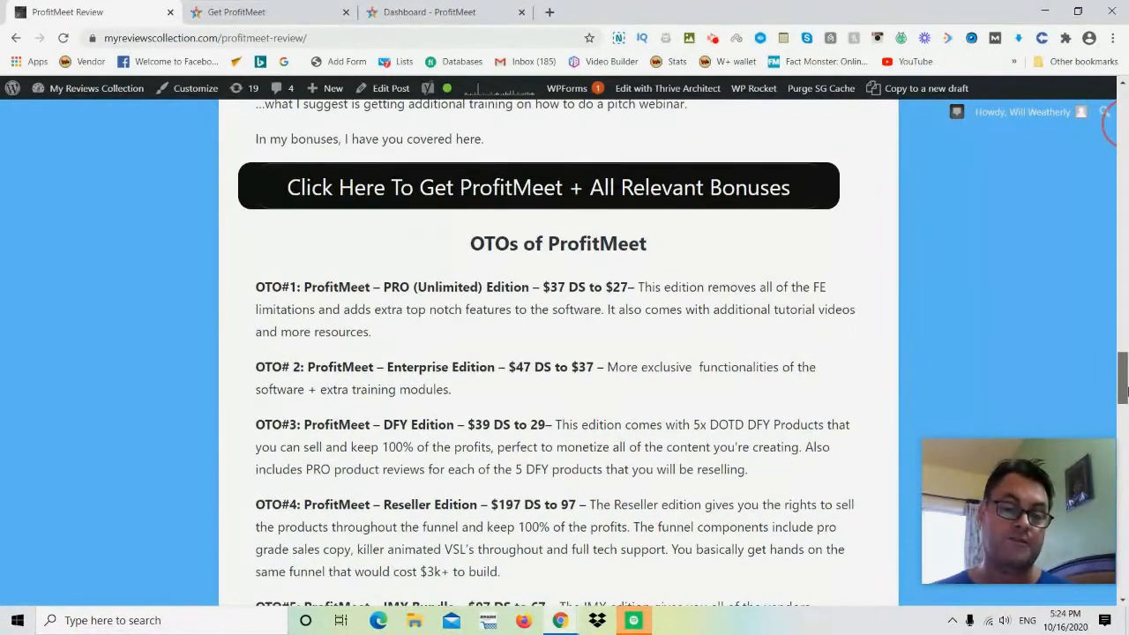
scroll(down, 3)
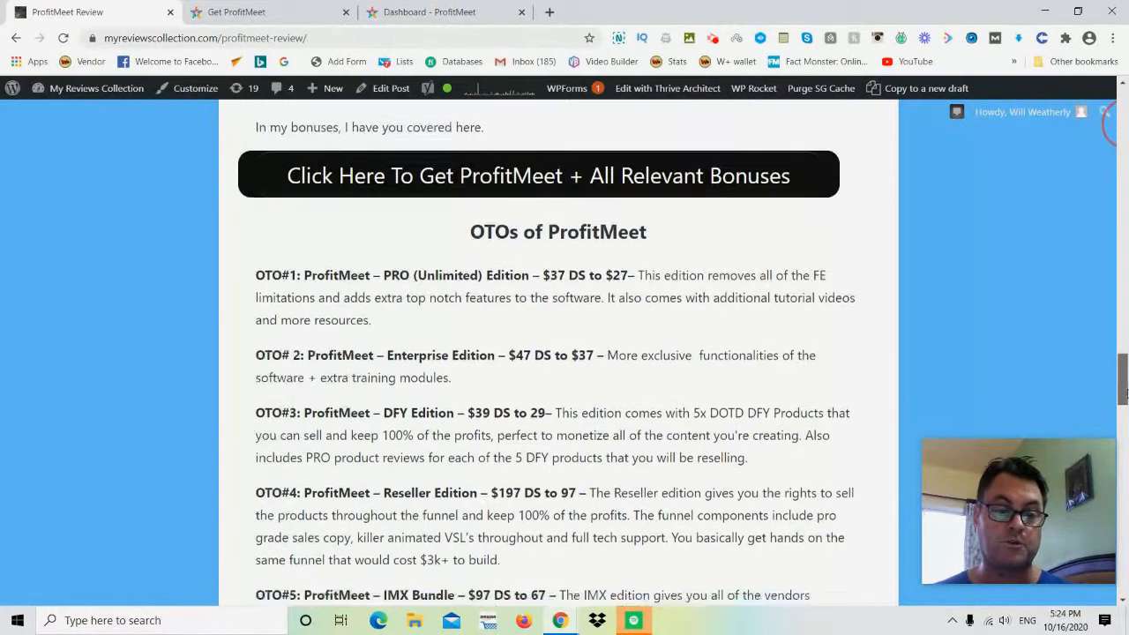
scroll(down, 3)
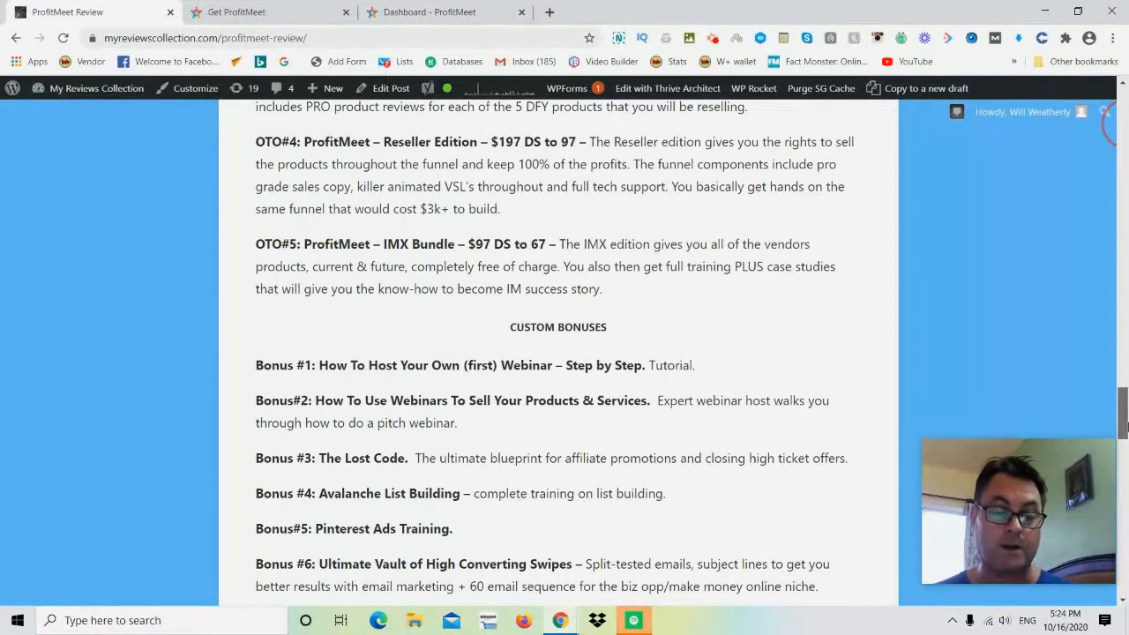
scroll(down, 3)
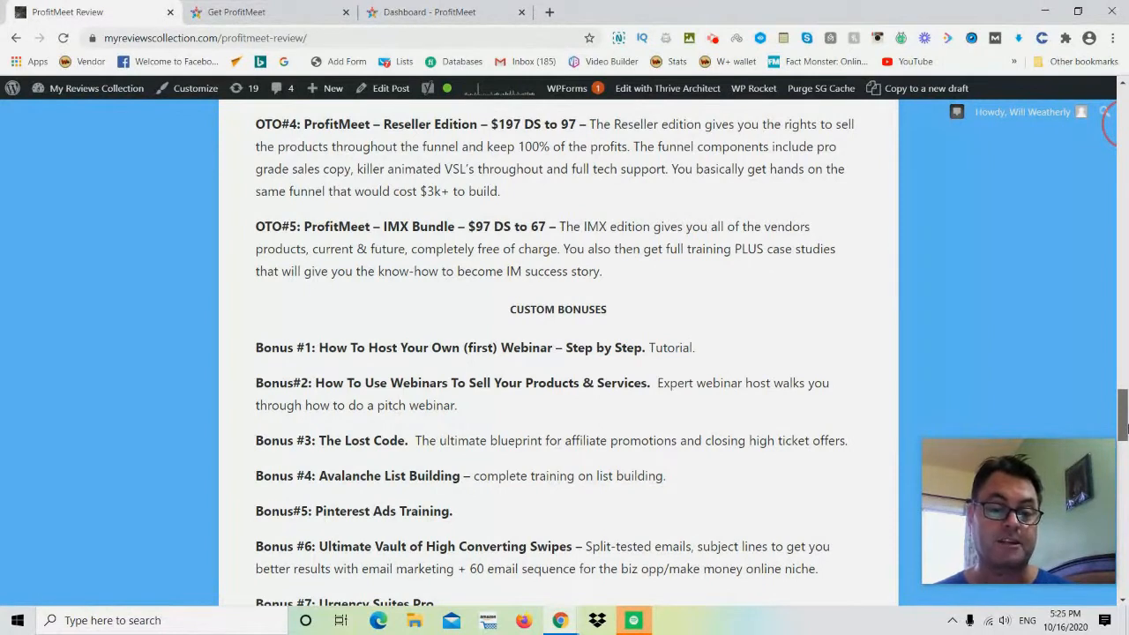
scroll(down, 3)
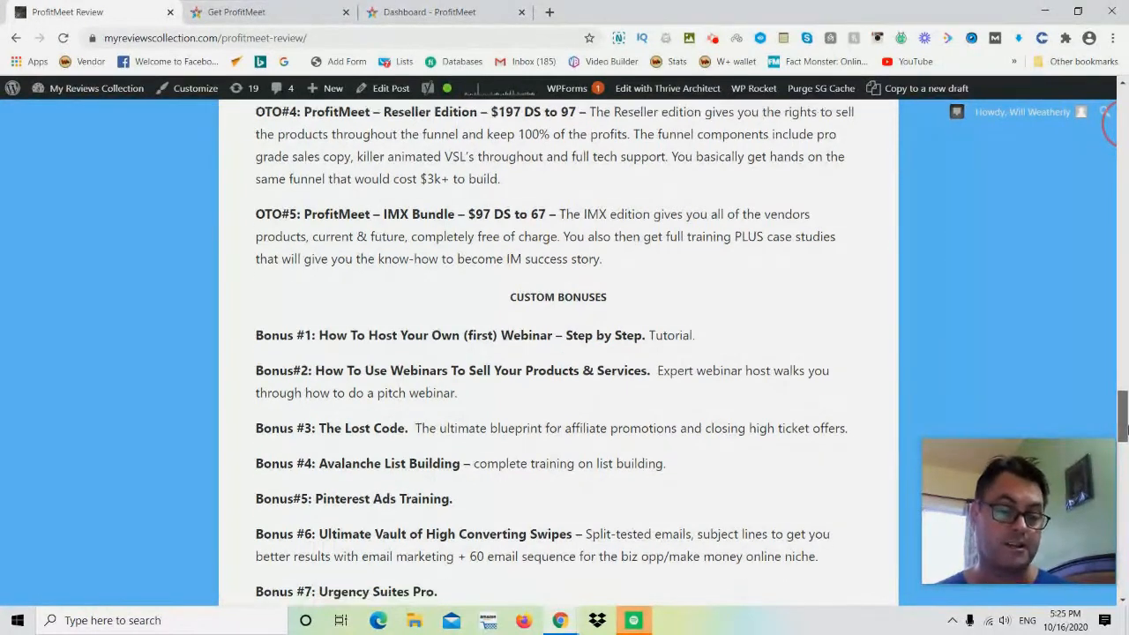
scroll(down, 3)
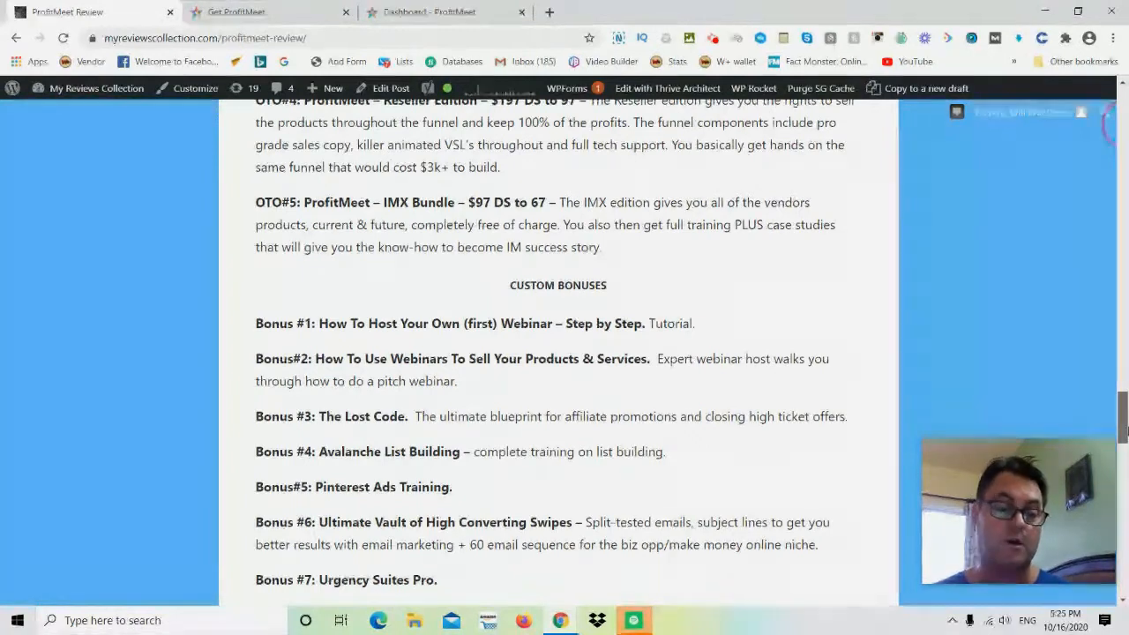
scroll(down, 3)
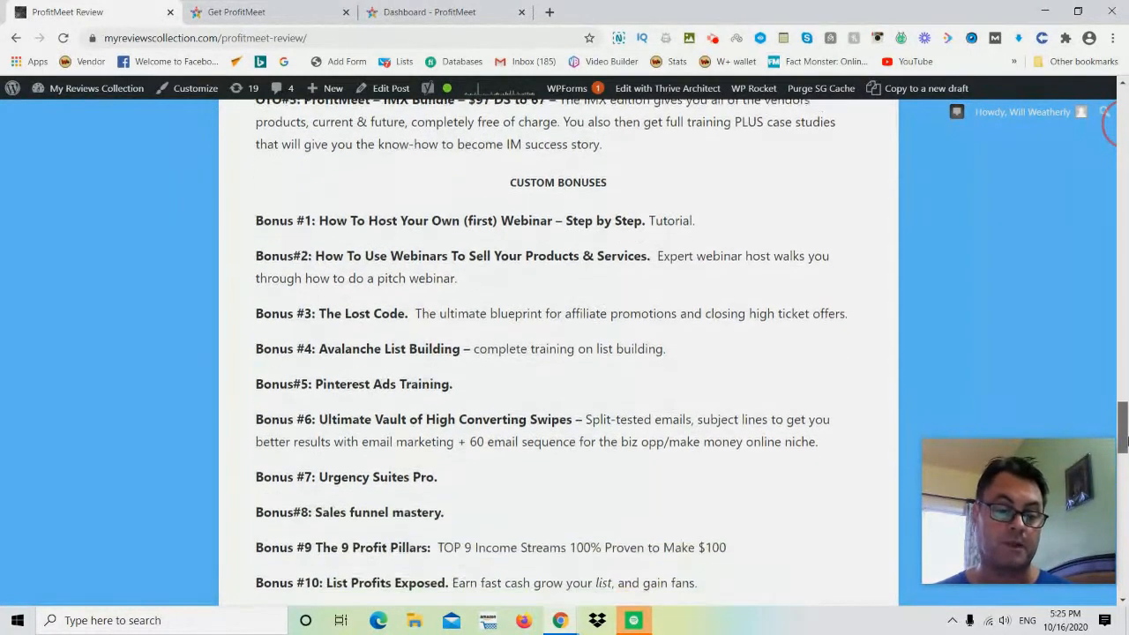
scroll(down, 3)
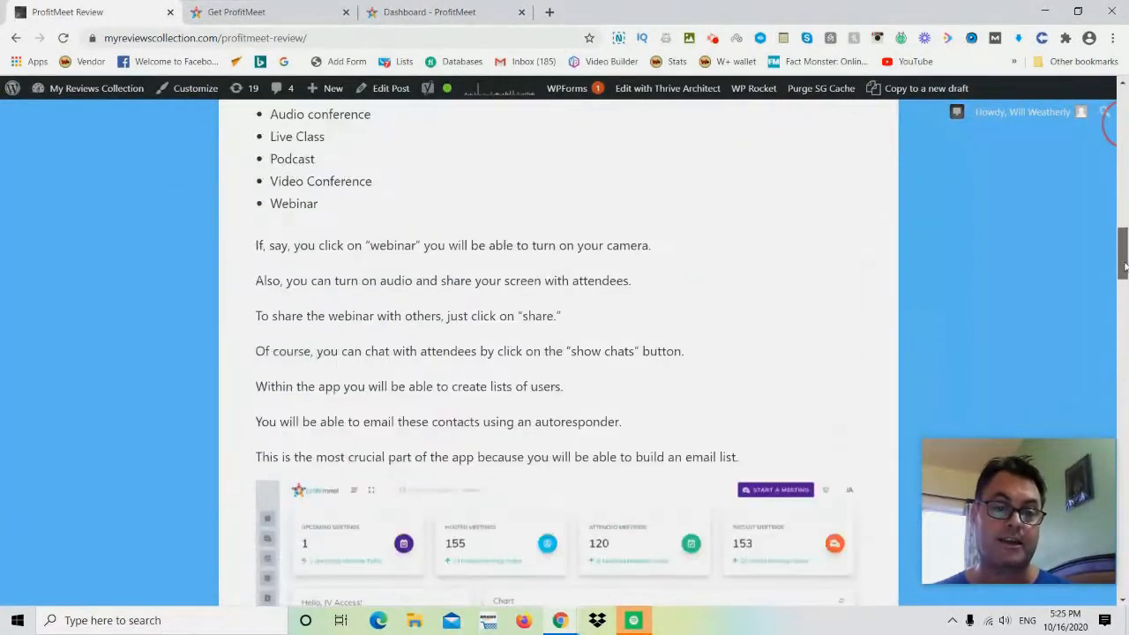
scroll(up, 3)
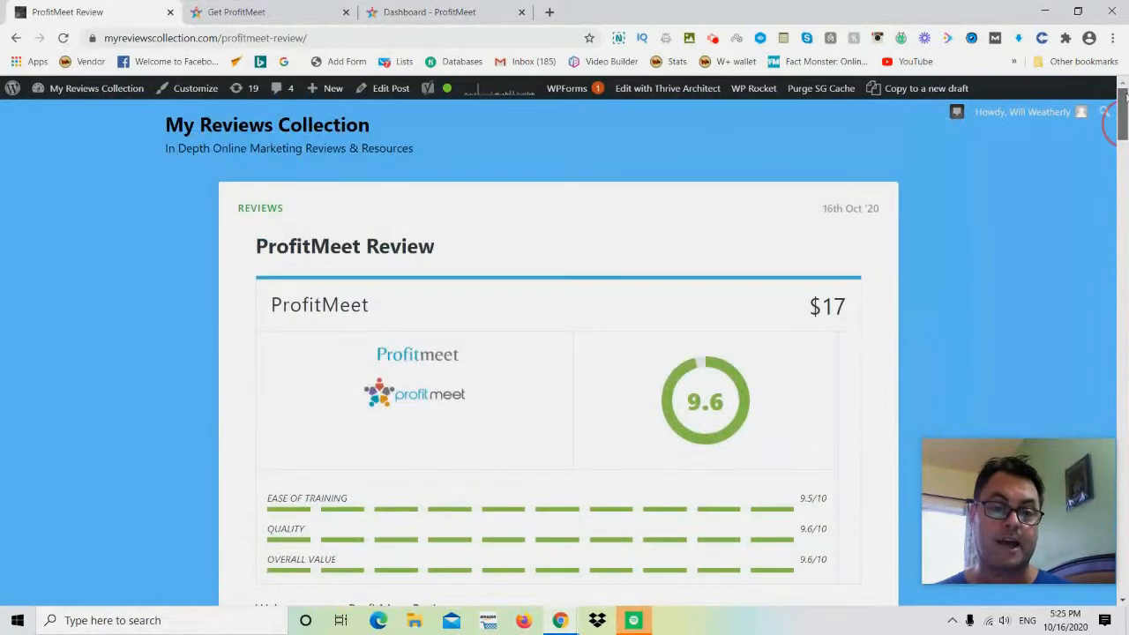
- Switch to the Get ProfitMeet sales page and scroll its video, features, countdown and three-step section, returning to the headline
click(237, 11)
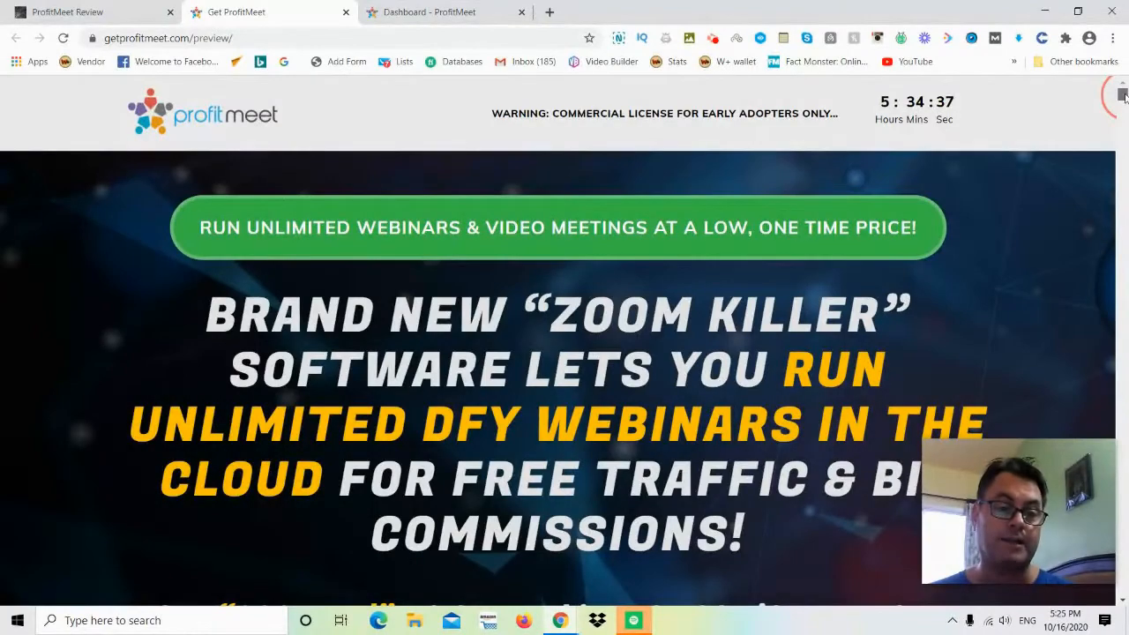
scroll(down, 3)
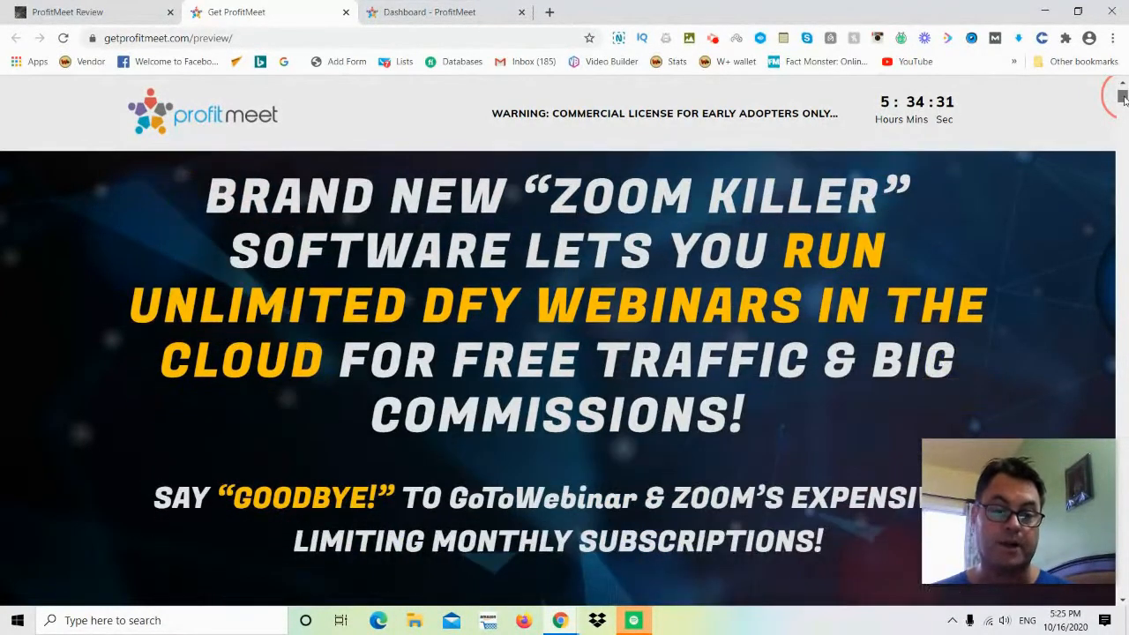
scroll(down, 3)
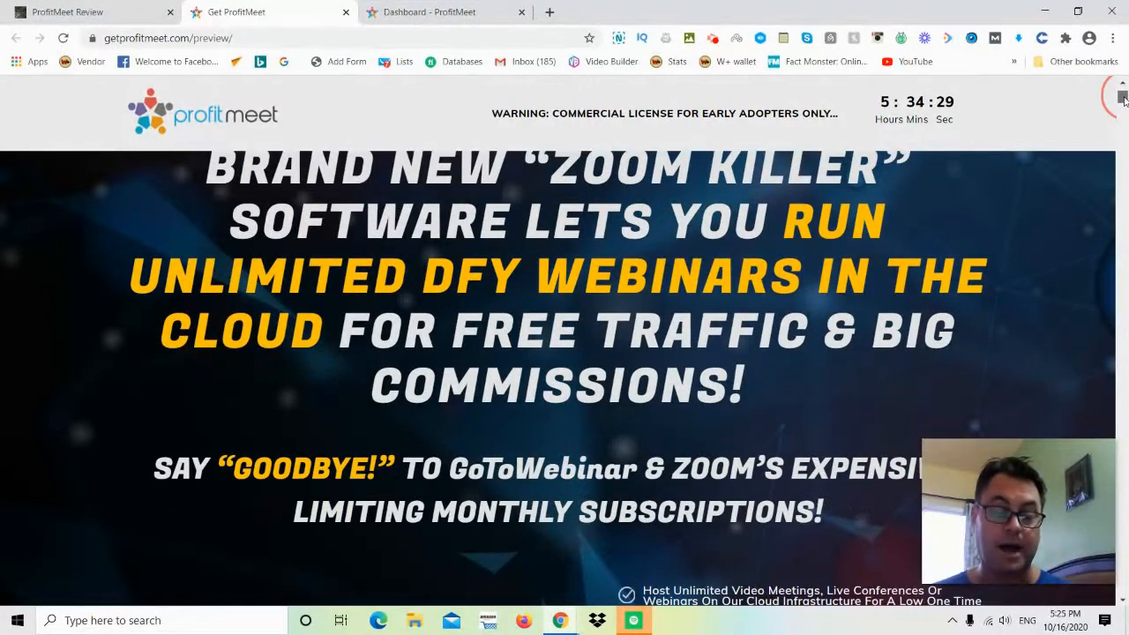
scroll(down, 3)
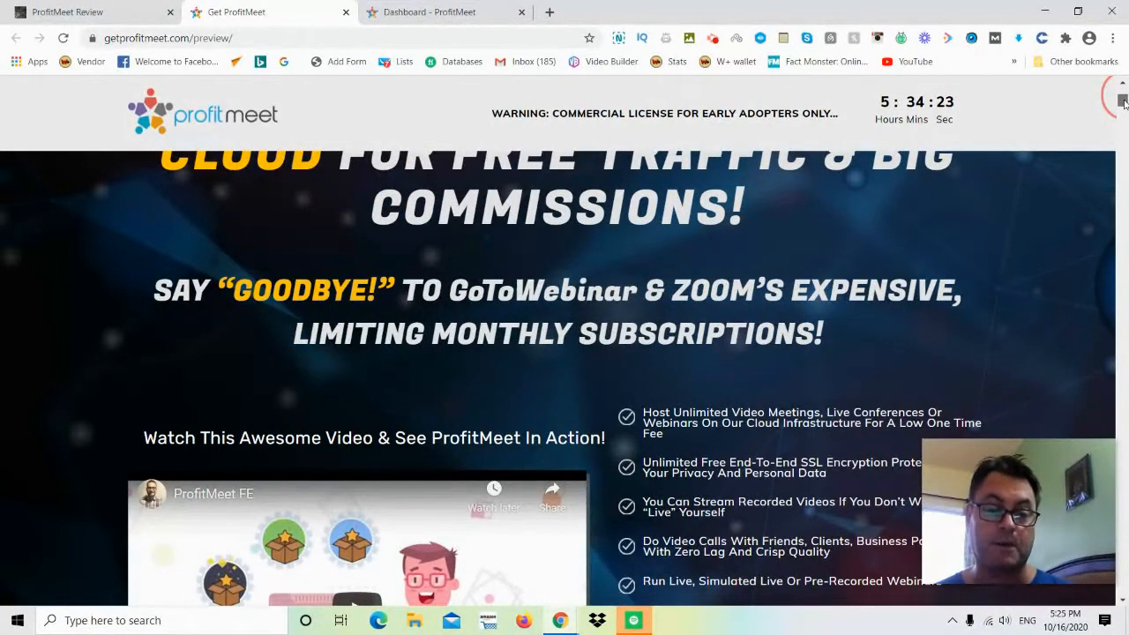
scroll(down, 3)
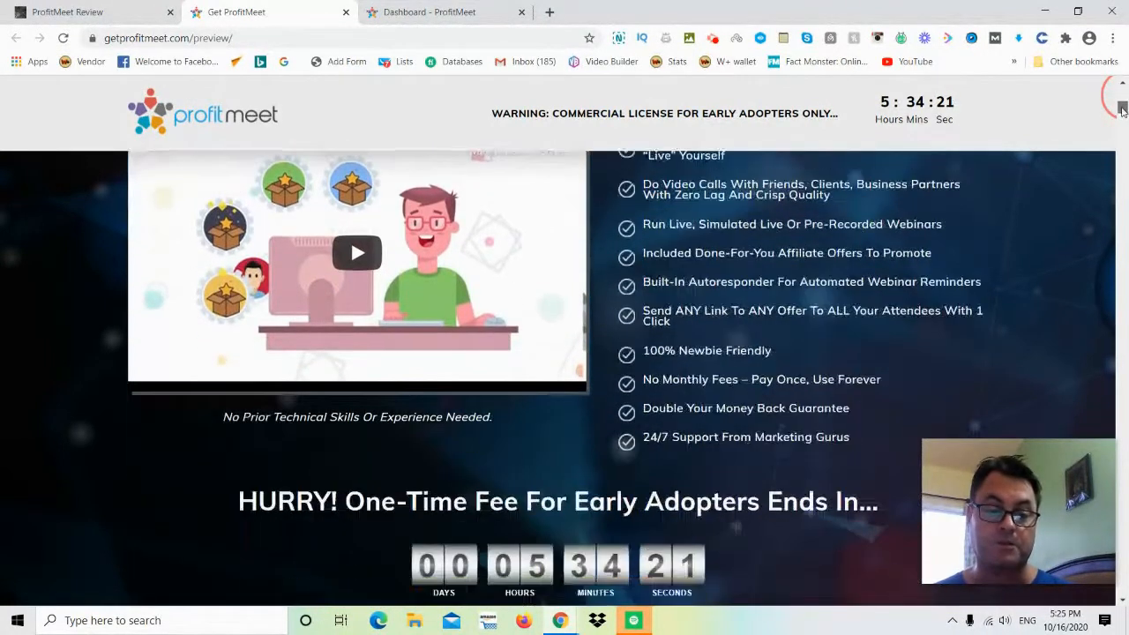
scroll(down, 3)
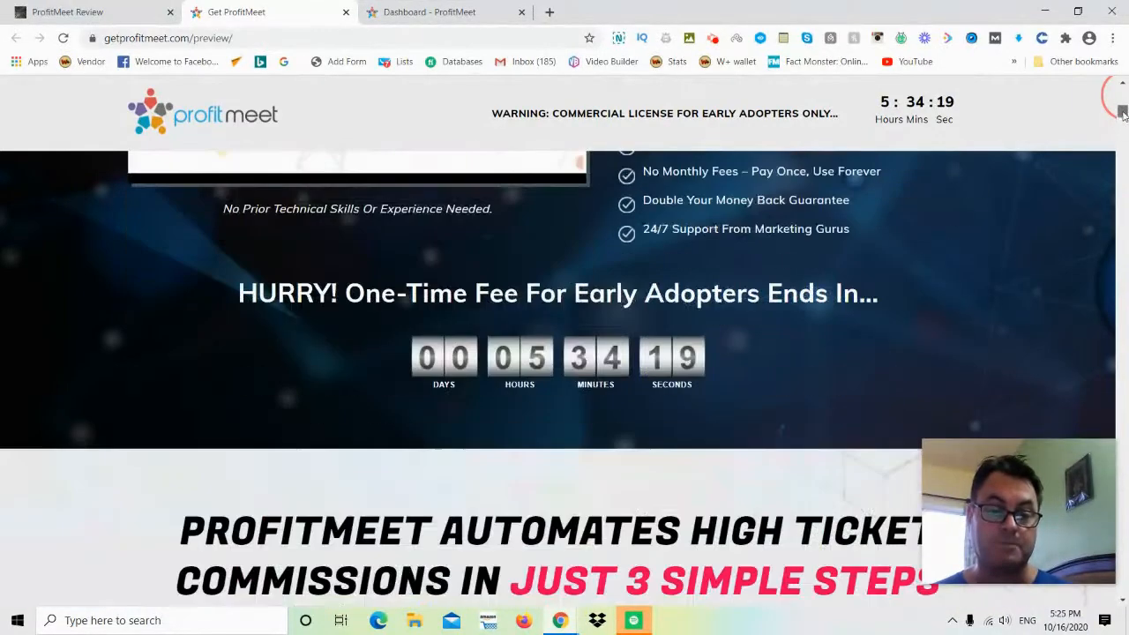
scroll(down, 3)
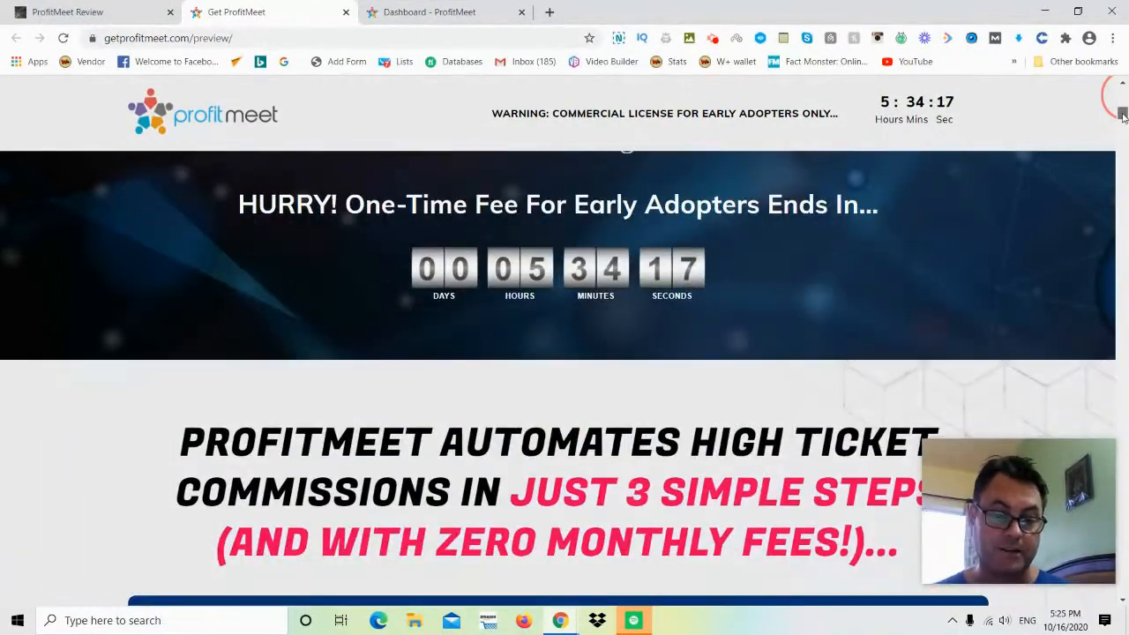
scroll(down, 3)
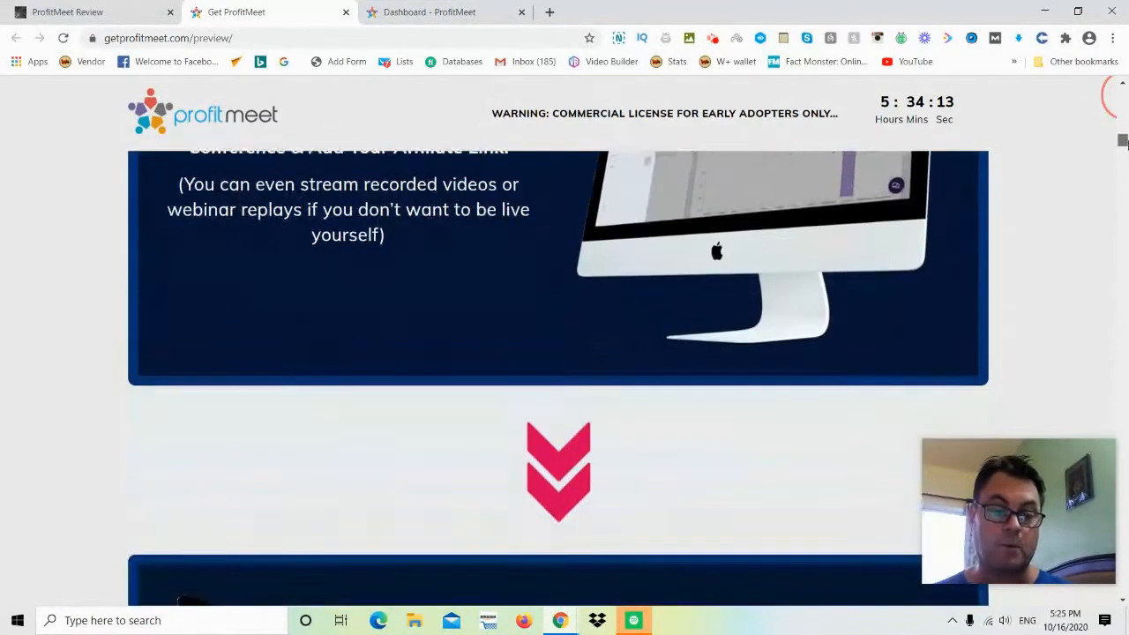
scroll(up, 3)
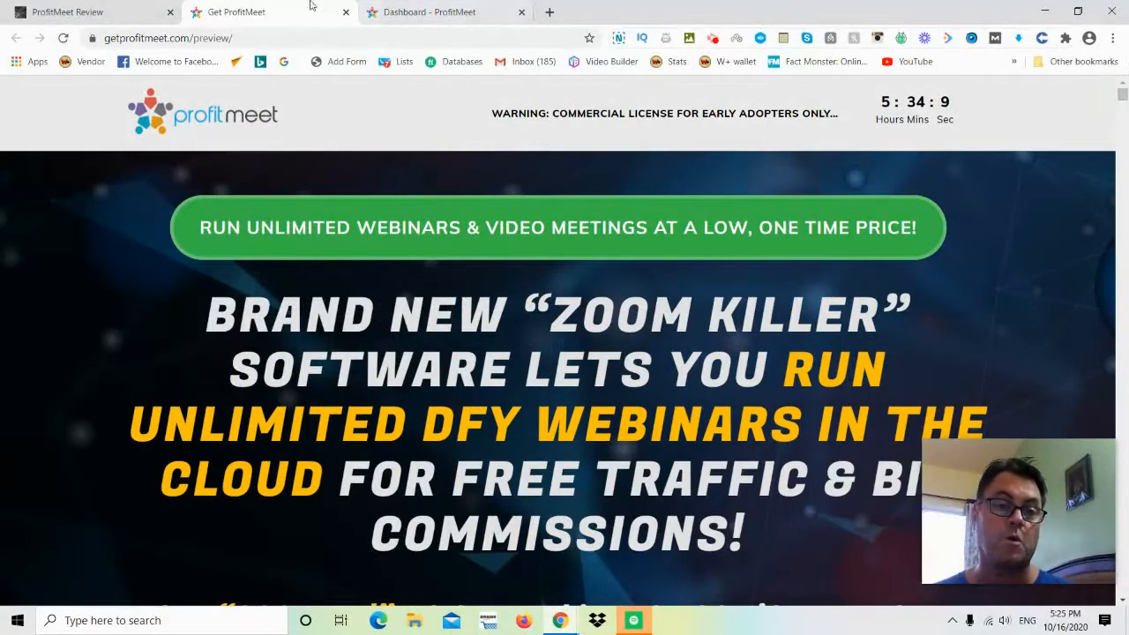
- Show the ProfitMeet dashboard with 4 upcoming, 174 hosted, 122 attended and 169 instant meetings and its chart
click(445, 10)
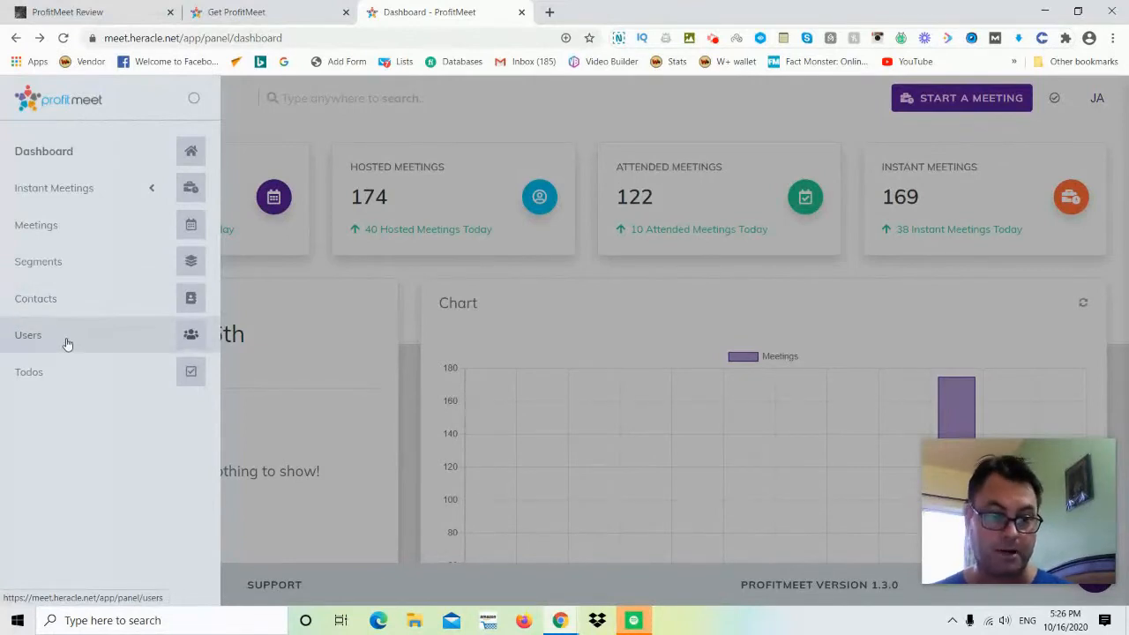
mouse_move(89, 338)
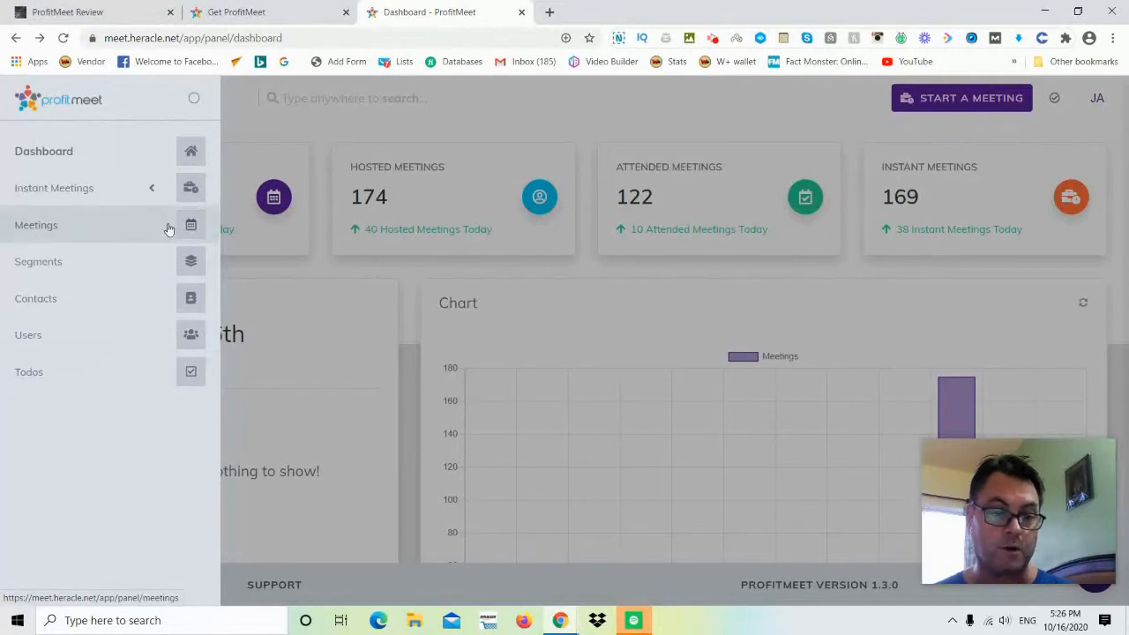
click(180, 98)
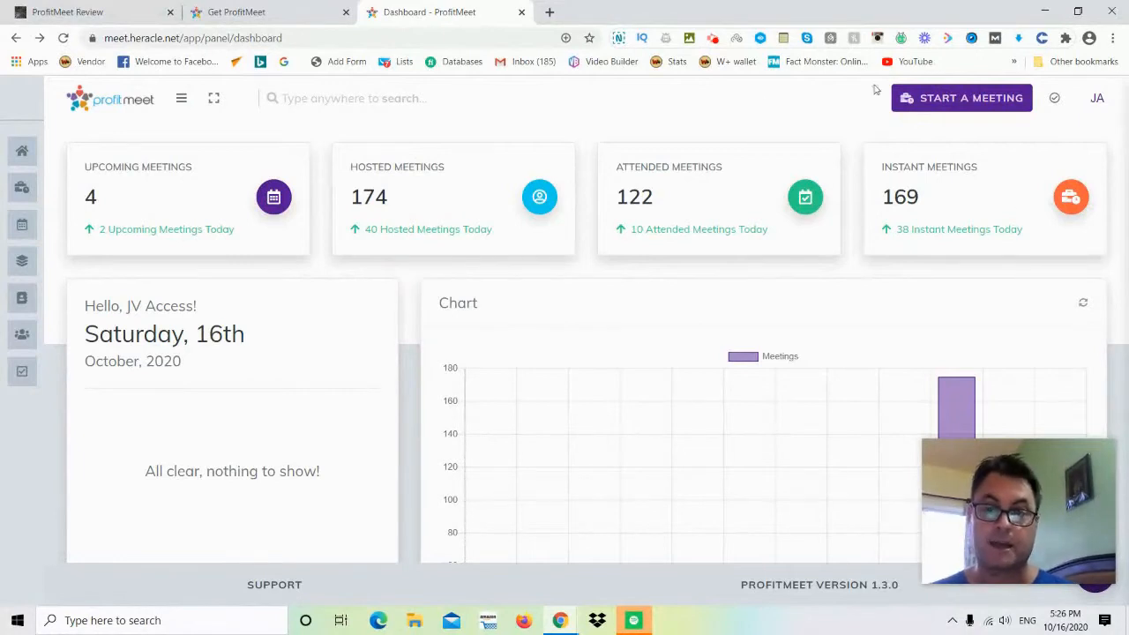
mouse_move(970, 106)
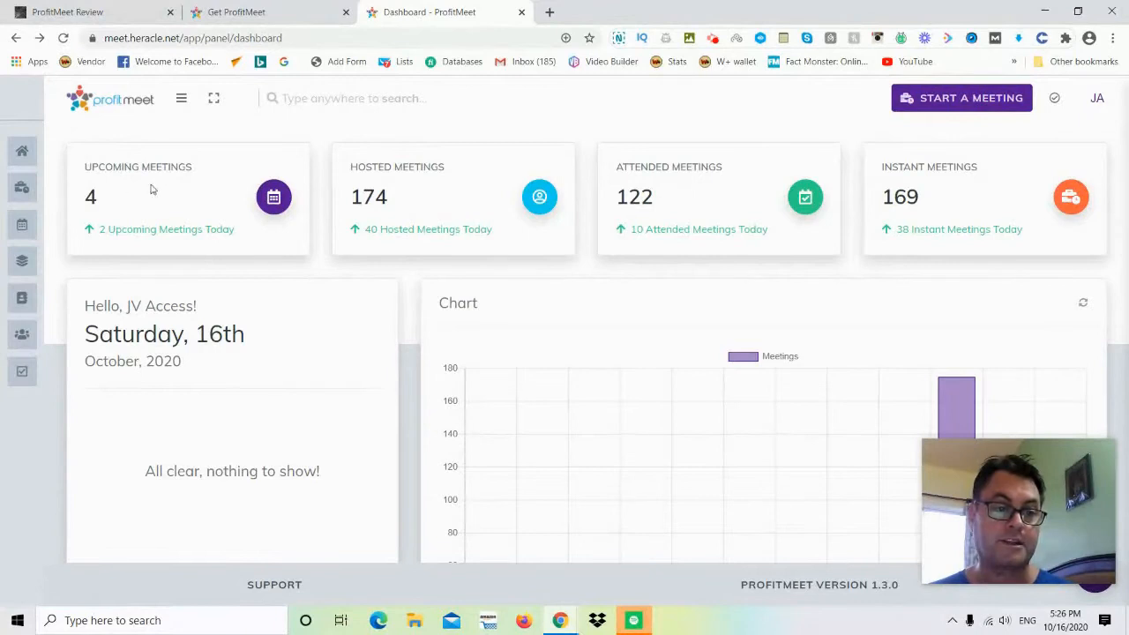
mouse_move(456, 173)
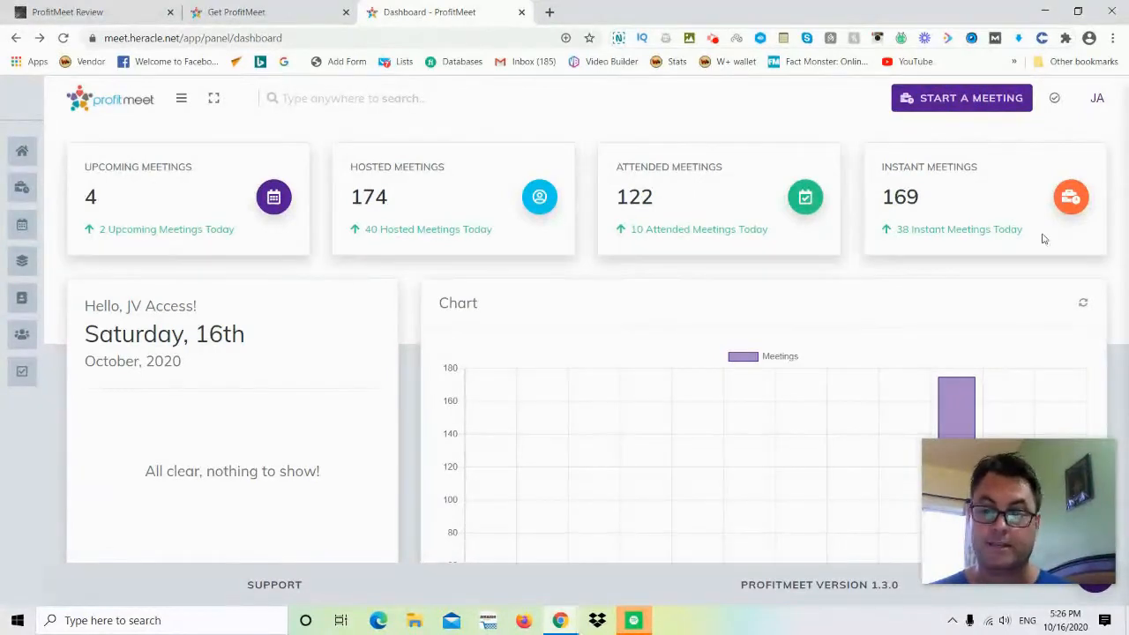
scroll(down, 3)
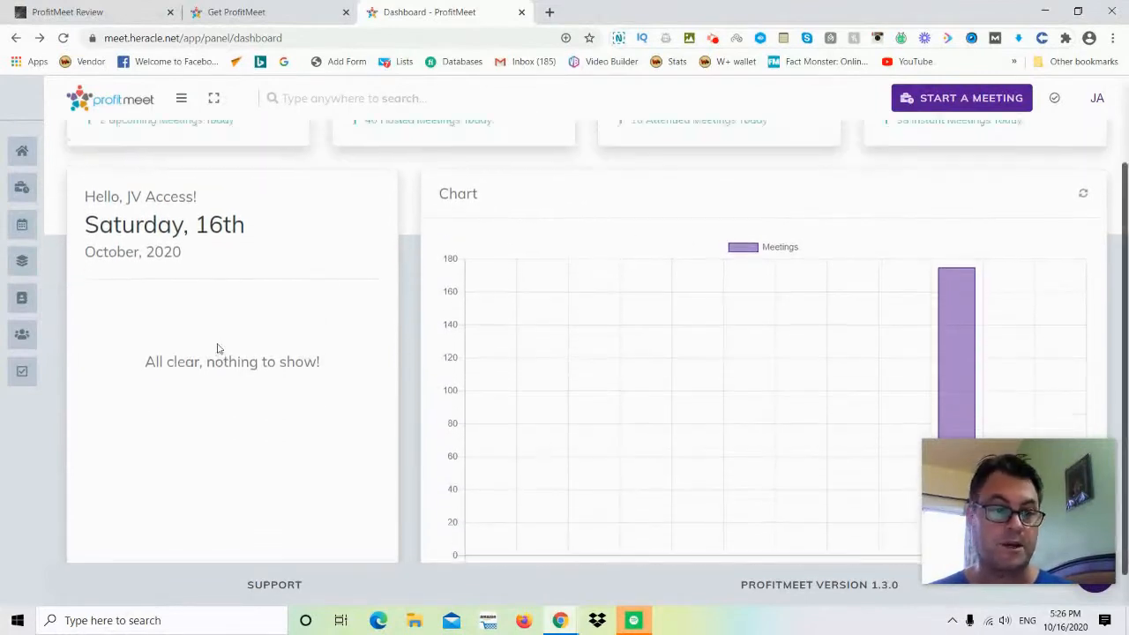
click(180, 99)
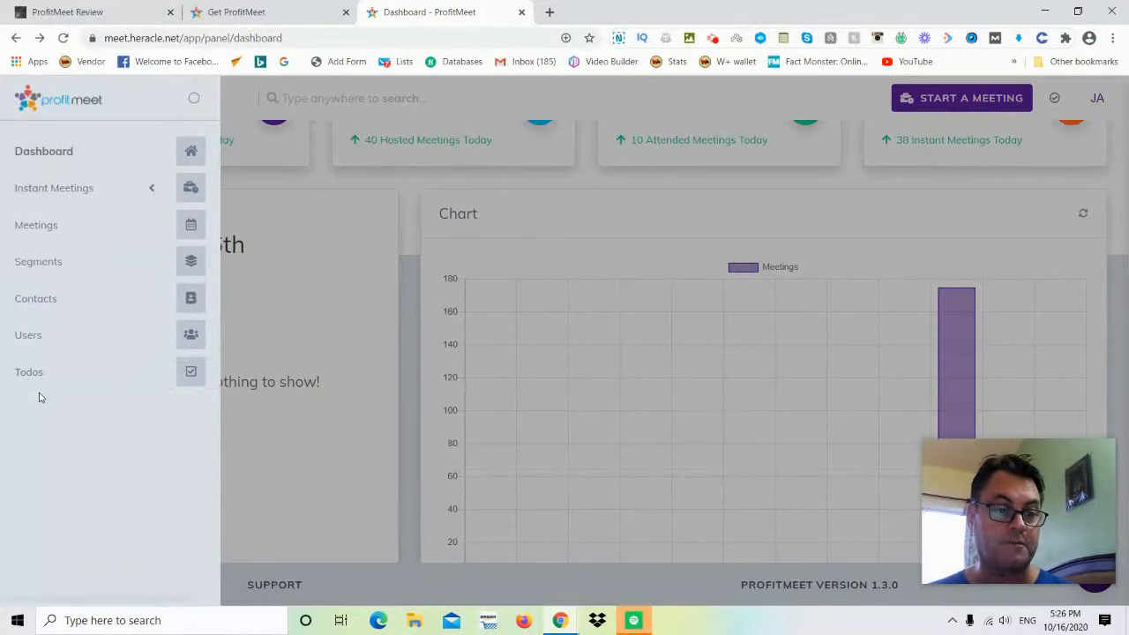
mouse_move(53, 187)
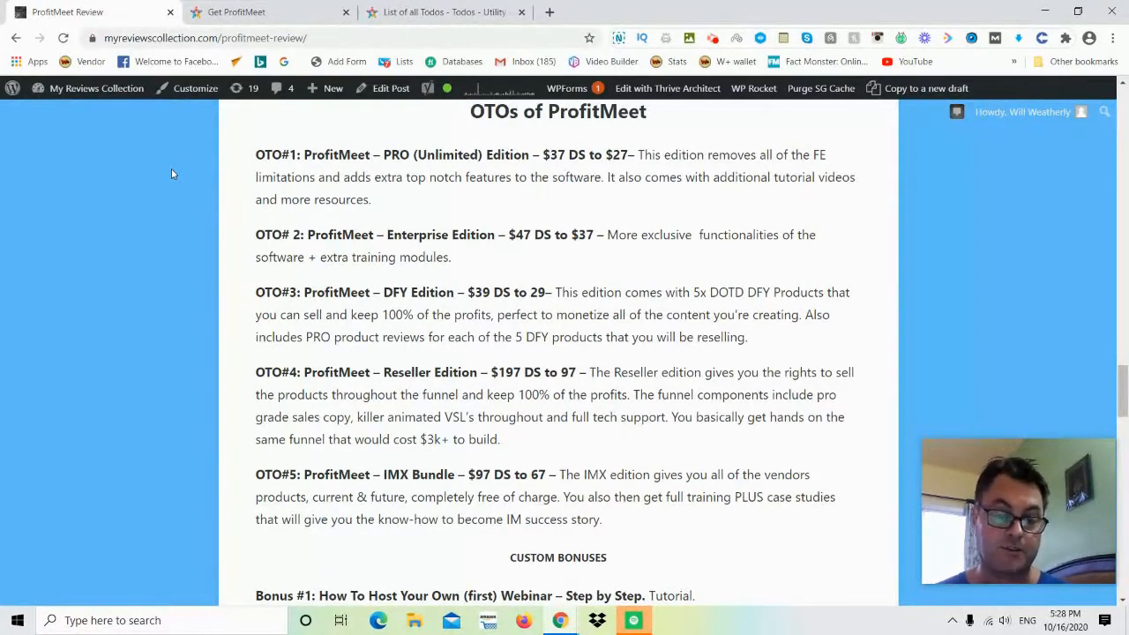
- Scroll the ProfitMeet review down to its OTO editions and the start of the custom bonuses
scroll(down, 3)
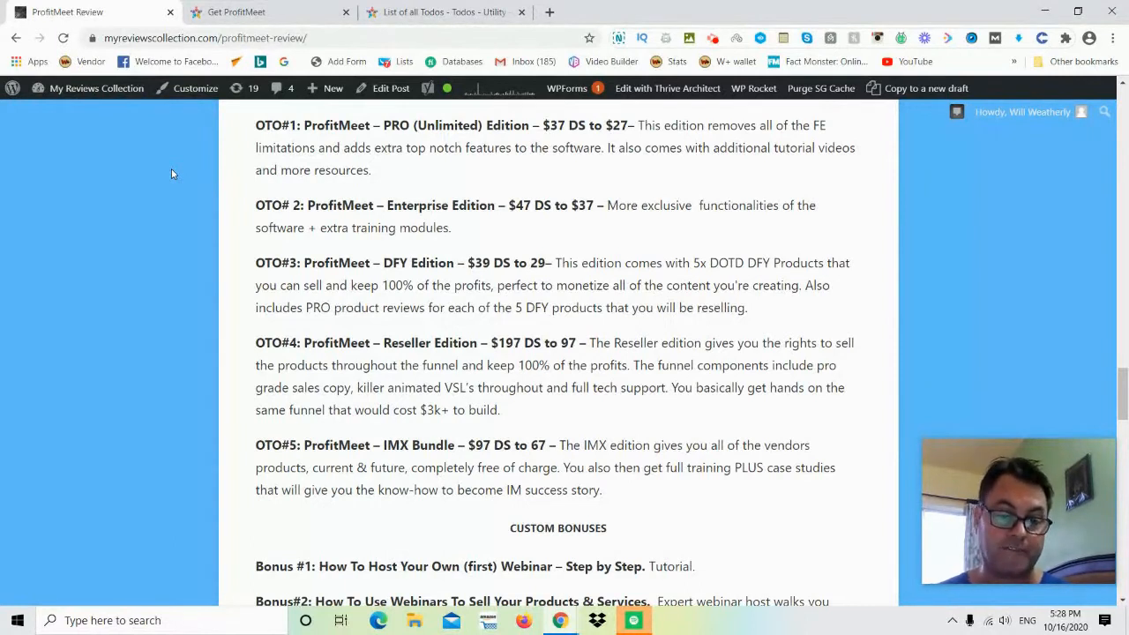
scroll(down, 3)
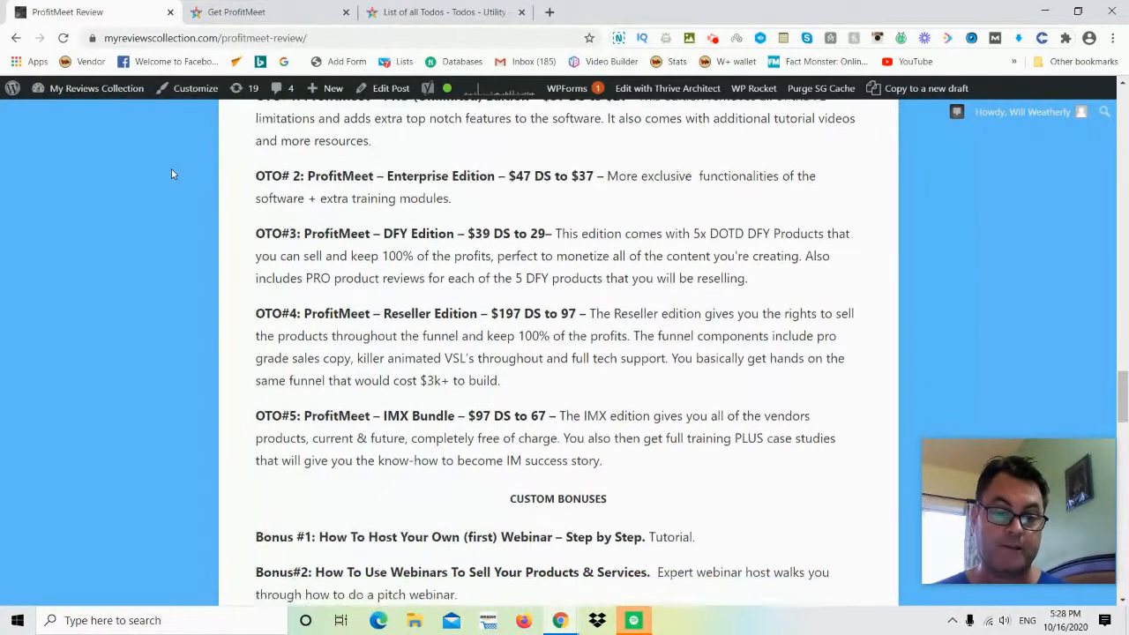
scroll(down, 3)
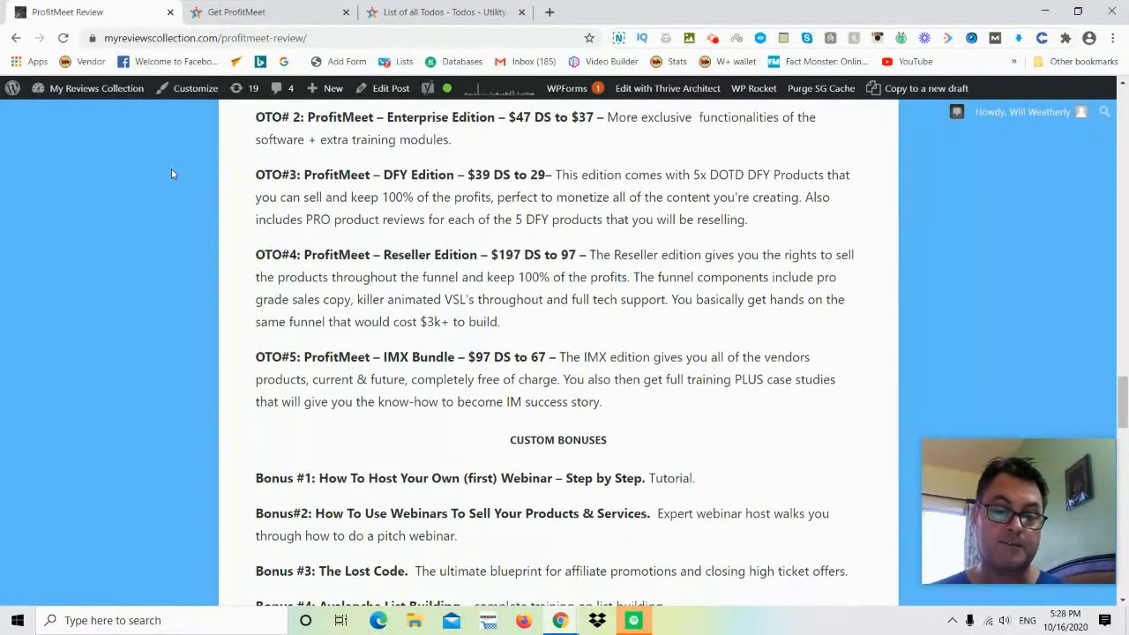
mouse_move(187, 240)
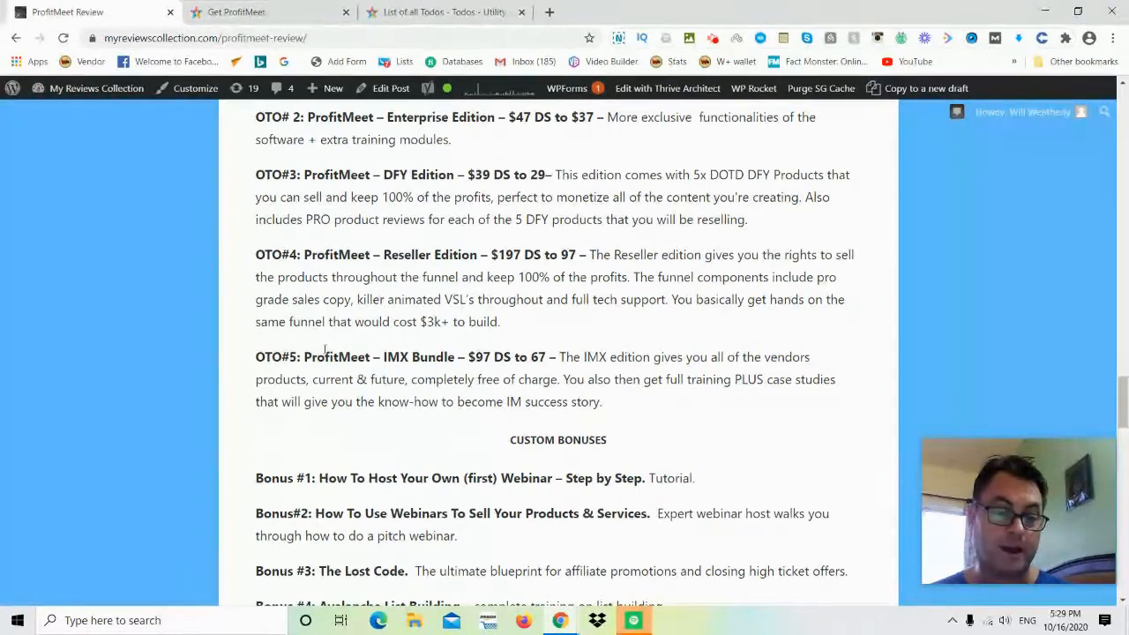
scroll(down, 3)
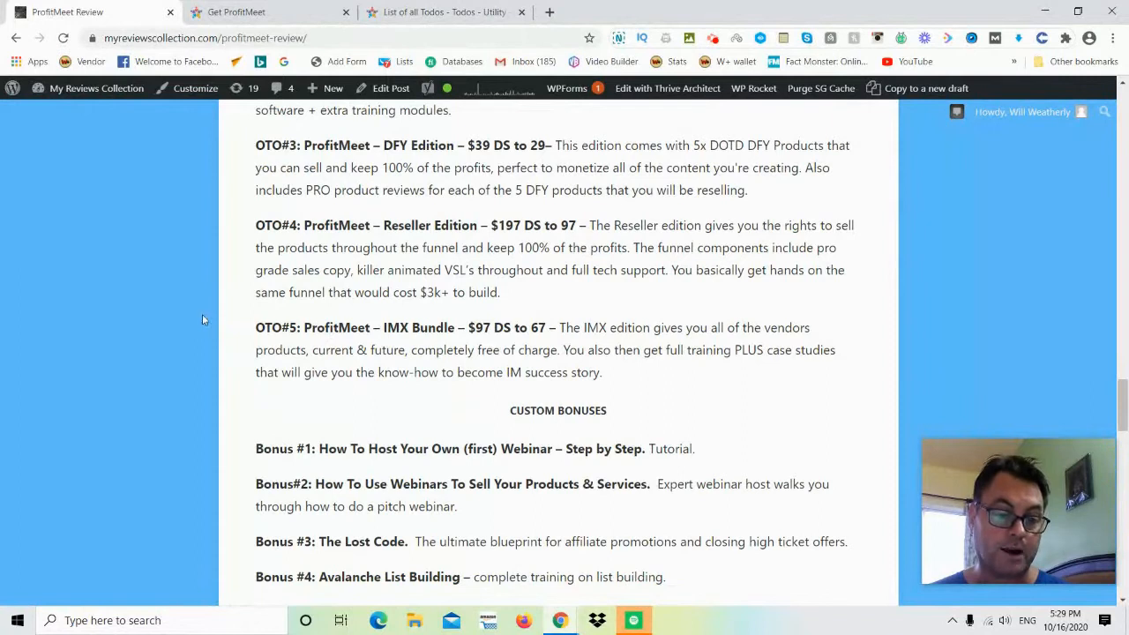
- Scroll through custom Bonus #1–#11 until the PREMIUM BONUSES heading with VidConnect appears
scroll(down, 3)
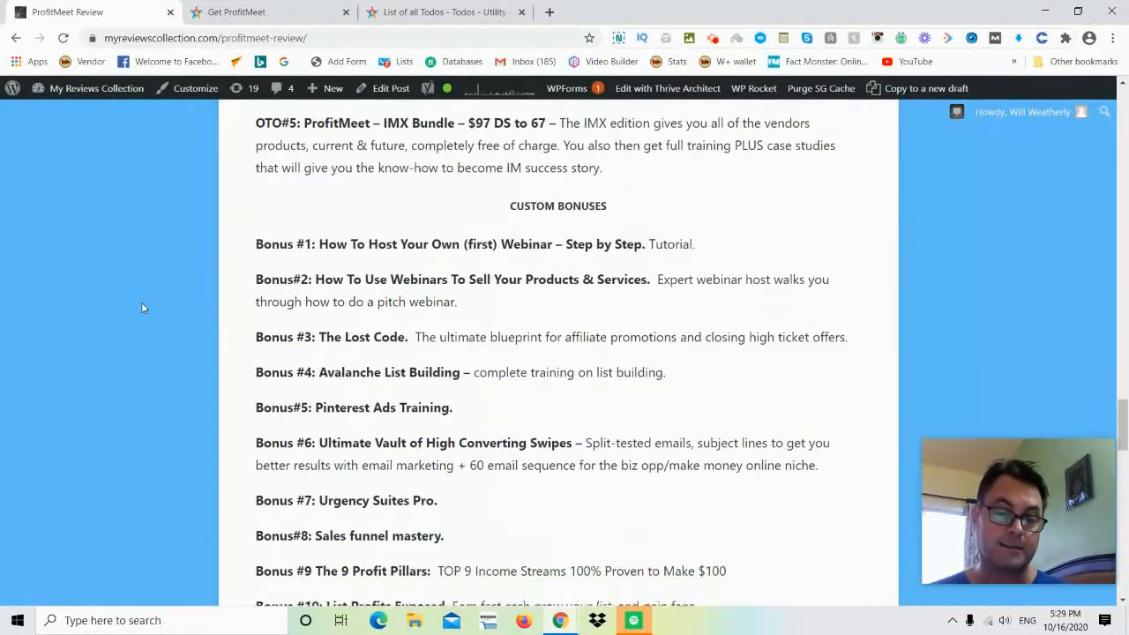
scroll(down, 3)
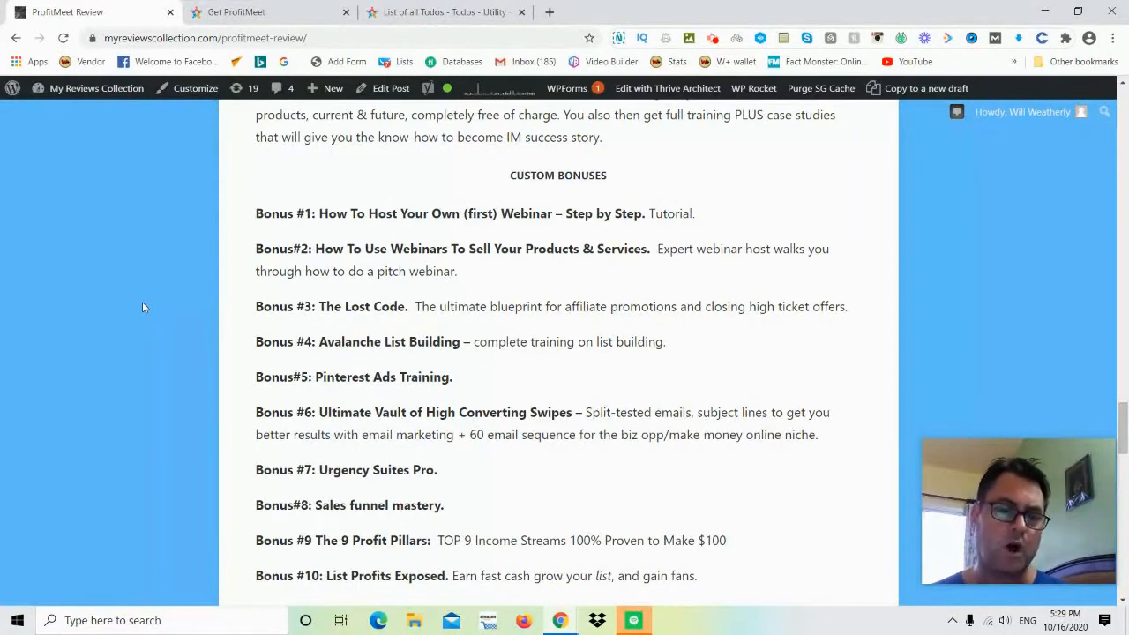
scroll(down, 3)
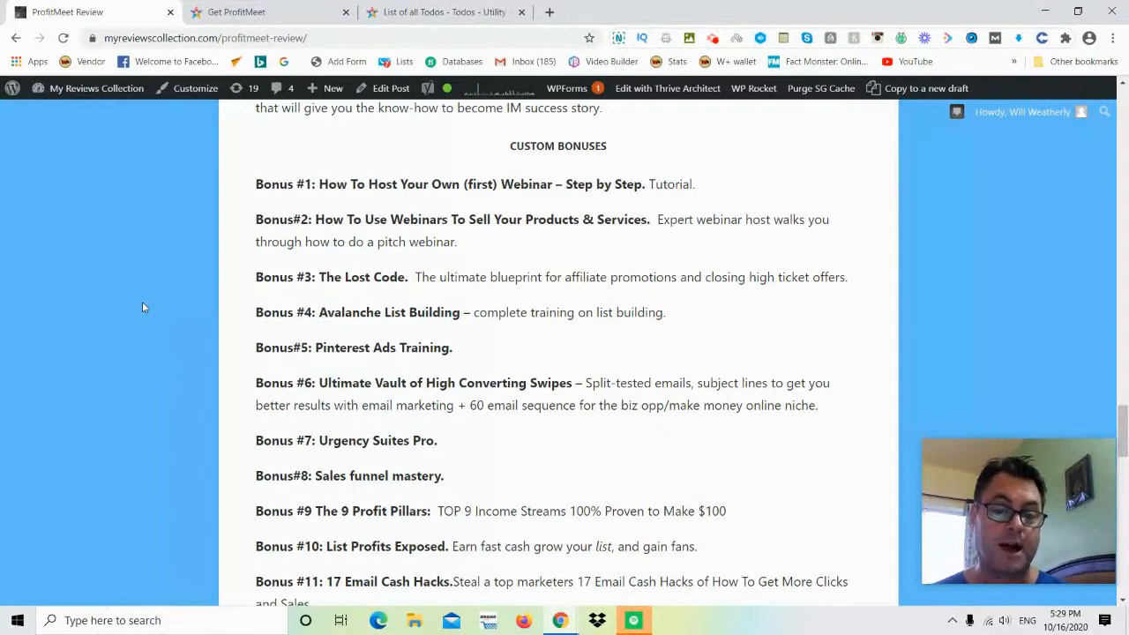
scroll(down, 3)
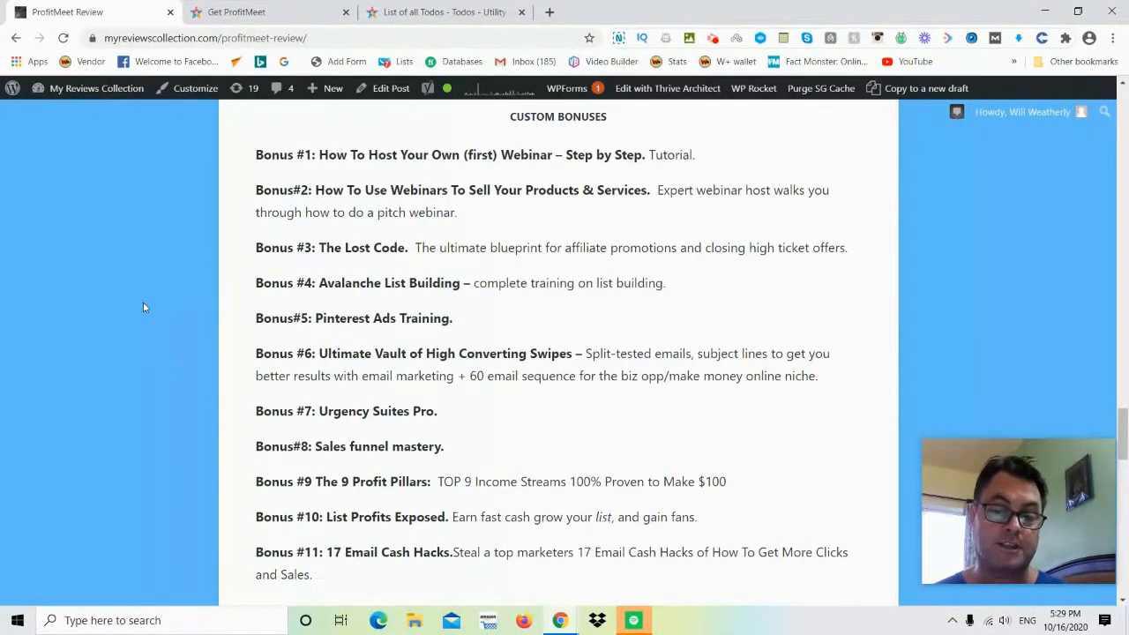
scroll(down, 3)
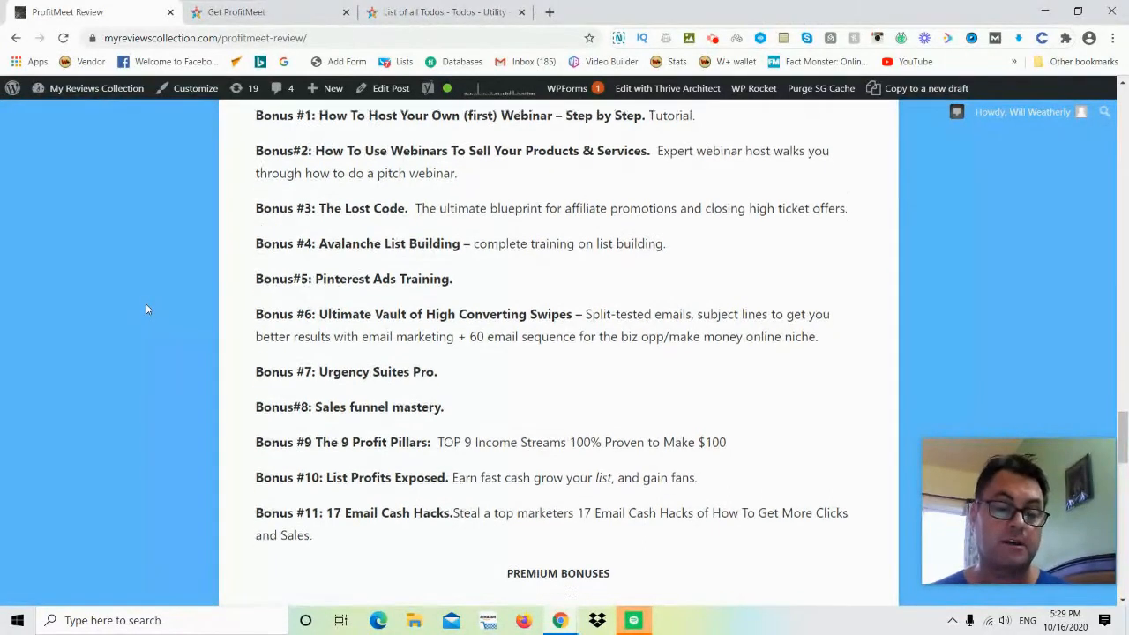
scroll(down, 3)
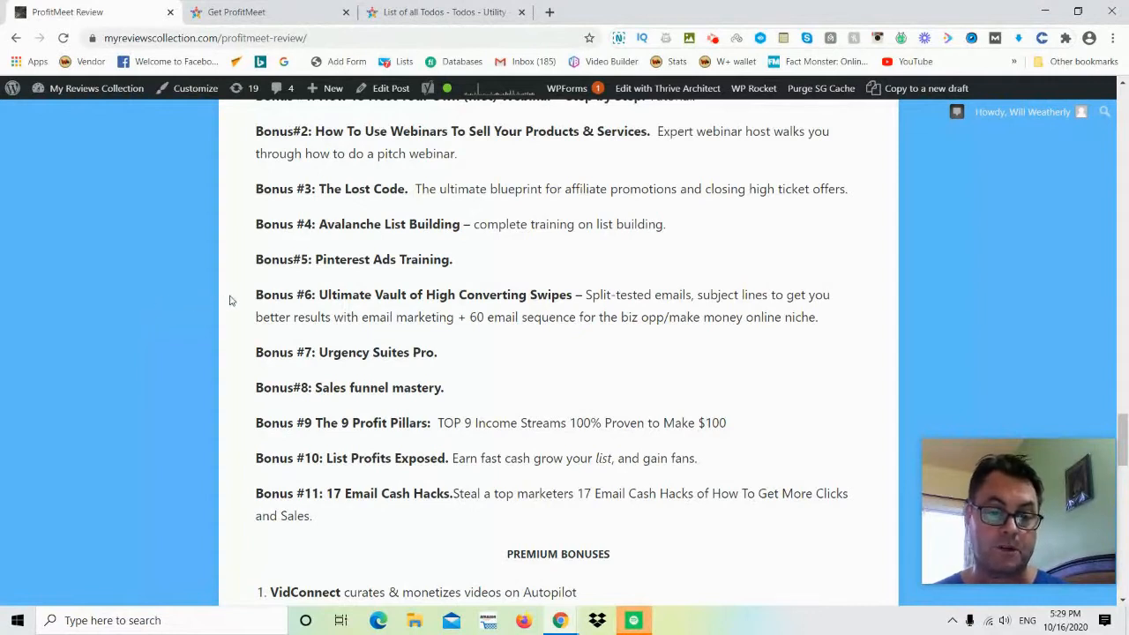
mouse_move(176, 315)
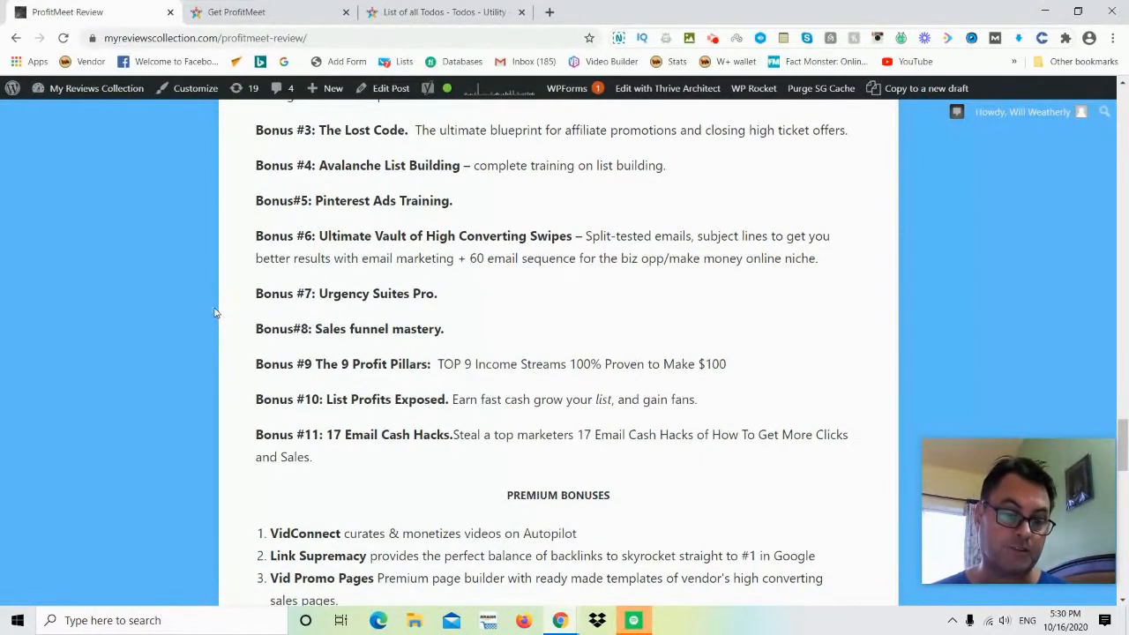
scroll(down, 3)
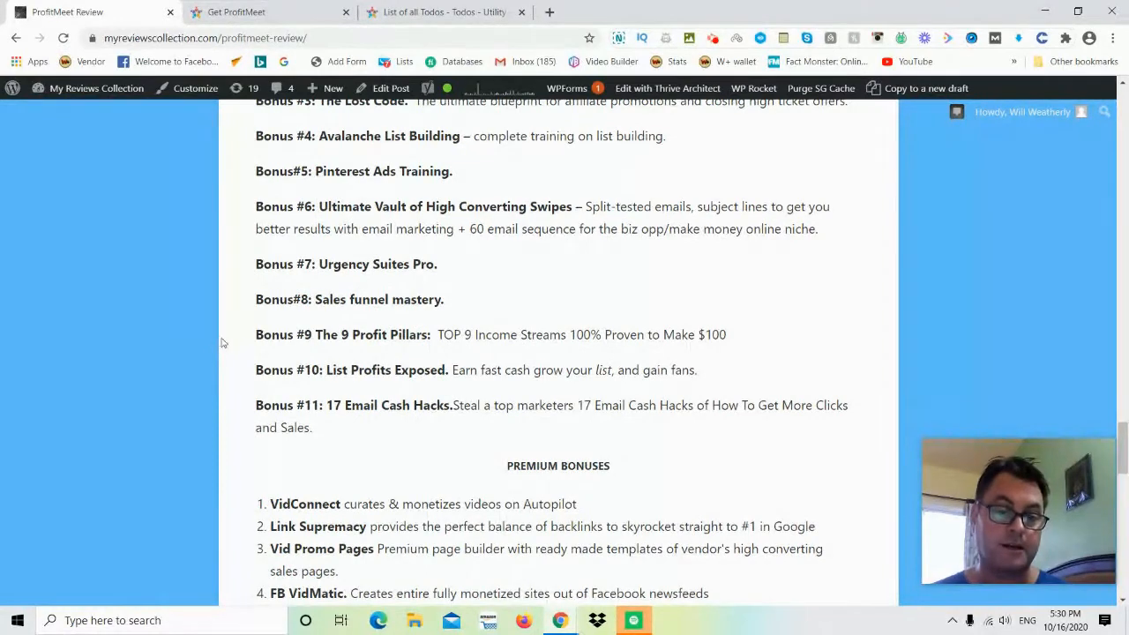
mouse_move(227, 346)
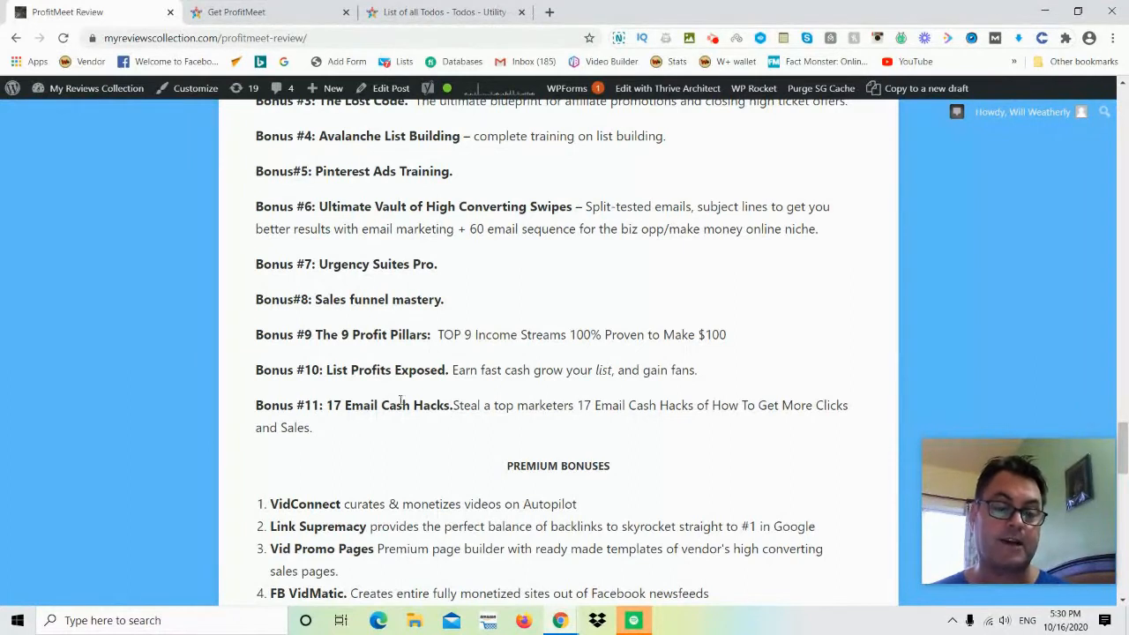
- Scroll through the four premium bonuses to FB VidMatic, the additional vendor bonuses and the Get ProfitMeet button
scroll(down, 3)
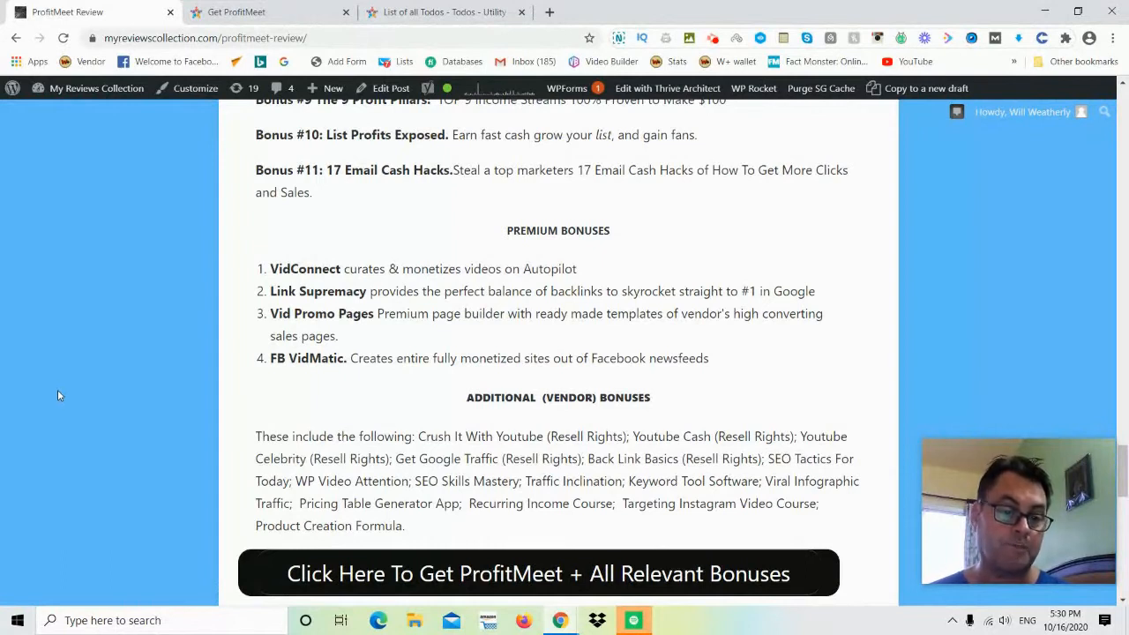
mouse_move(191, 344)
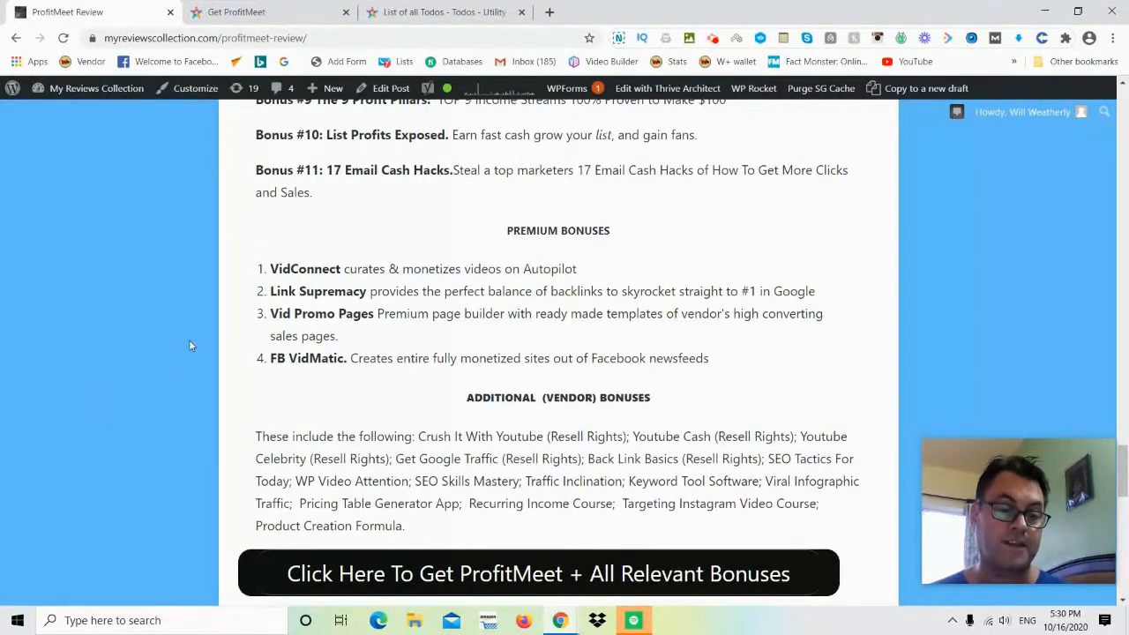
scroll(down, 3)
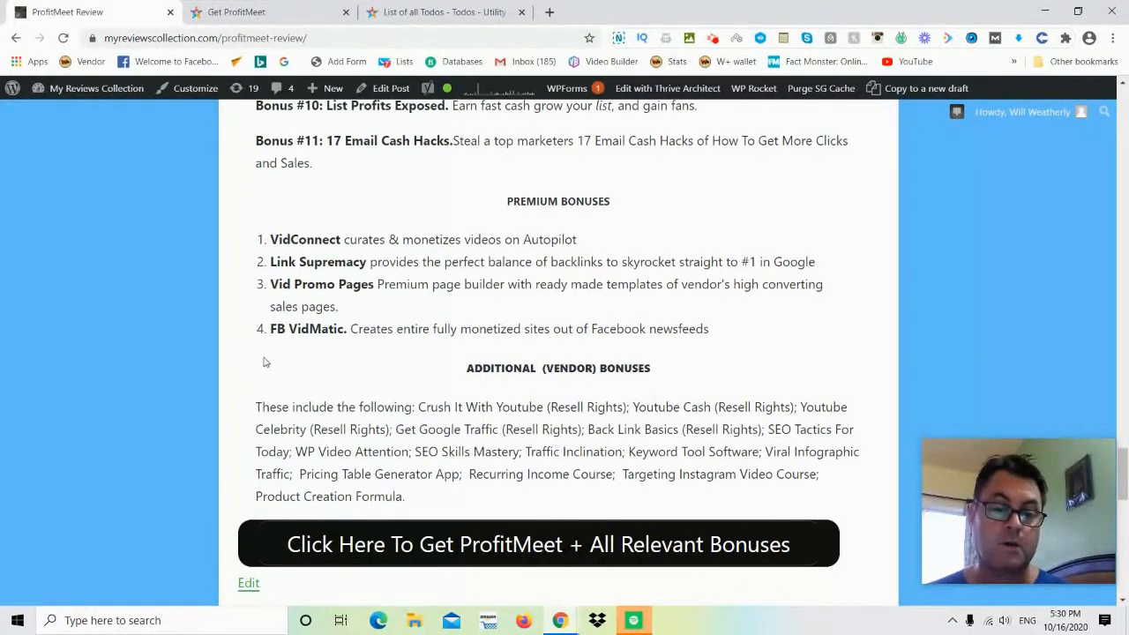
mouse_move(473, 421)
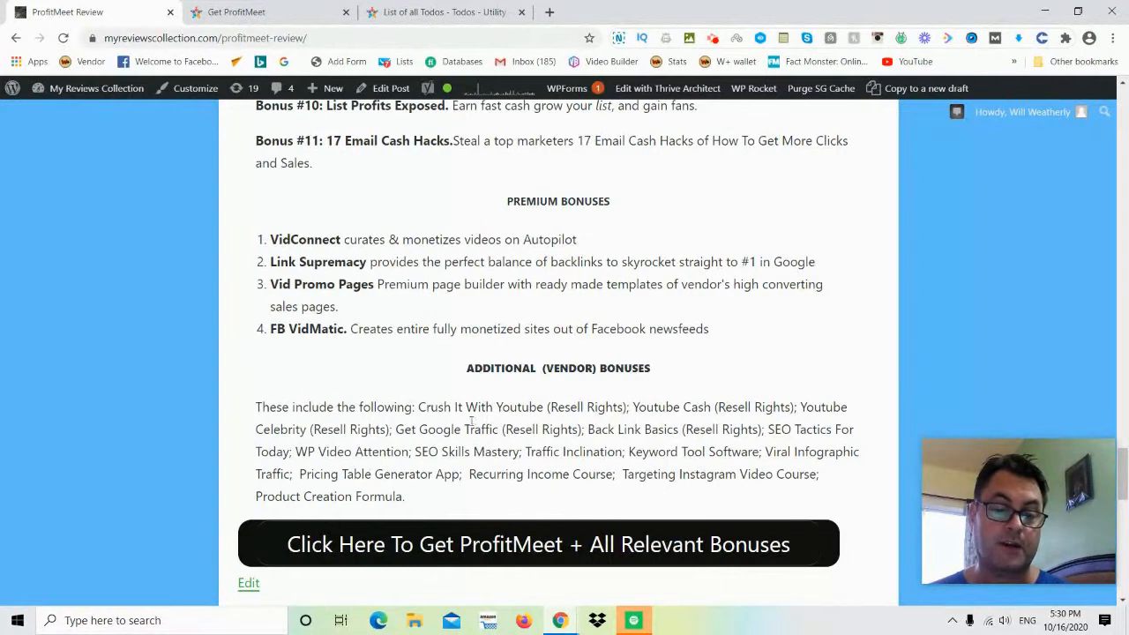
mouse_move(360, 395)
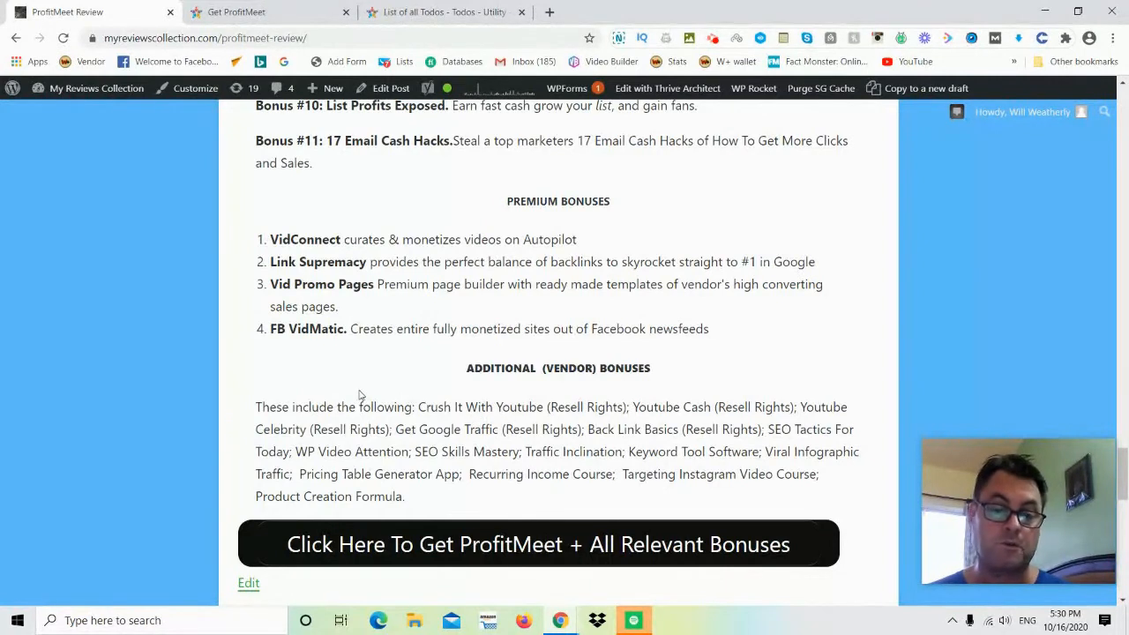
mouse_move(180, 413)
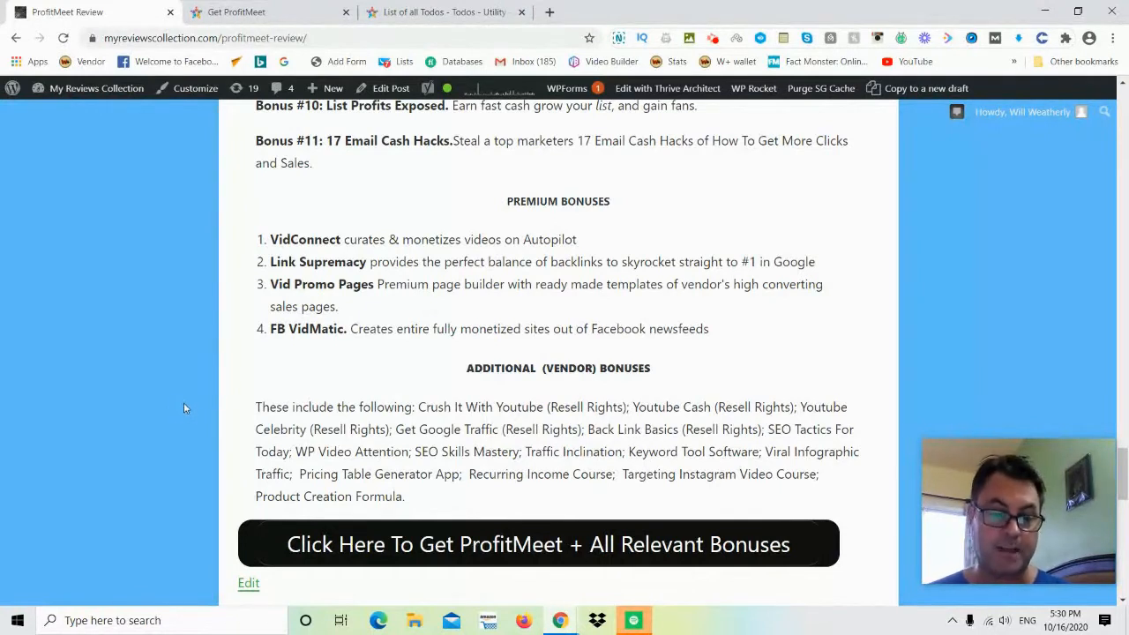
mouse_move(247, 444)
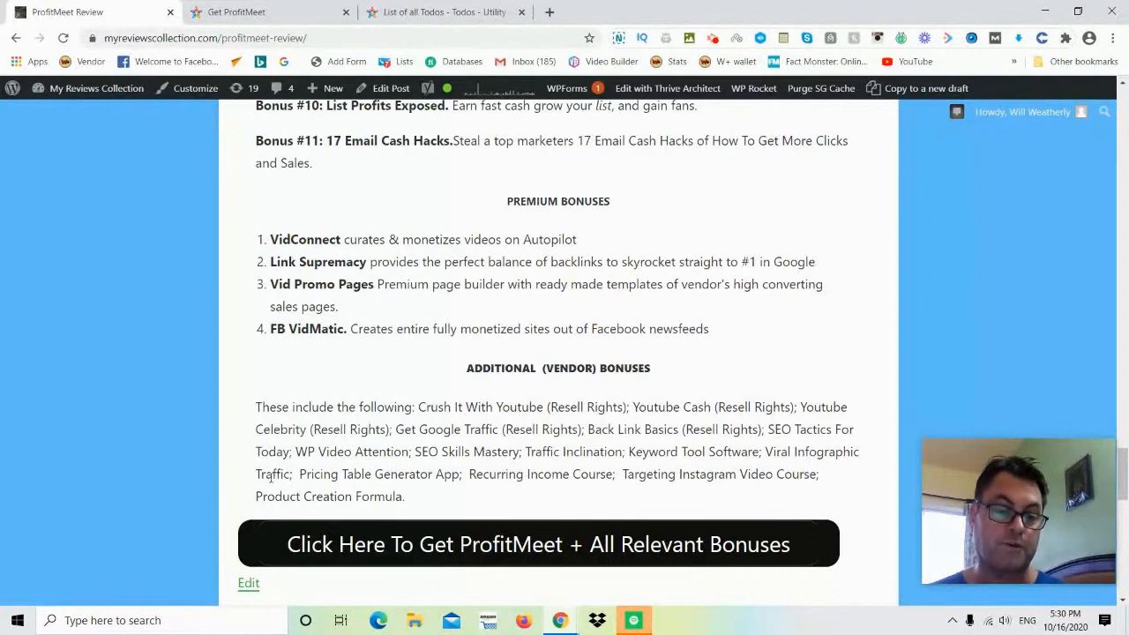
mouse_move(424, 494)
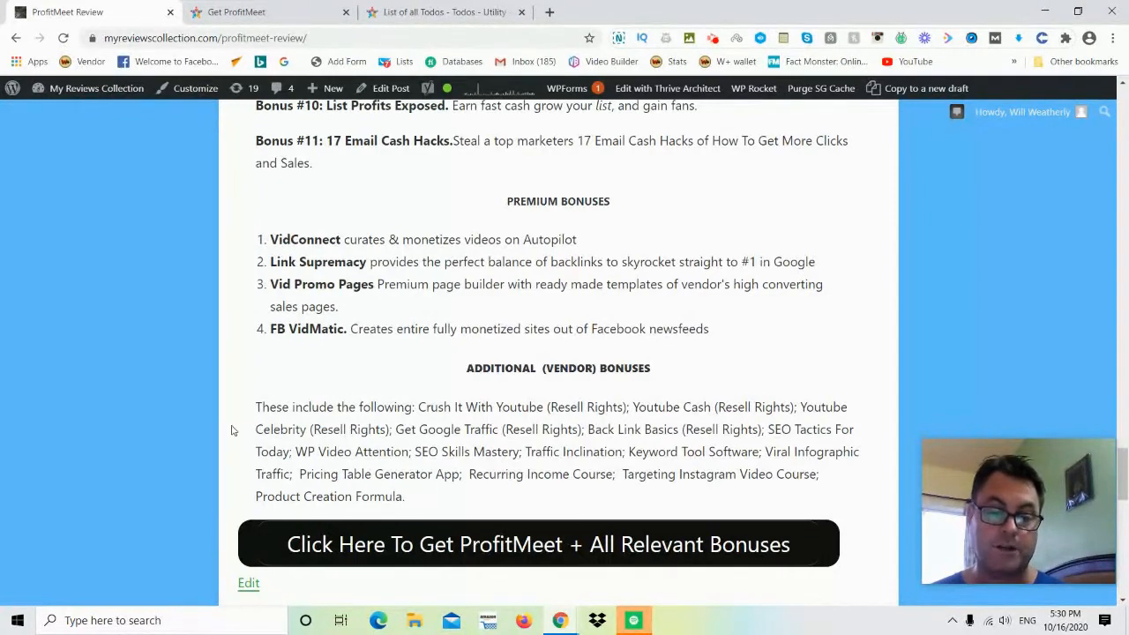
mouse_move(730, 496)
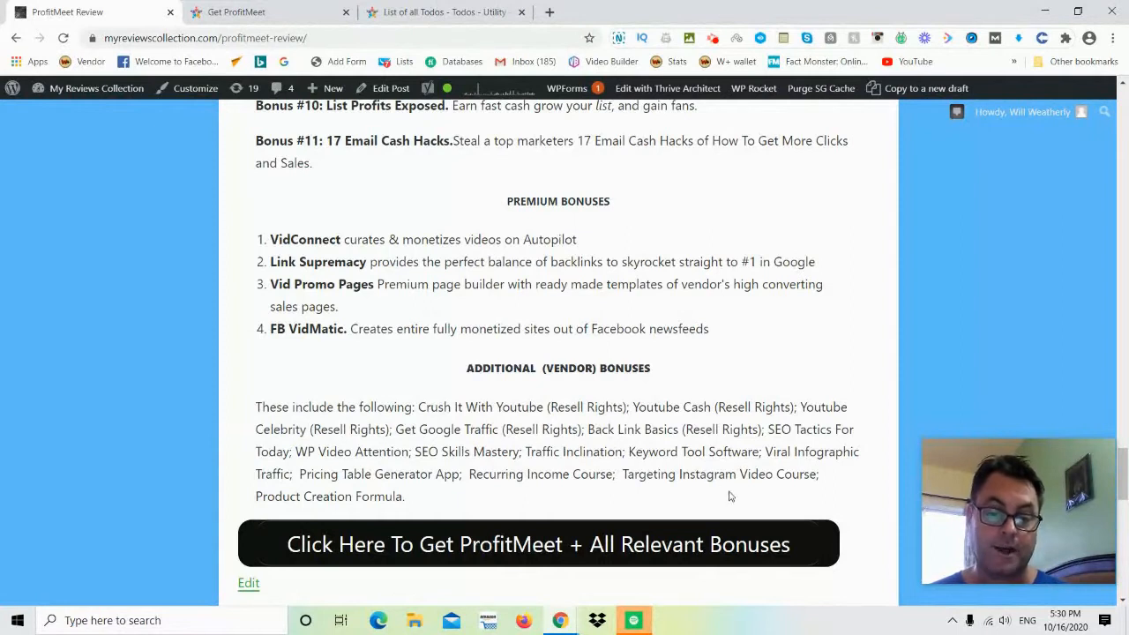
mouse_move(233, 487)
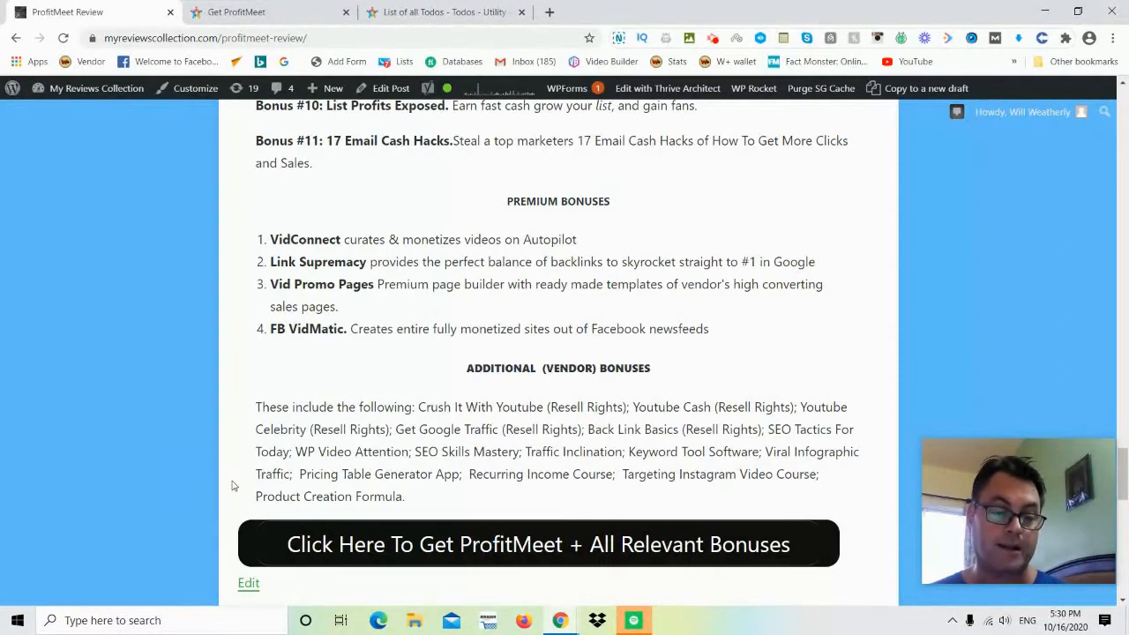
scroll(down, 3)
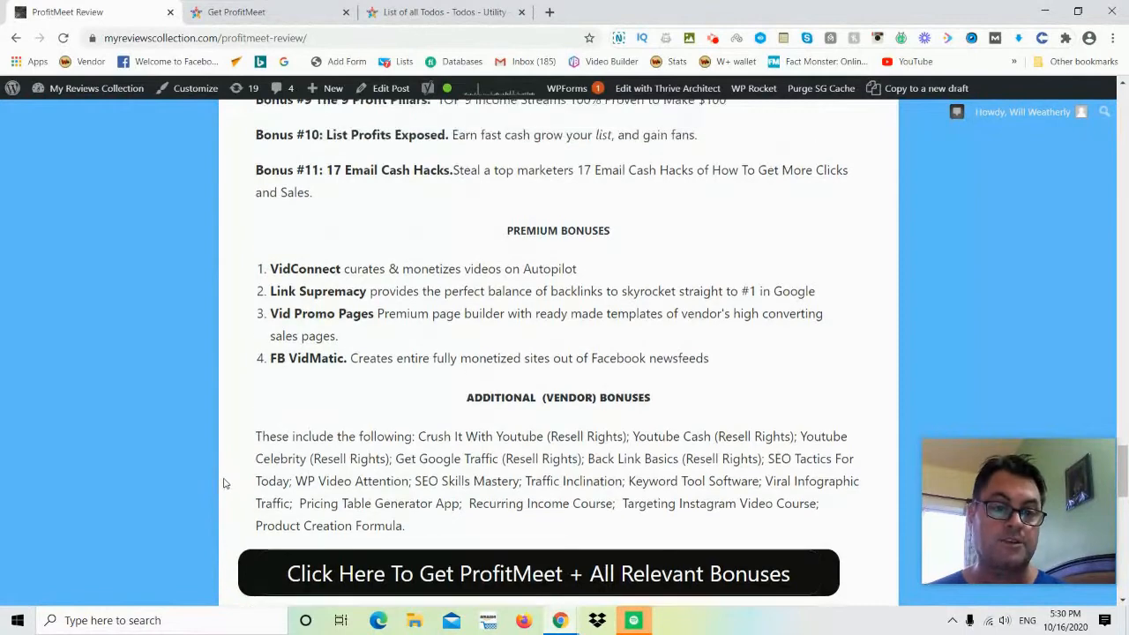
- Bring the OTO editions and custom bonuses list through Bonus #9 back into view
scroll(down, 3)
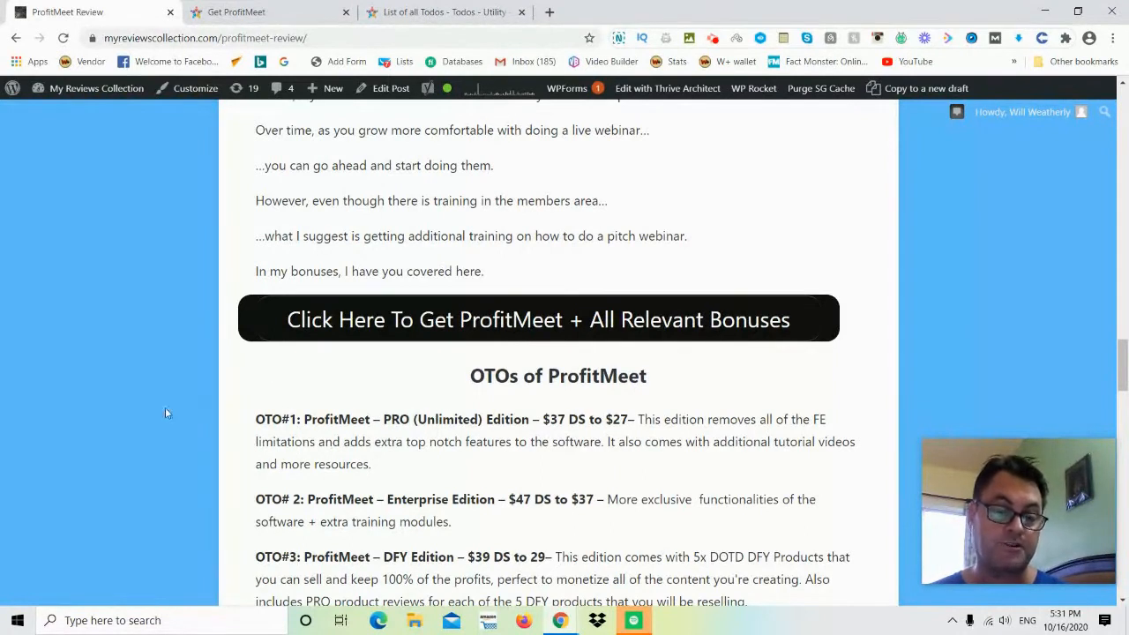
scroll(down, 3)
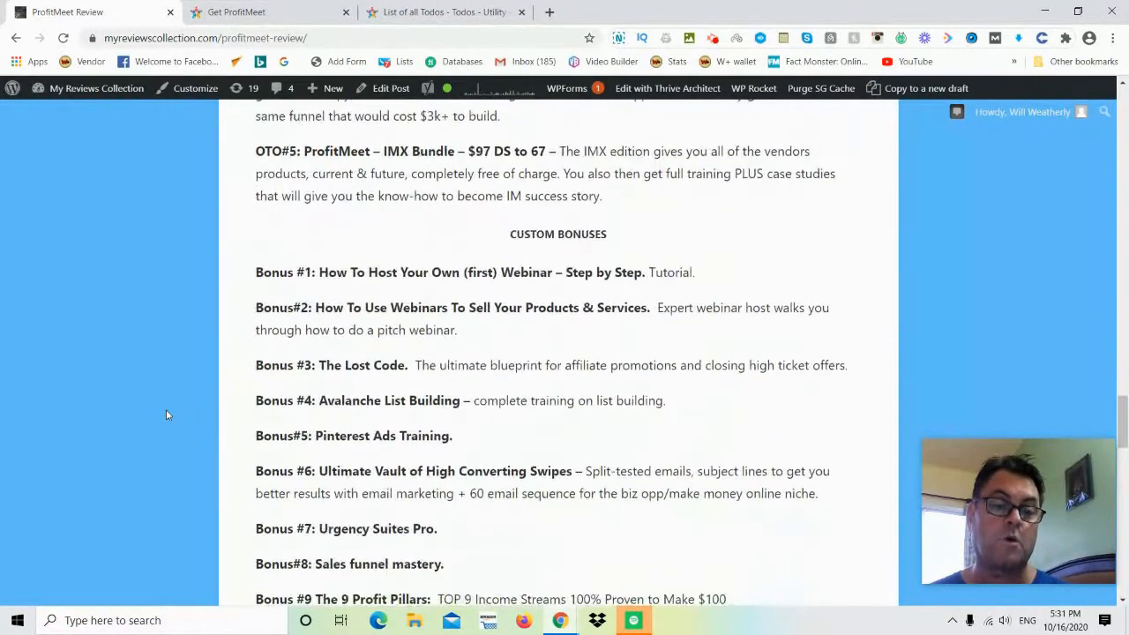
scroll(down, 3)
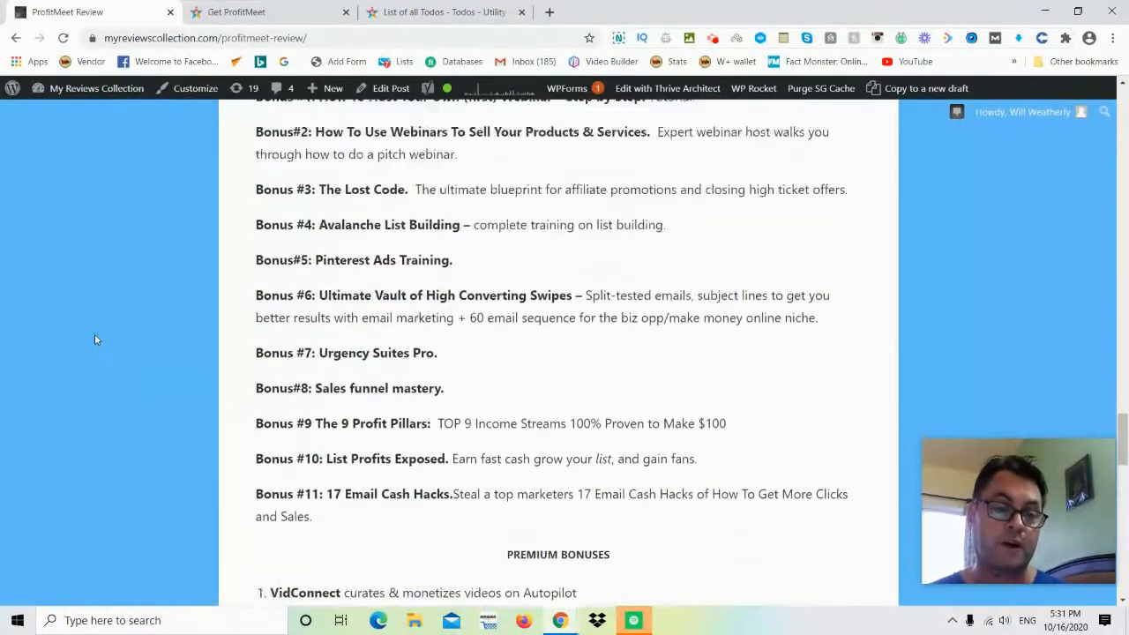
scroll(down, 3)
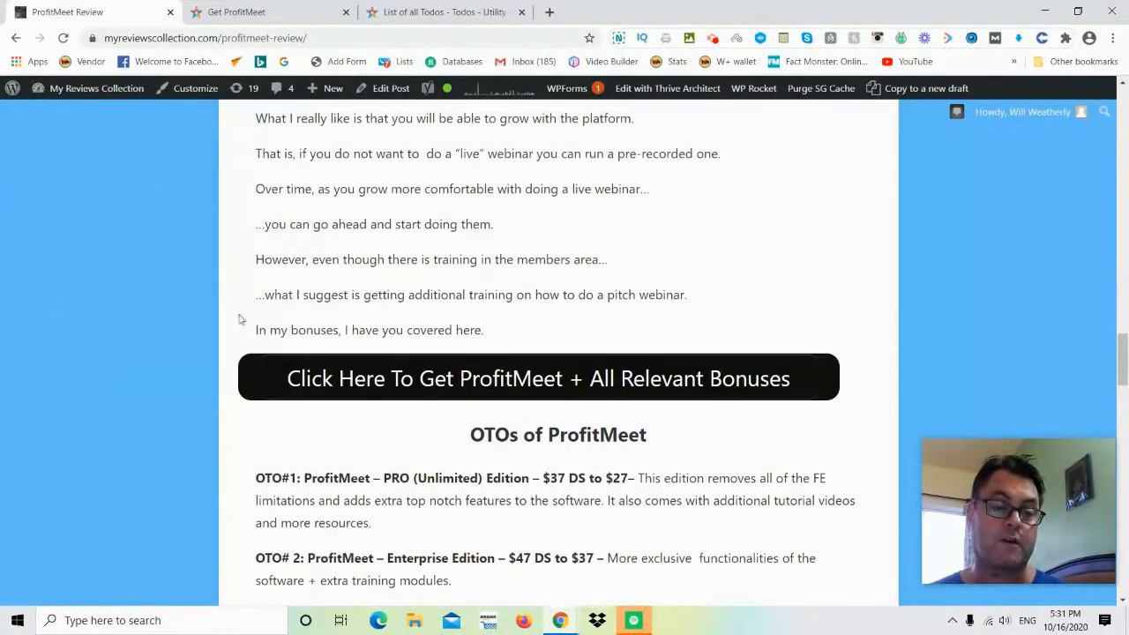
scroll(down, 3)
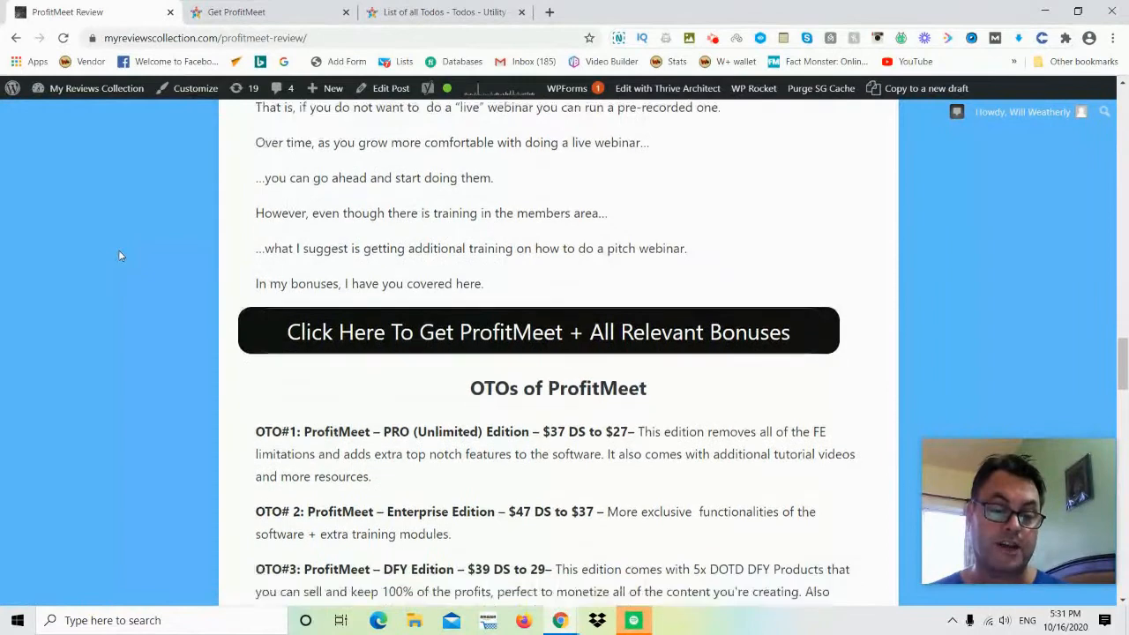
scroll(down, 3)
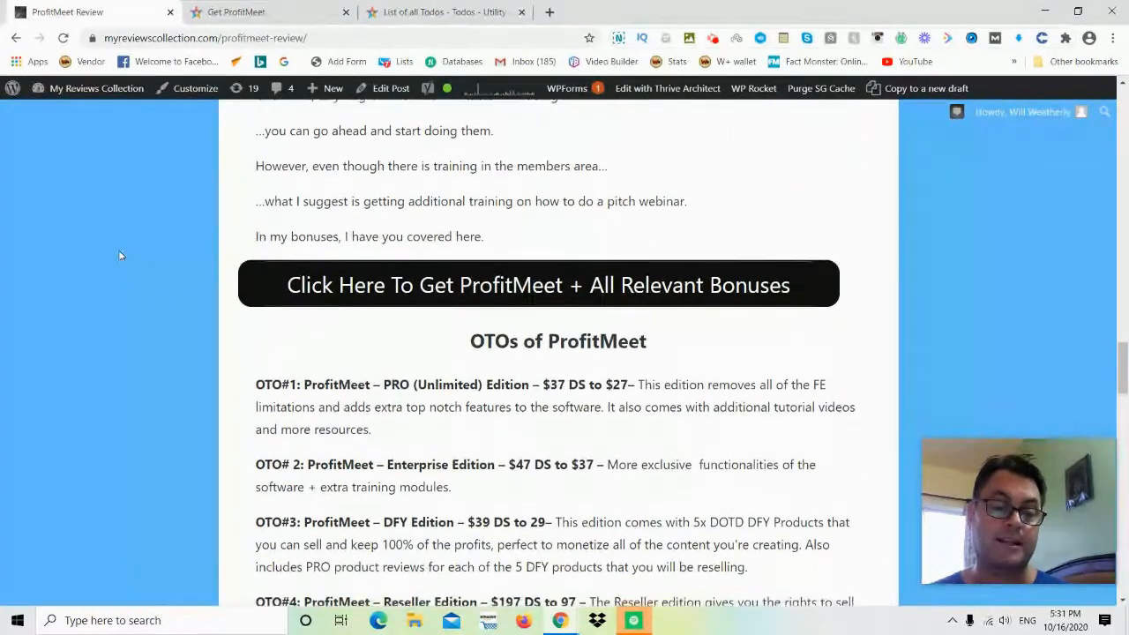
scroll(down, 3)
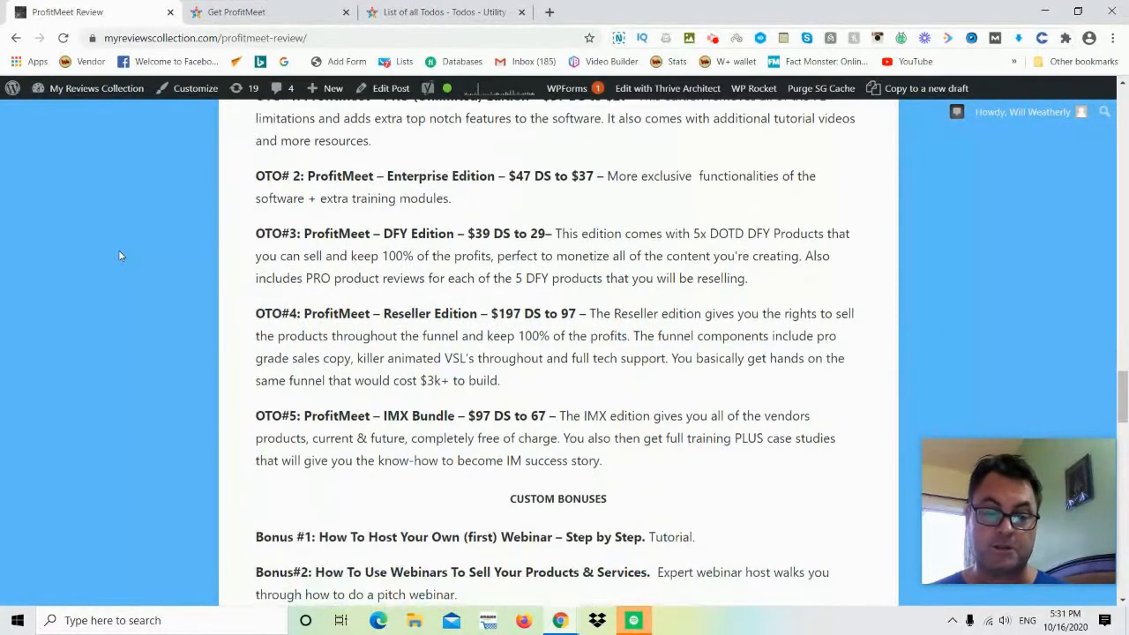
scroll(down, 3)
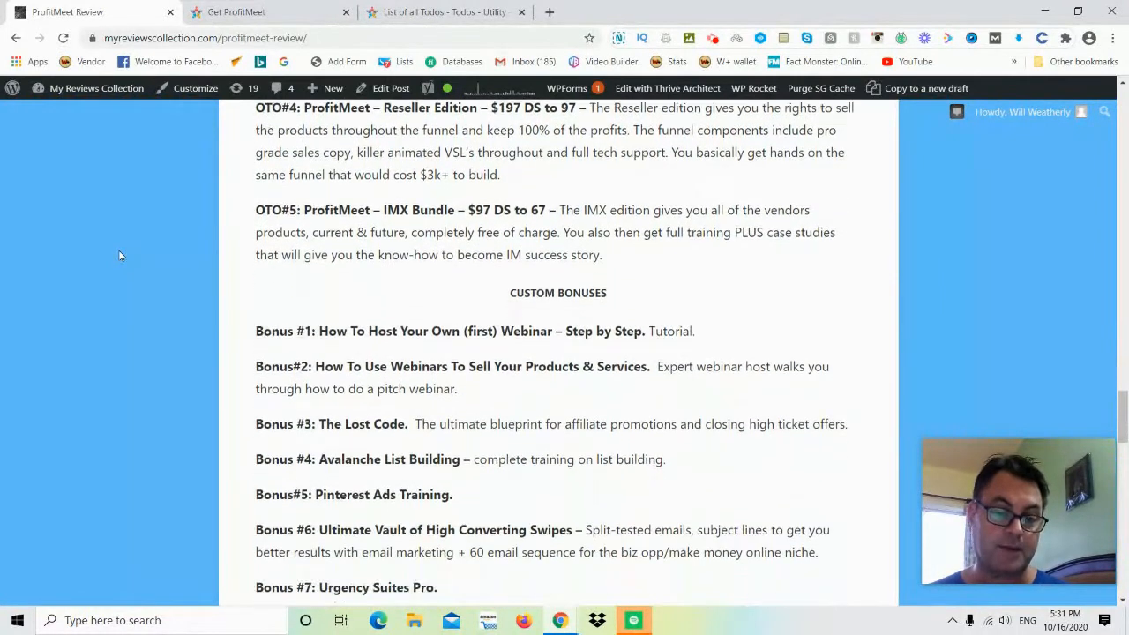
scroll(down, 3)
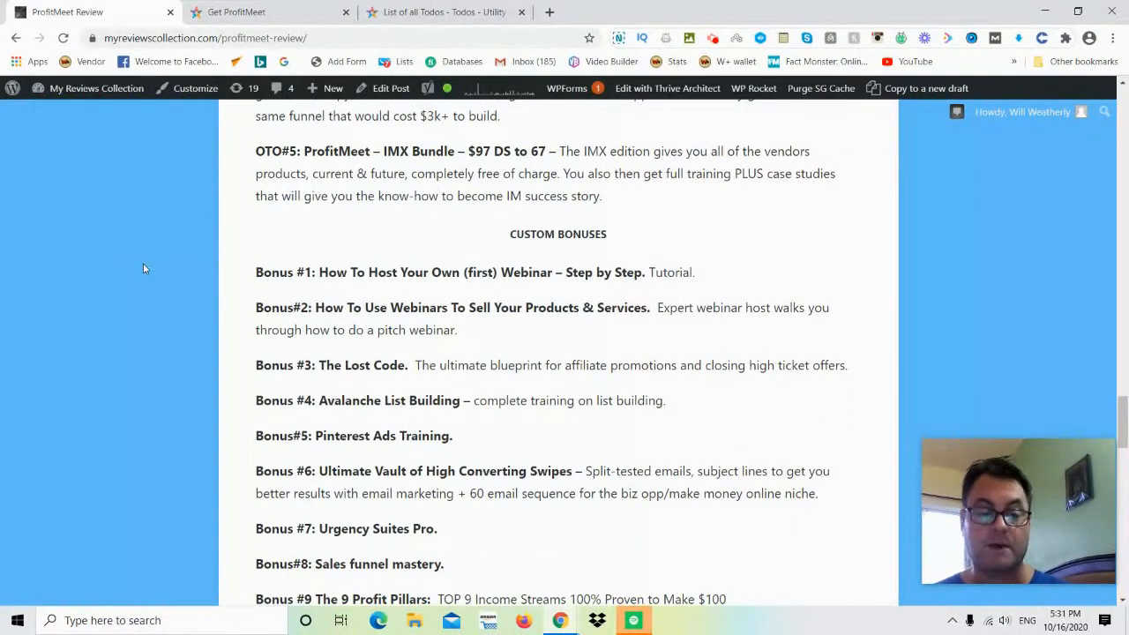
scroll(down, 3)
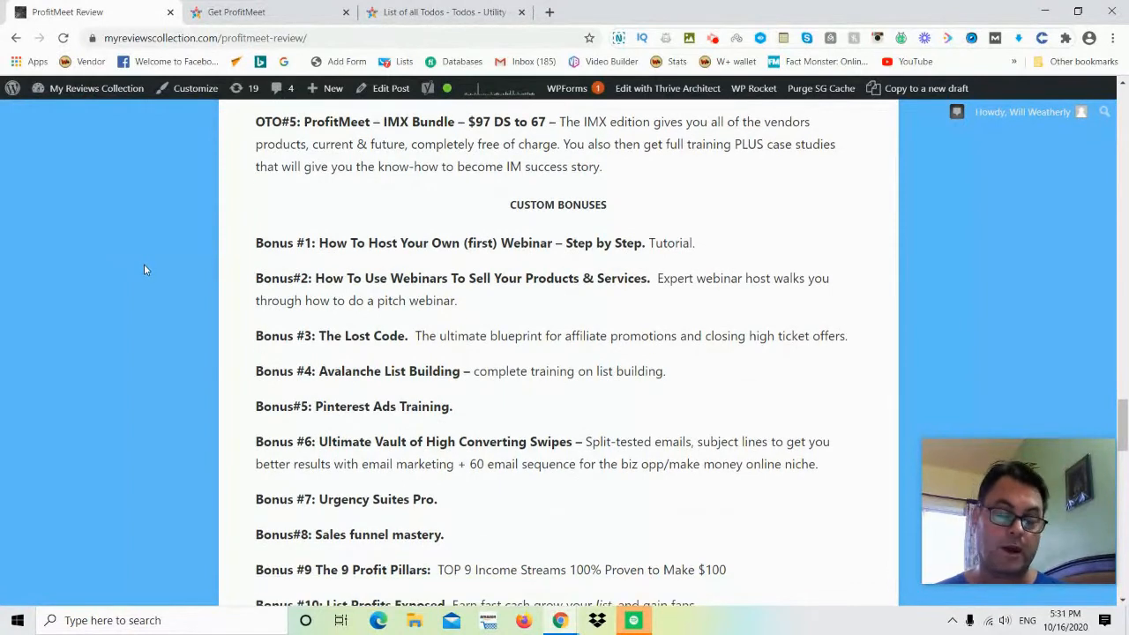
mouse_move(215, 369)
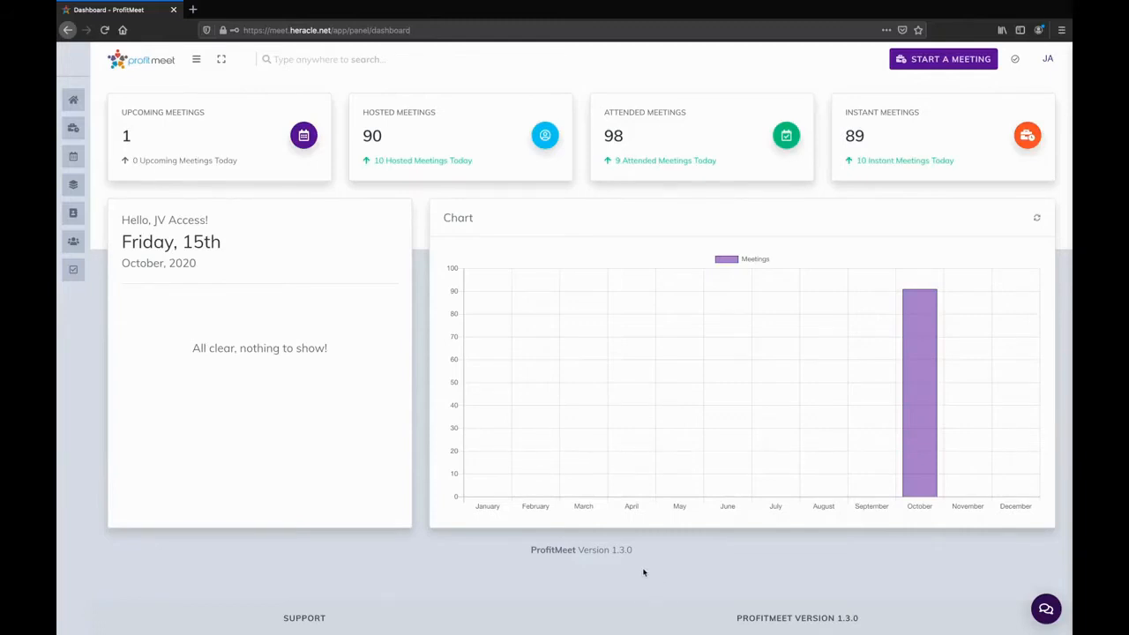
- Start an instant meeting from the sidebar and launch it as a VIDEO CONFERENCE
click(195, 60)
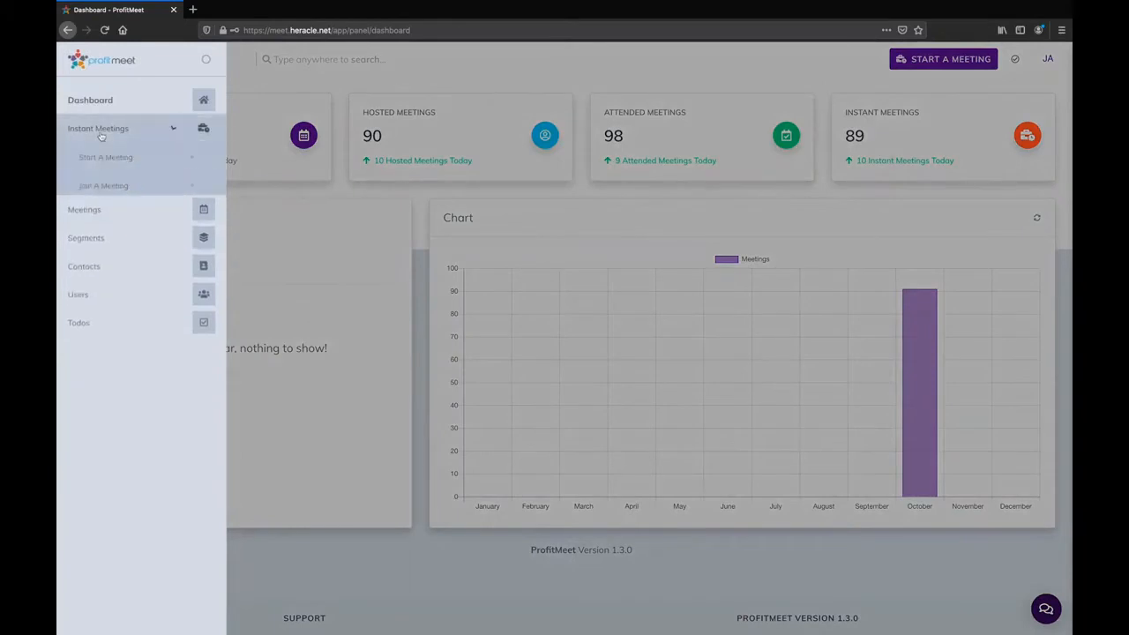
click(109, 157)
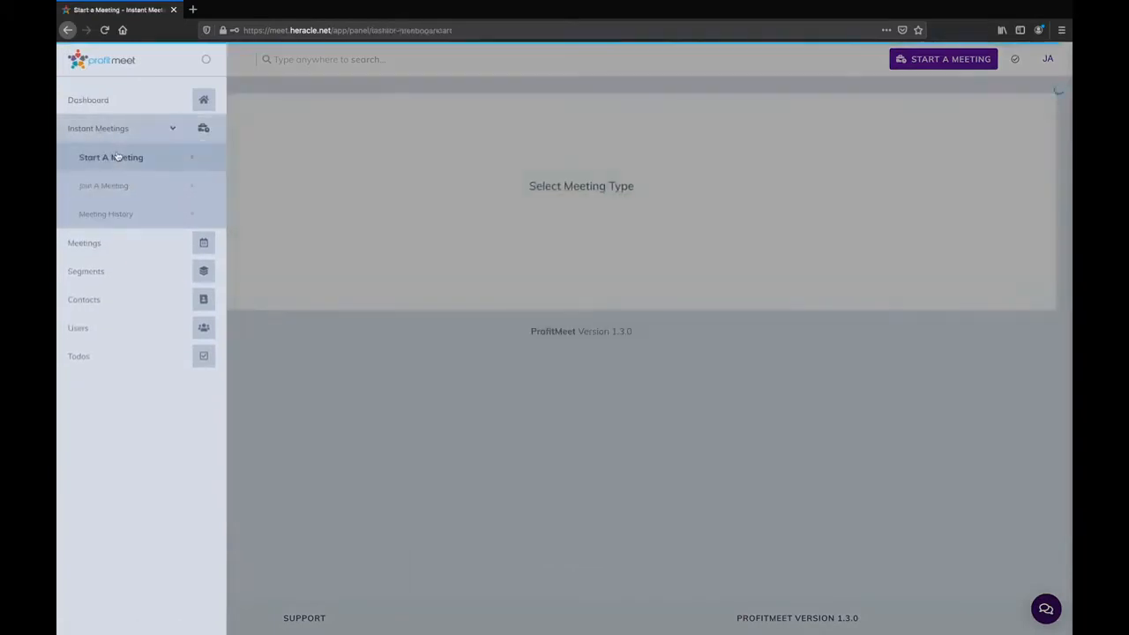
click(111, 157)
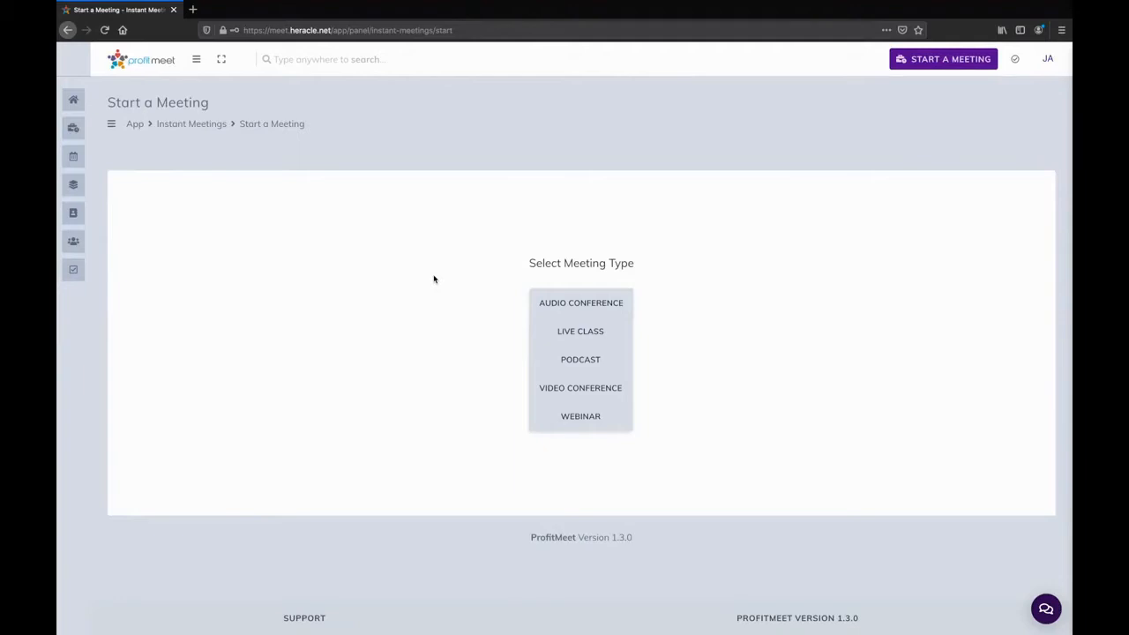
mouse_move(580, 388)
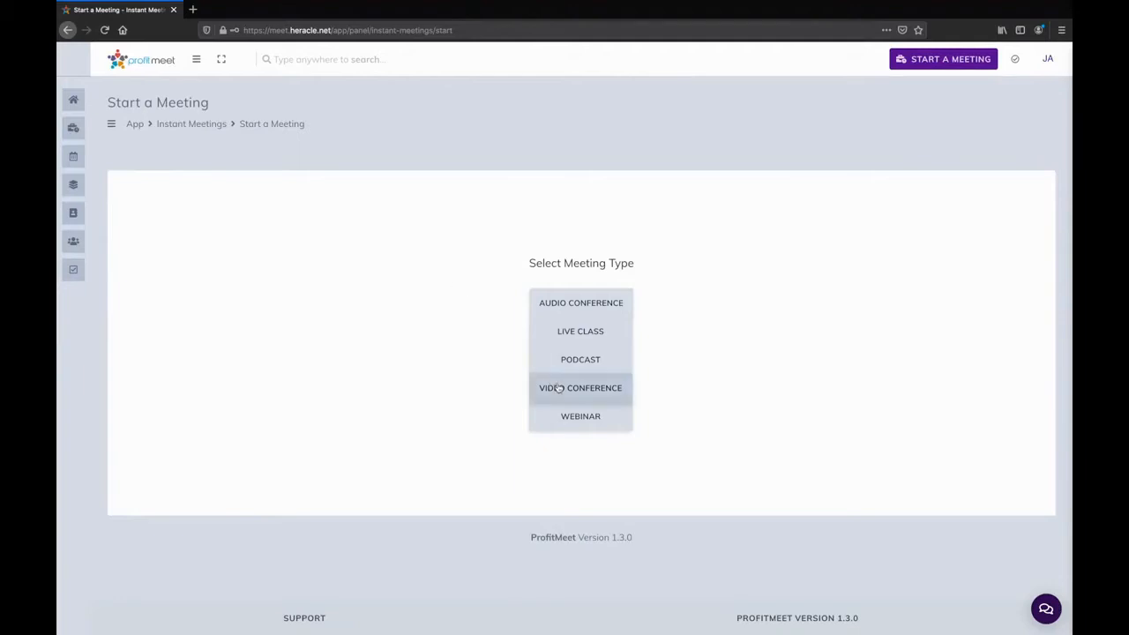
click(580, 388)
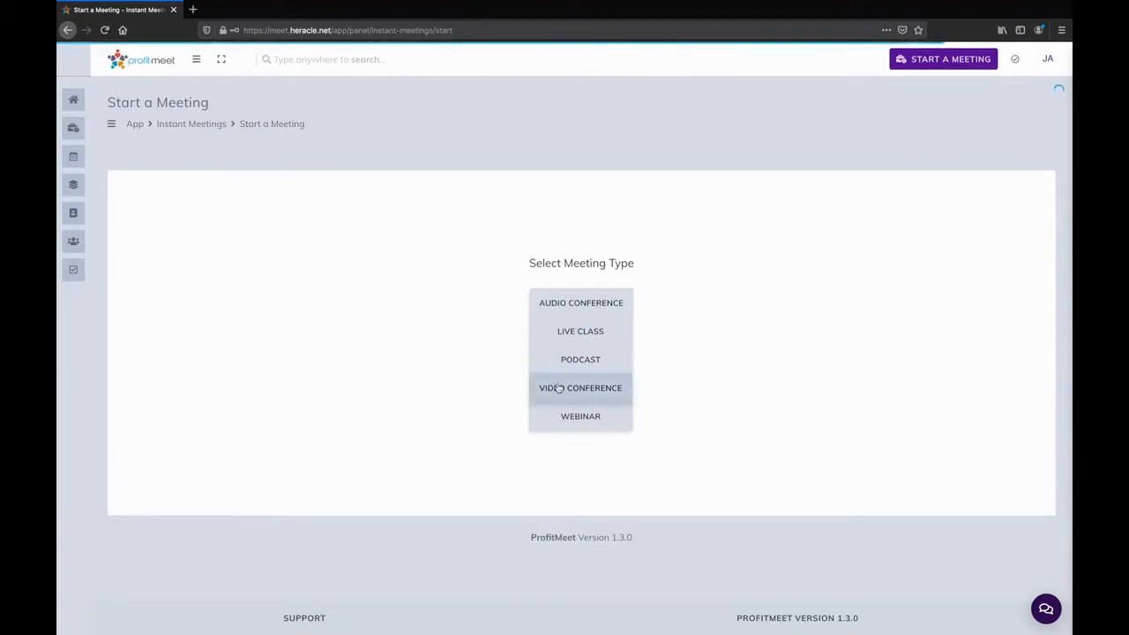
click(580, 388)
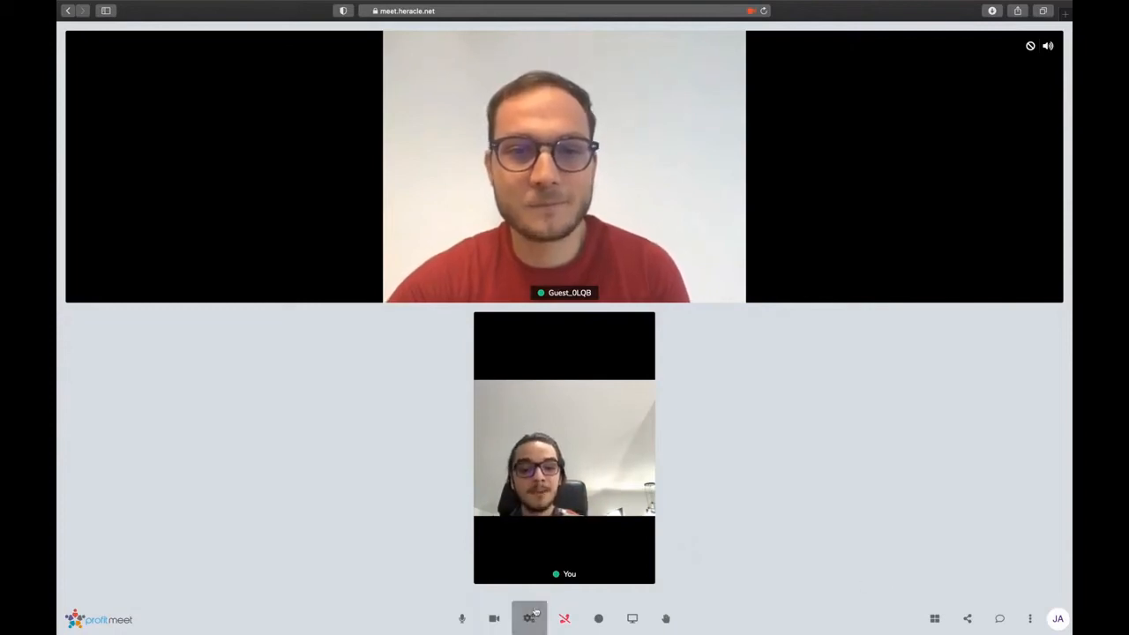
- Bring up the video and audio device settings from the meeting's Device & Bandwidth control
click(529, 617)
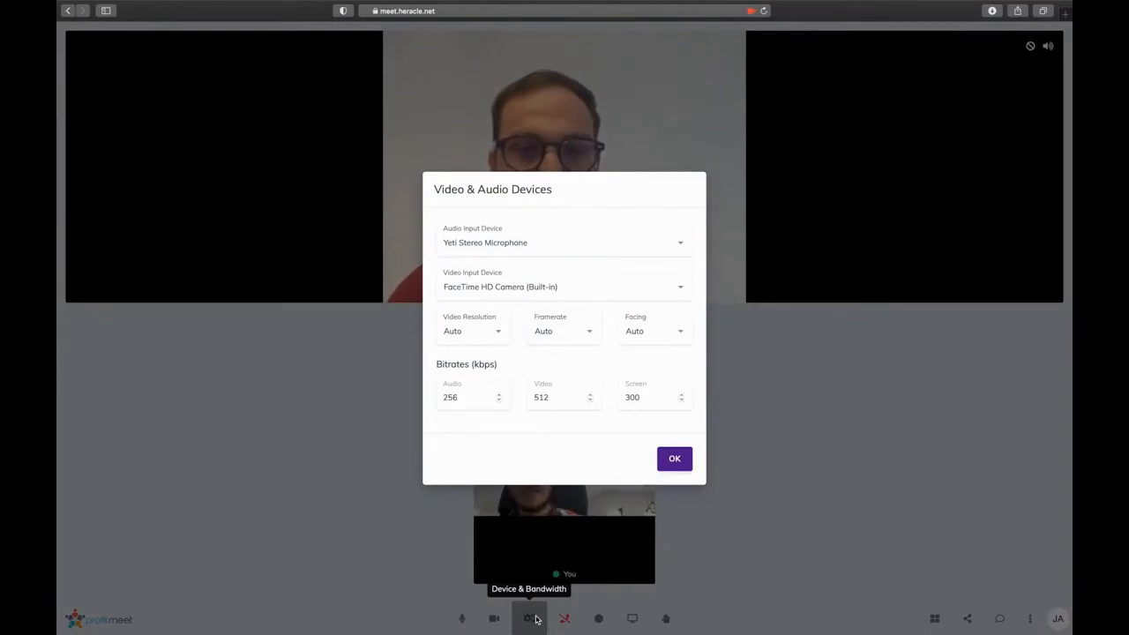
mouse_move(633, 473)
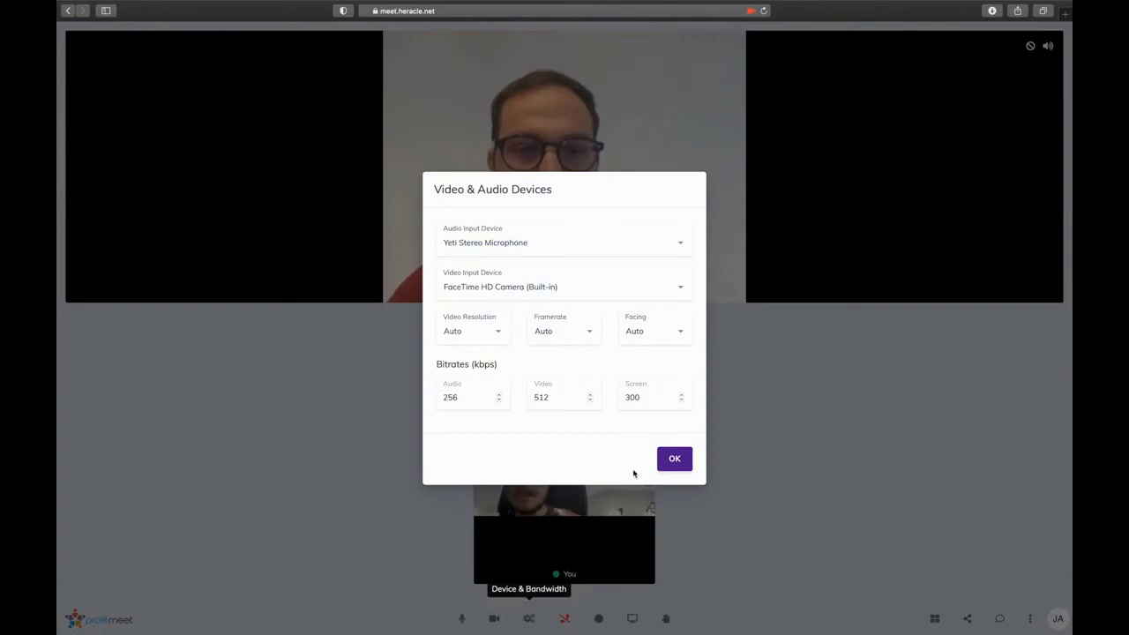
- Accept the current video and audio device settings with OK and return to the meeting feeds
click(674, 459)
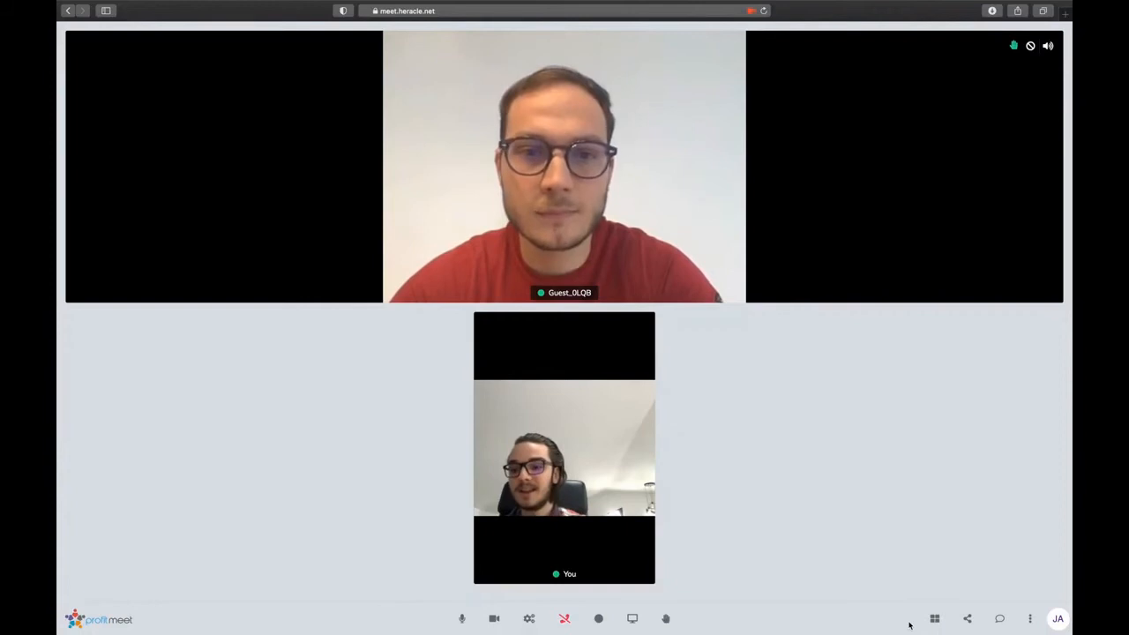
click(998, 618)
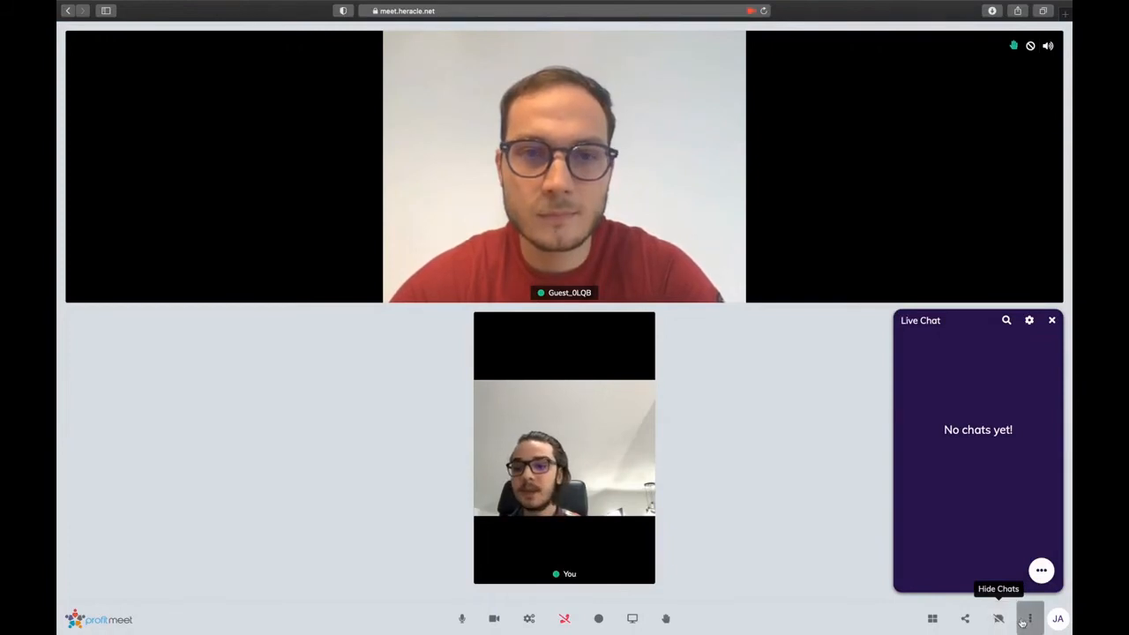
click(1027, 617)
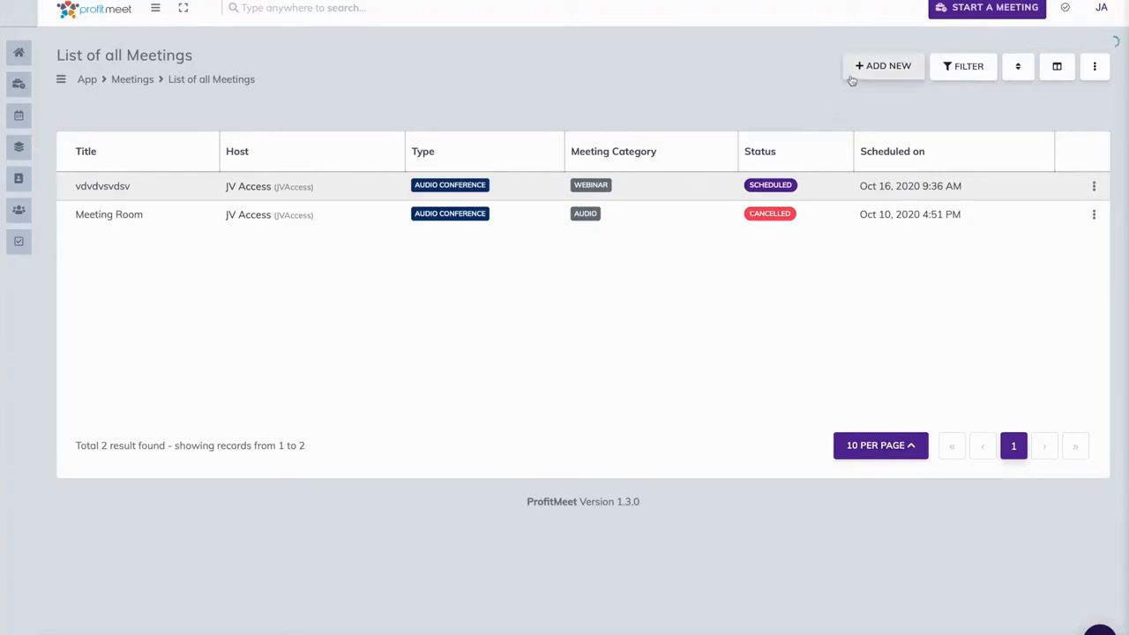
- Start a new meeting with ADD NEW and review the Type options, leaving Audio Conference selected
click(881, 67)
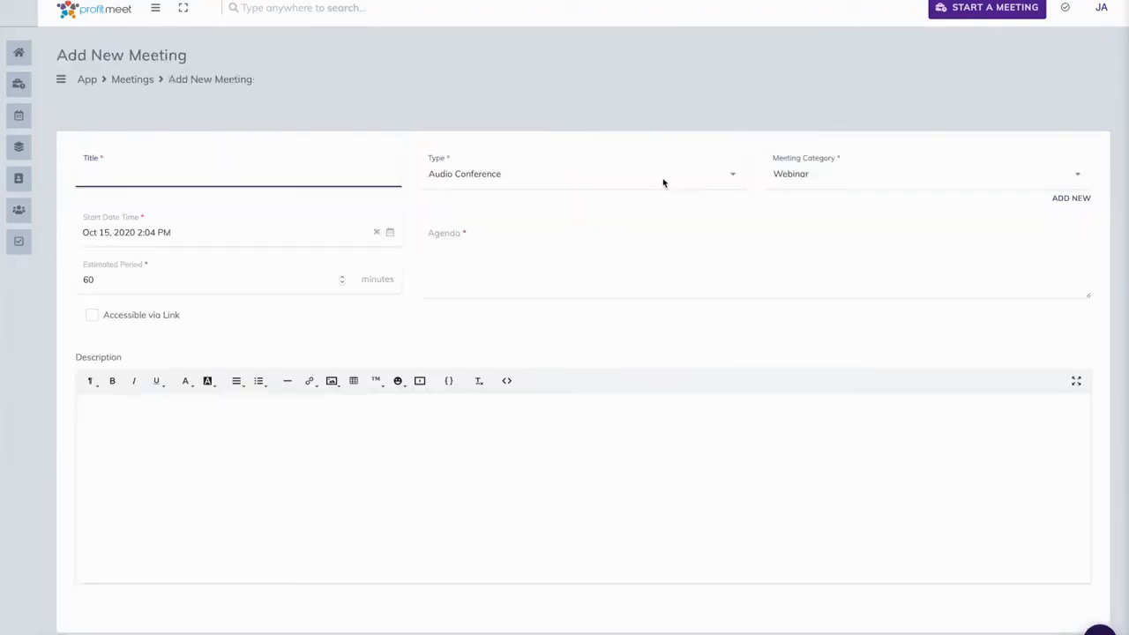
click(582, 174)
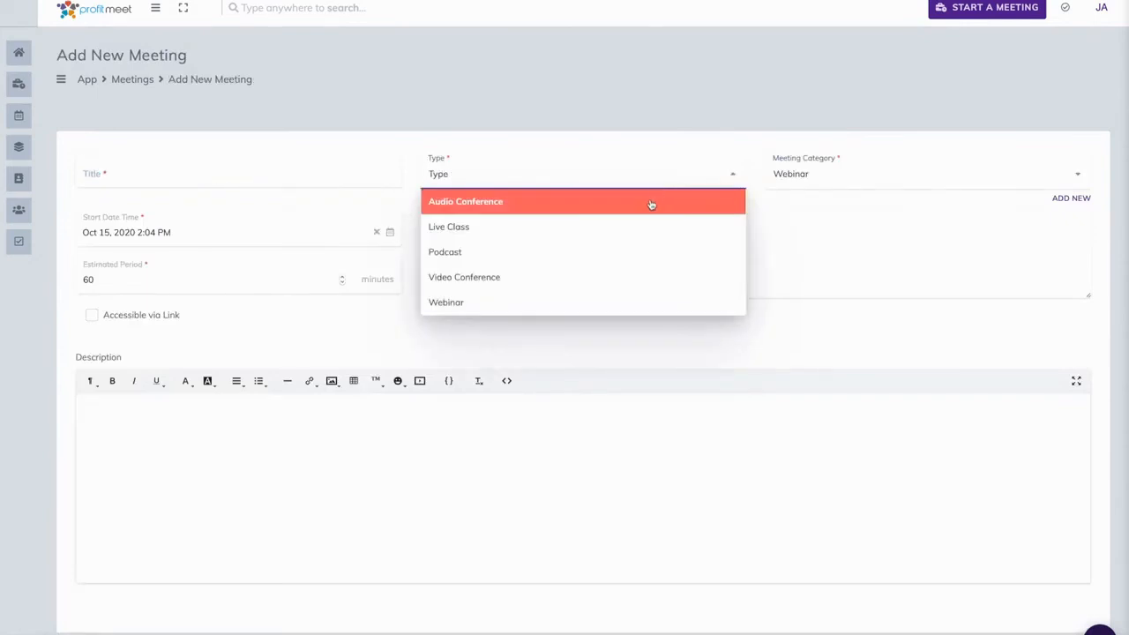
mouse_move(596, 277)
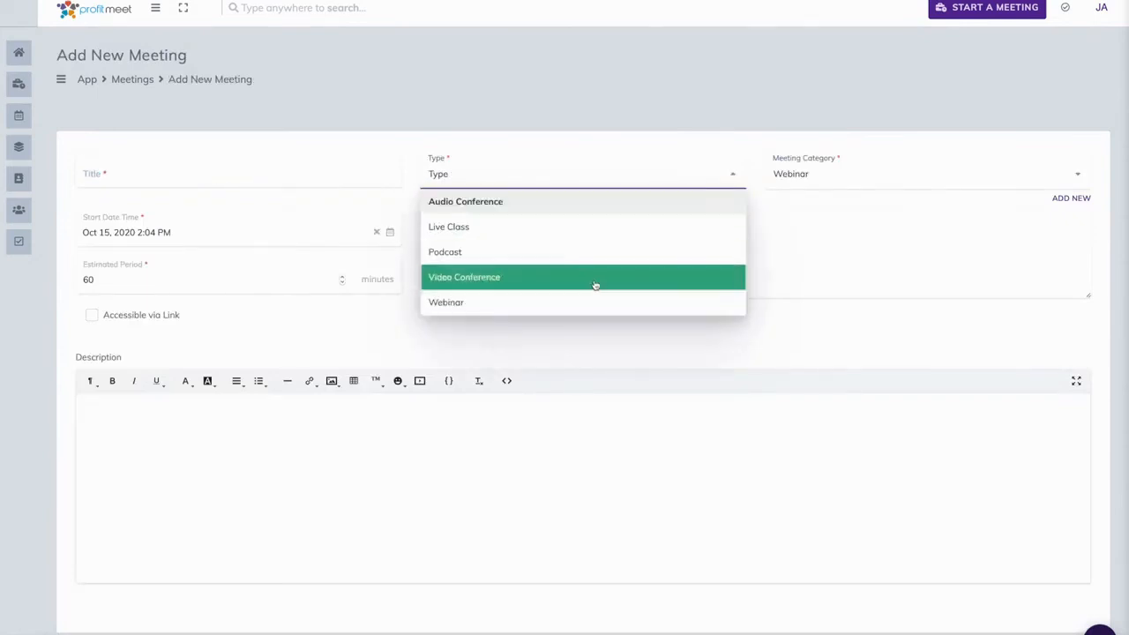
mouse_move(798, 166)
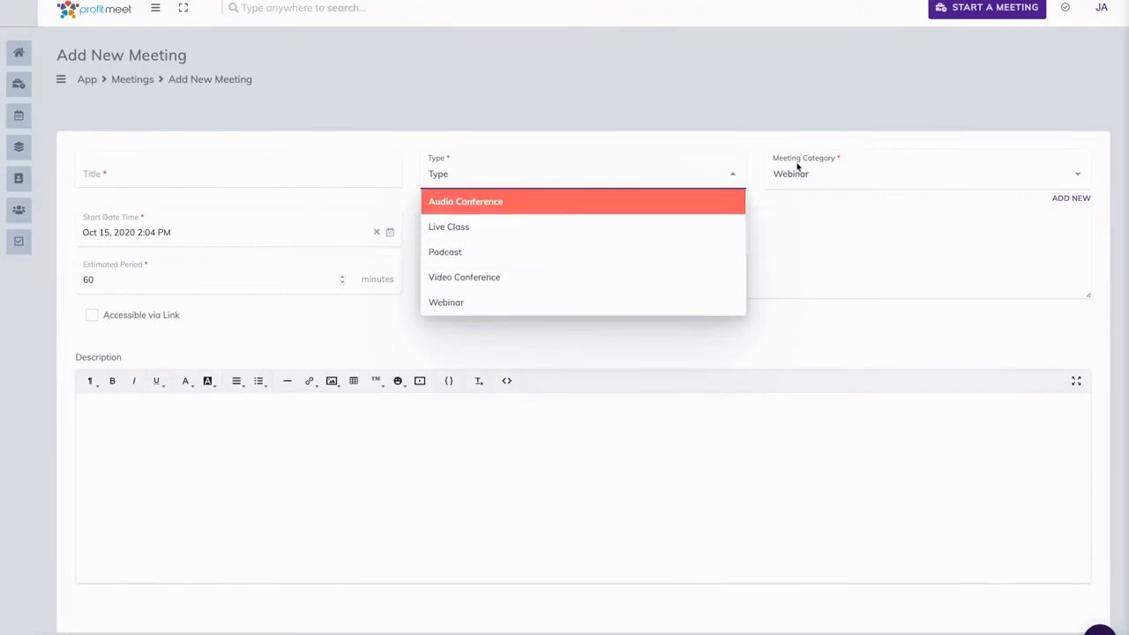
mouse_move(793, 215)
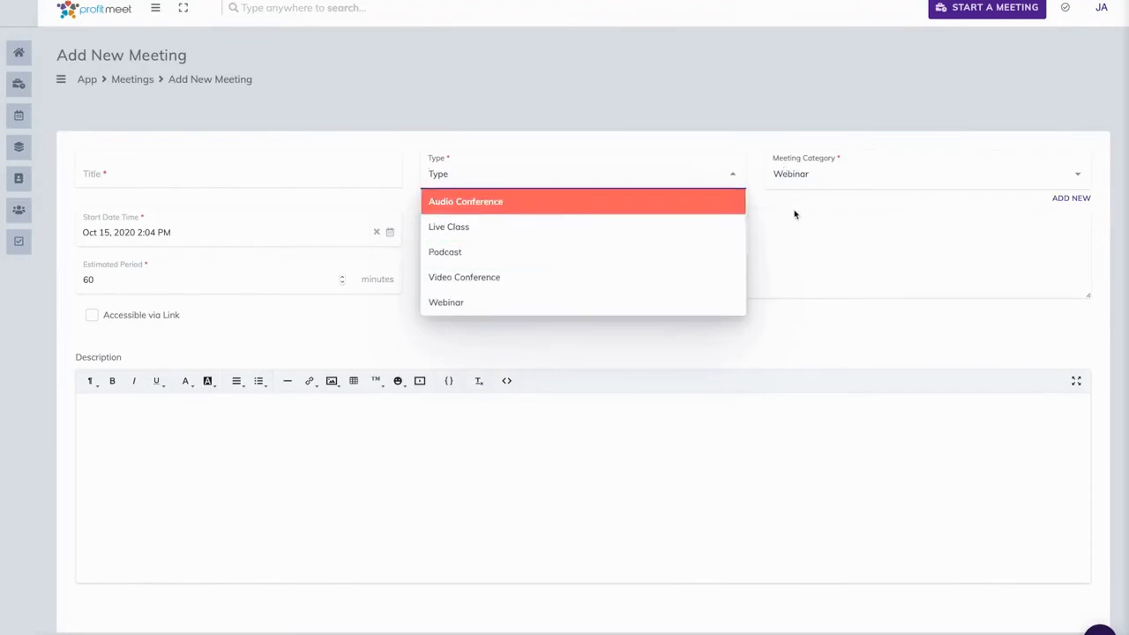
click(466, 201)
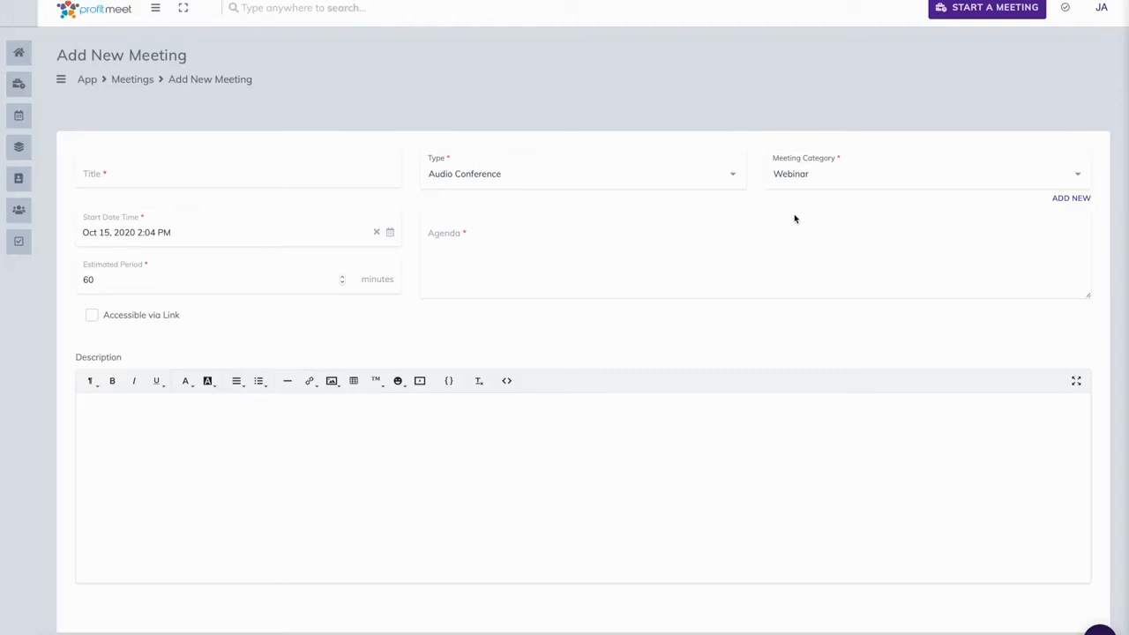
mouse_move(339, 285)
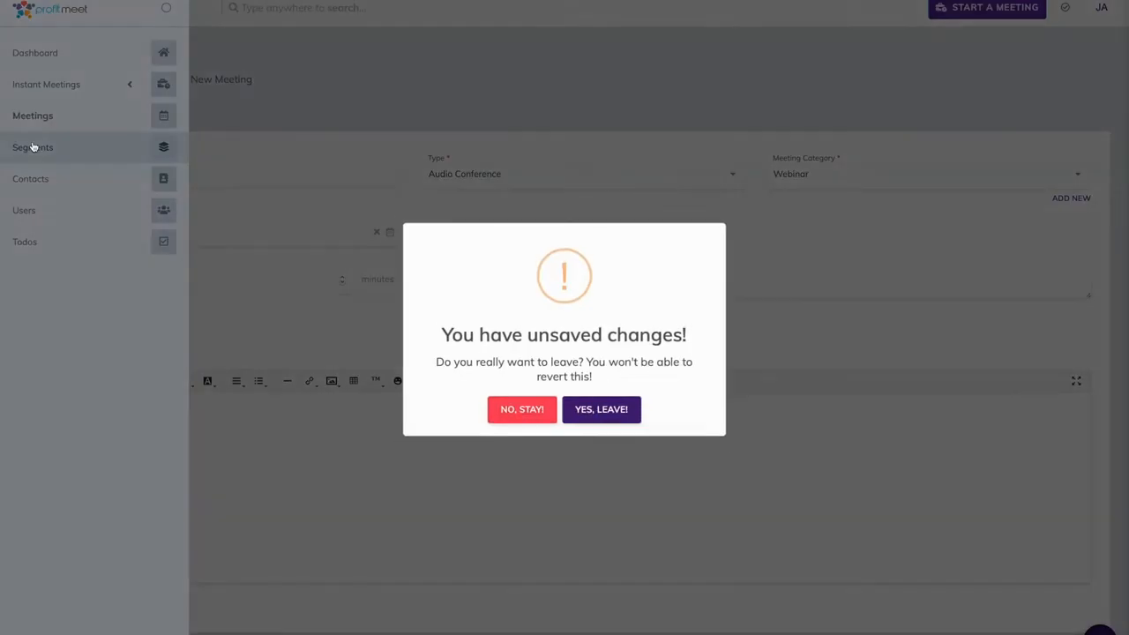
- Confirm YES, LEAVE! to discard the unsaved meeting and reach the segments list
click(600, 409)
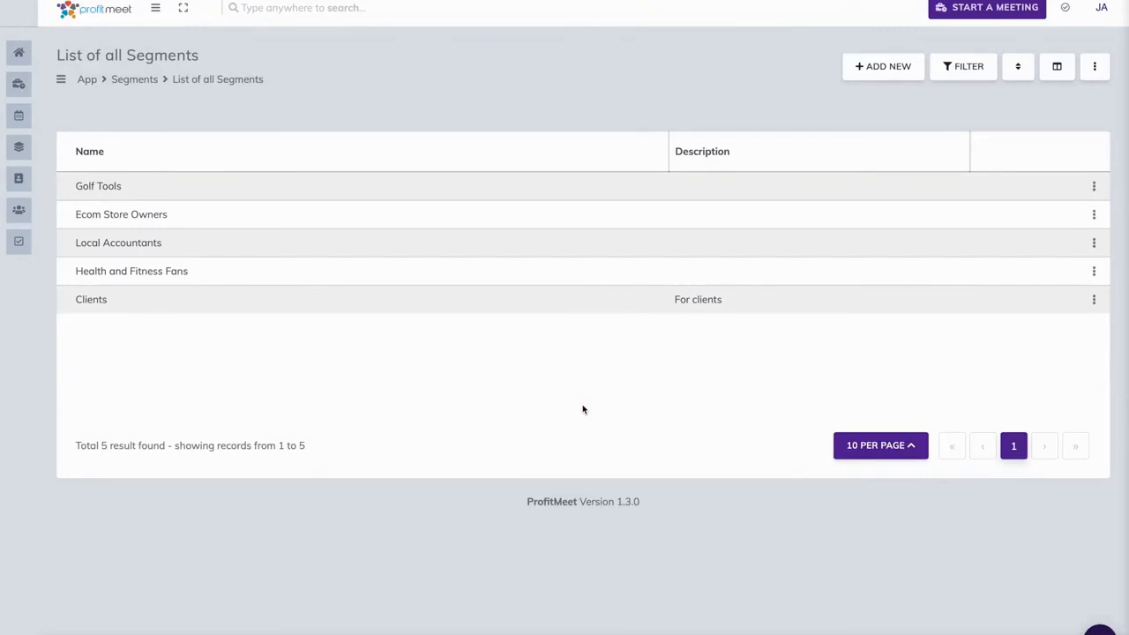
mouse_move(143, 198)
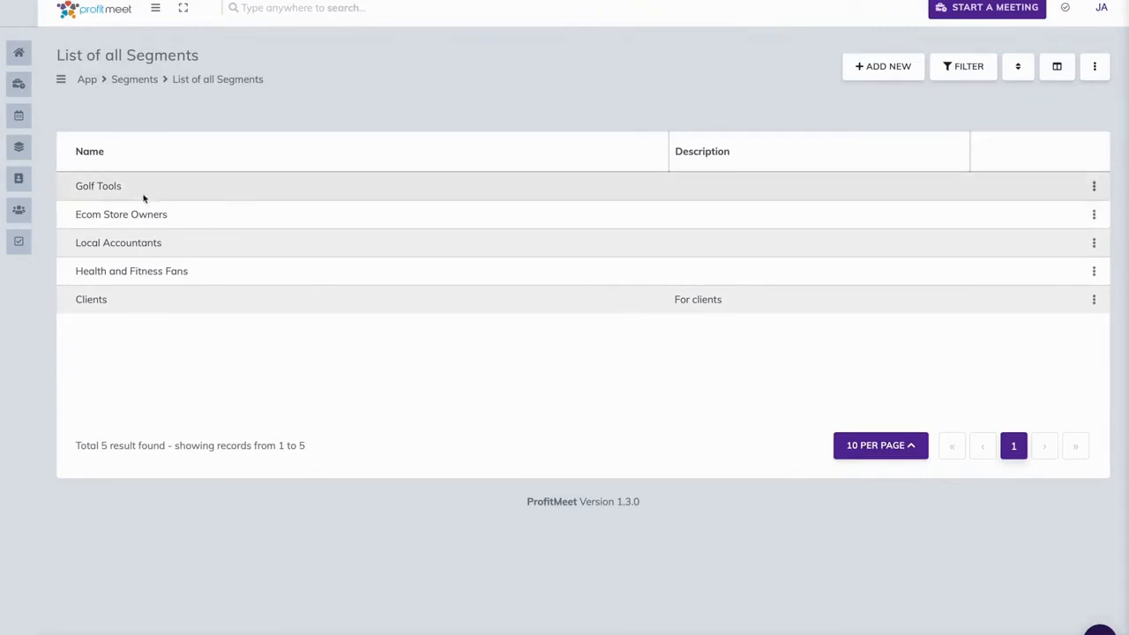
click(156, 7)
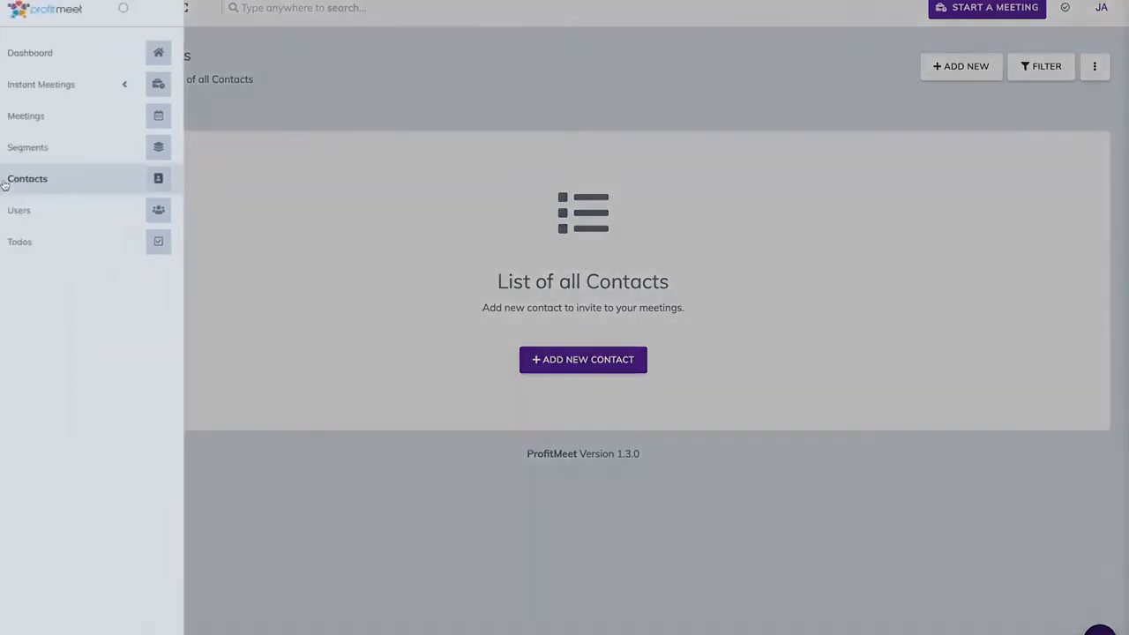
- Go to the empty List of all Contacts from the sidebar
click(18, 210)
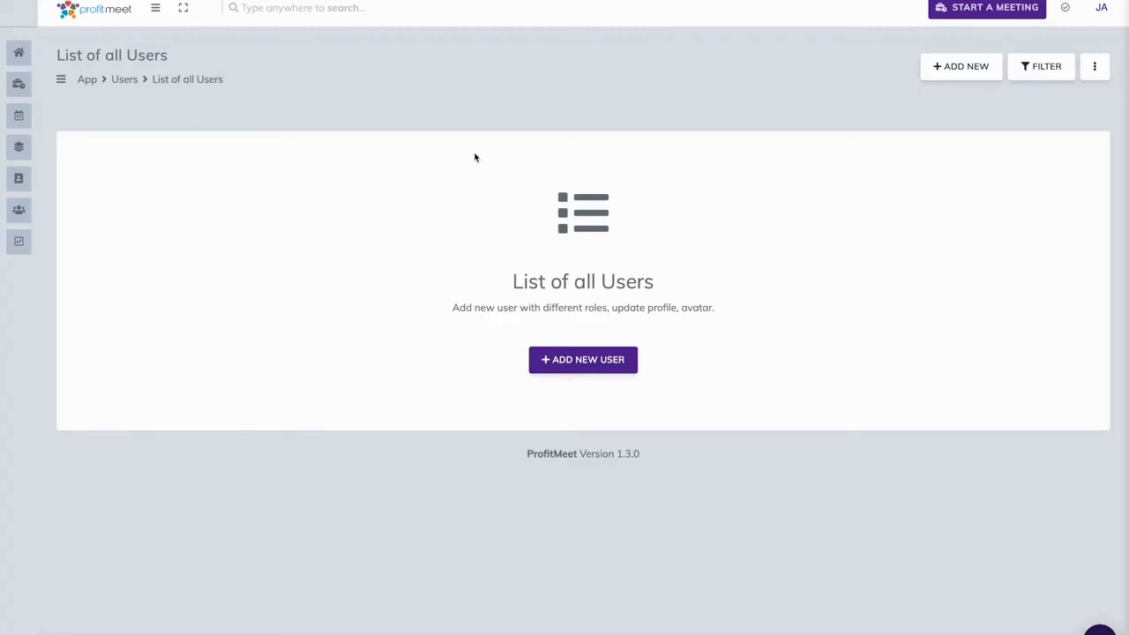
mouse_move(718, 120)
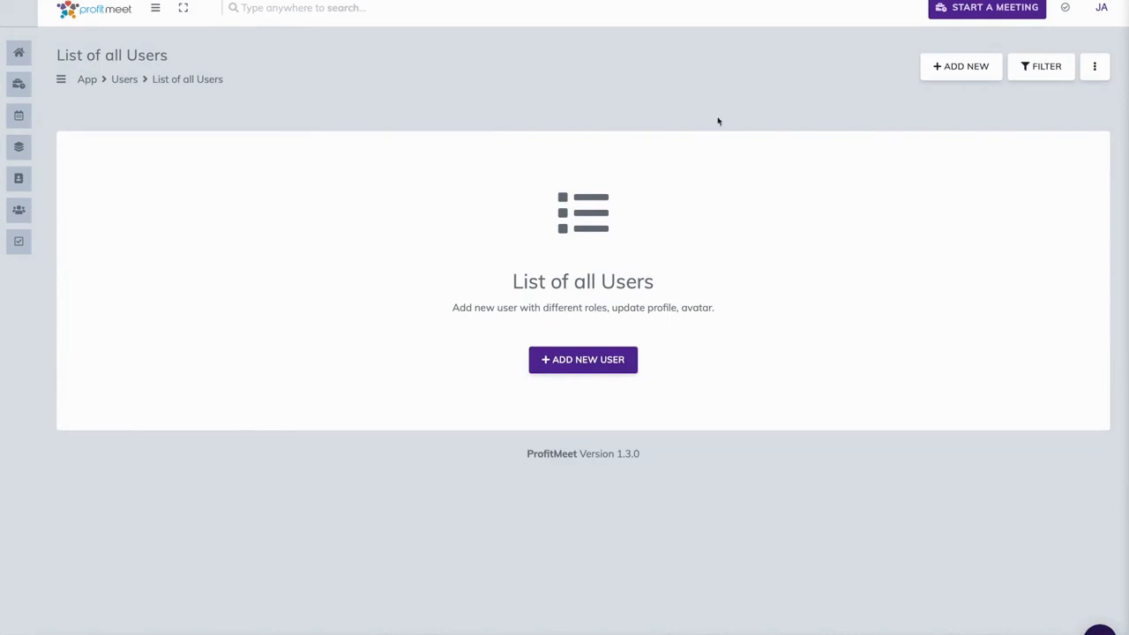
mouse_move(1094, 67)
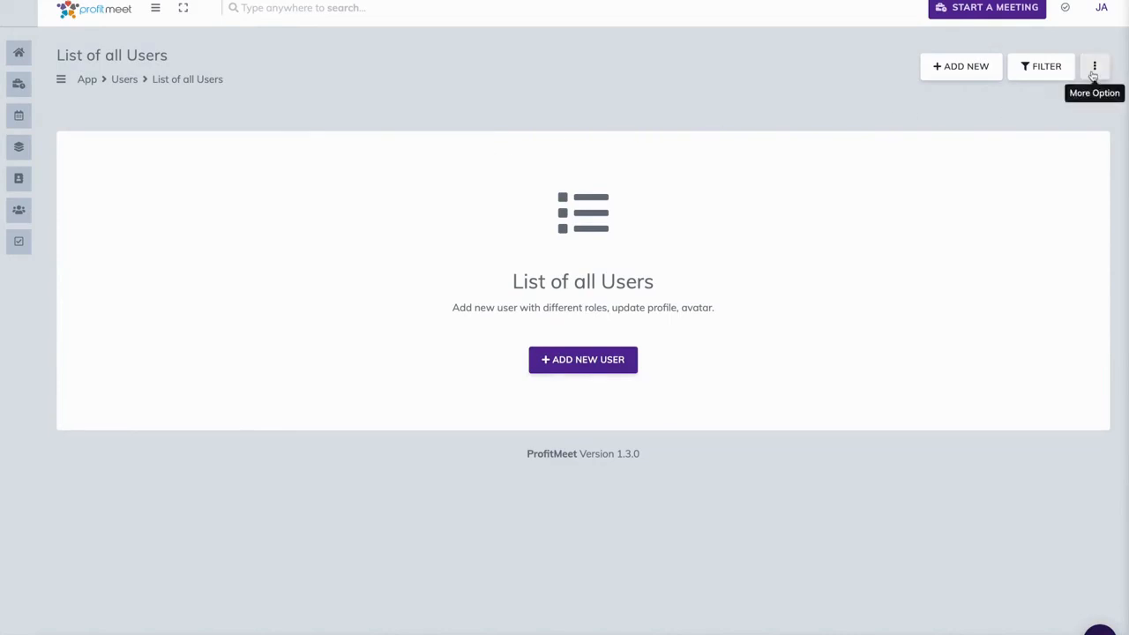
- Check More Option on the users list, then go to List of all Todos via the sidebar
click(1094, 65)
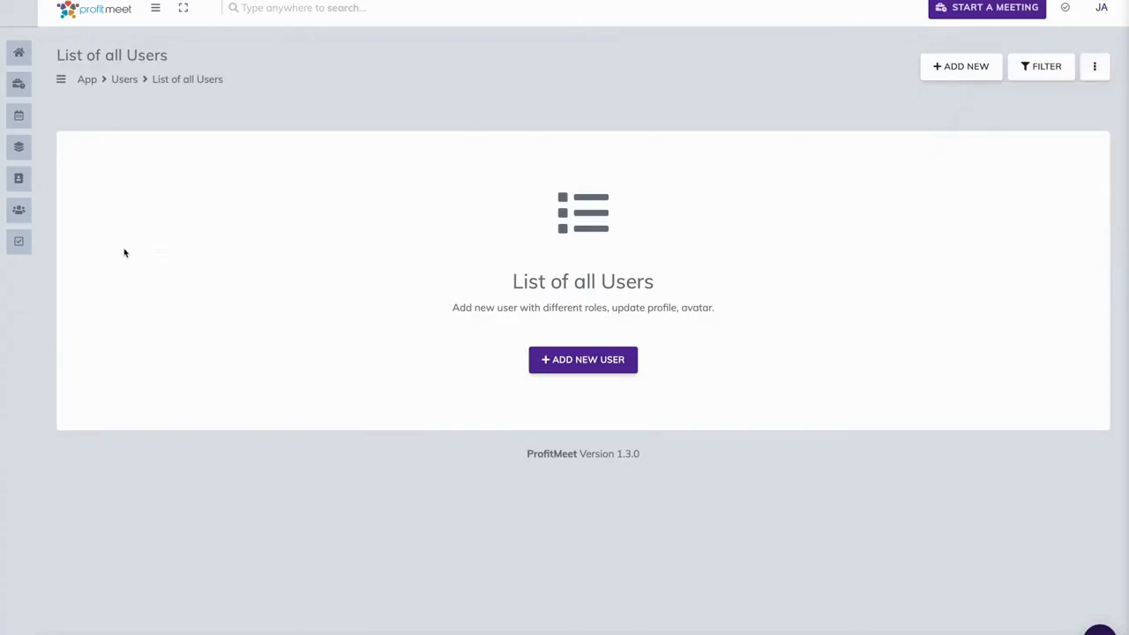
click(155, 7)
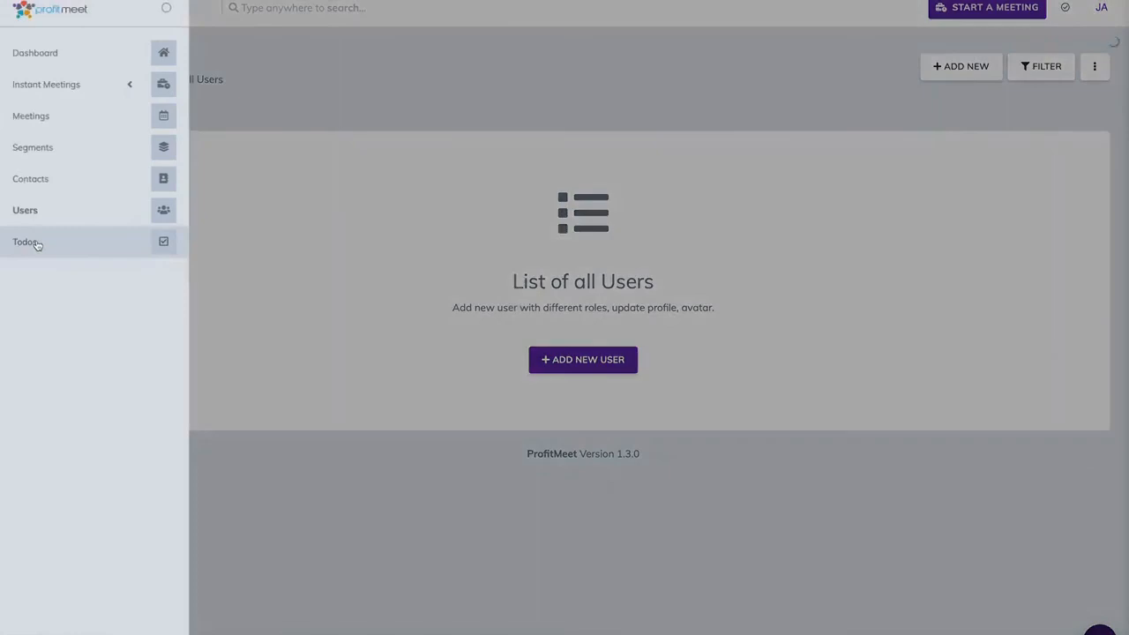
click(25, 242)
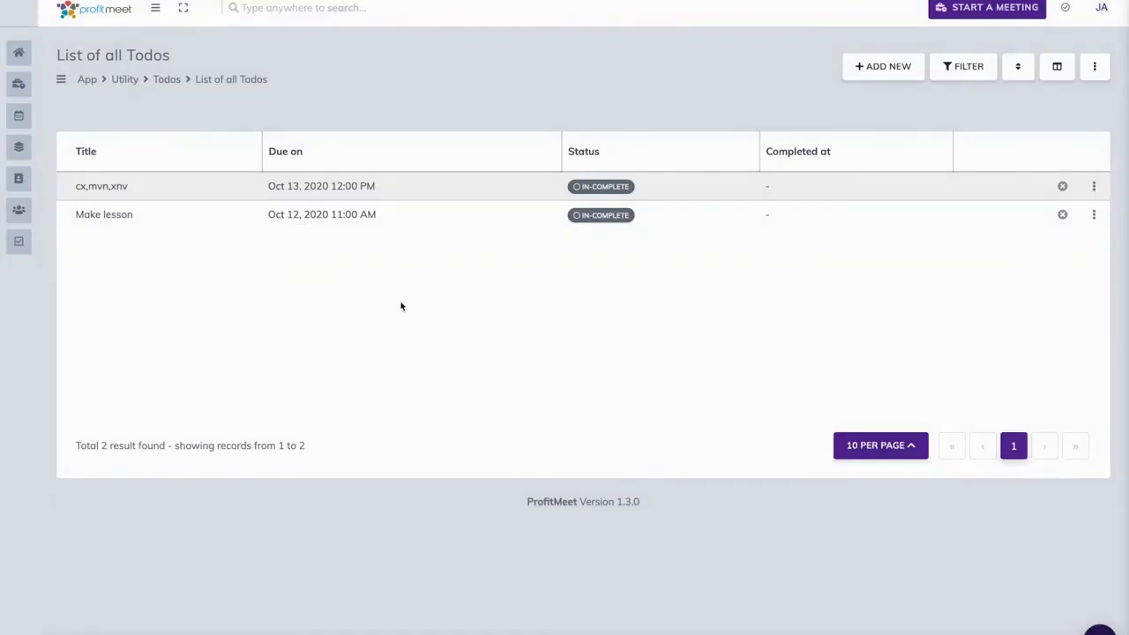